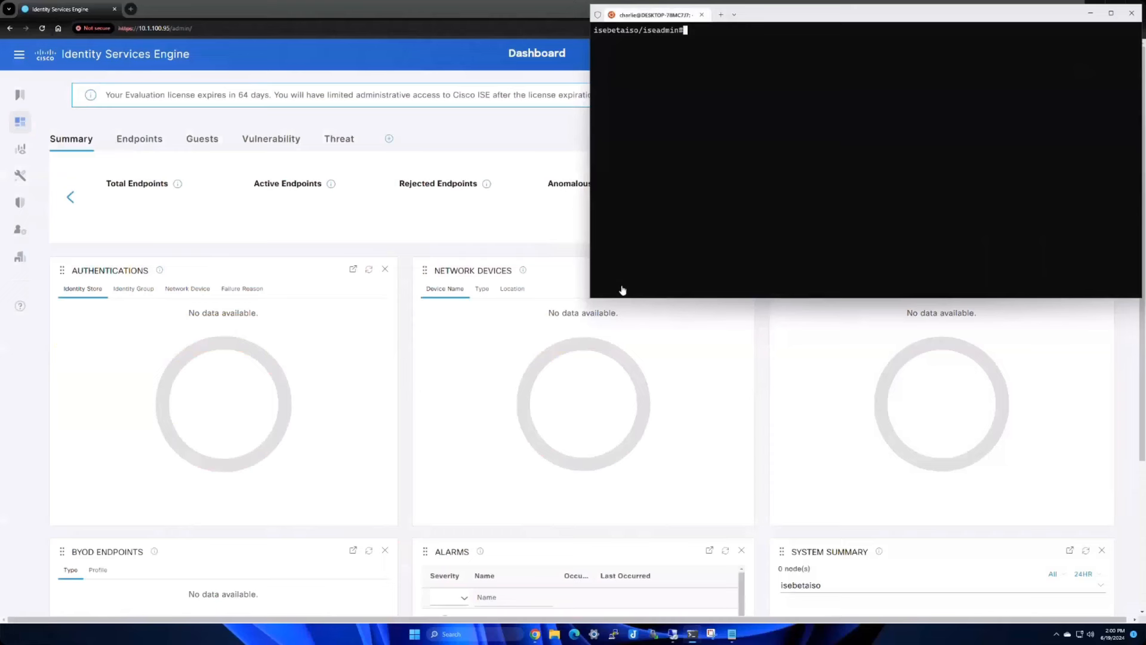
mouse_move(650, 264)
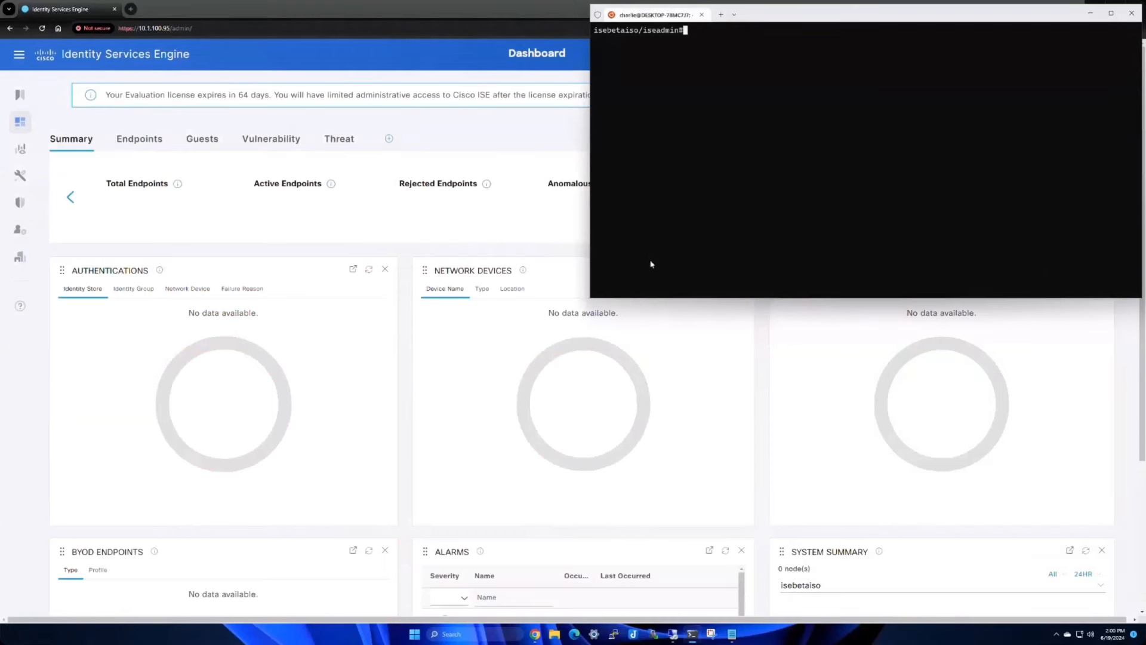
Run the application stop/reload command in the ISE CLI to shut down services on isebetaiso.
text(application)
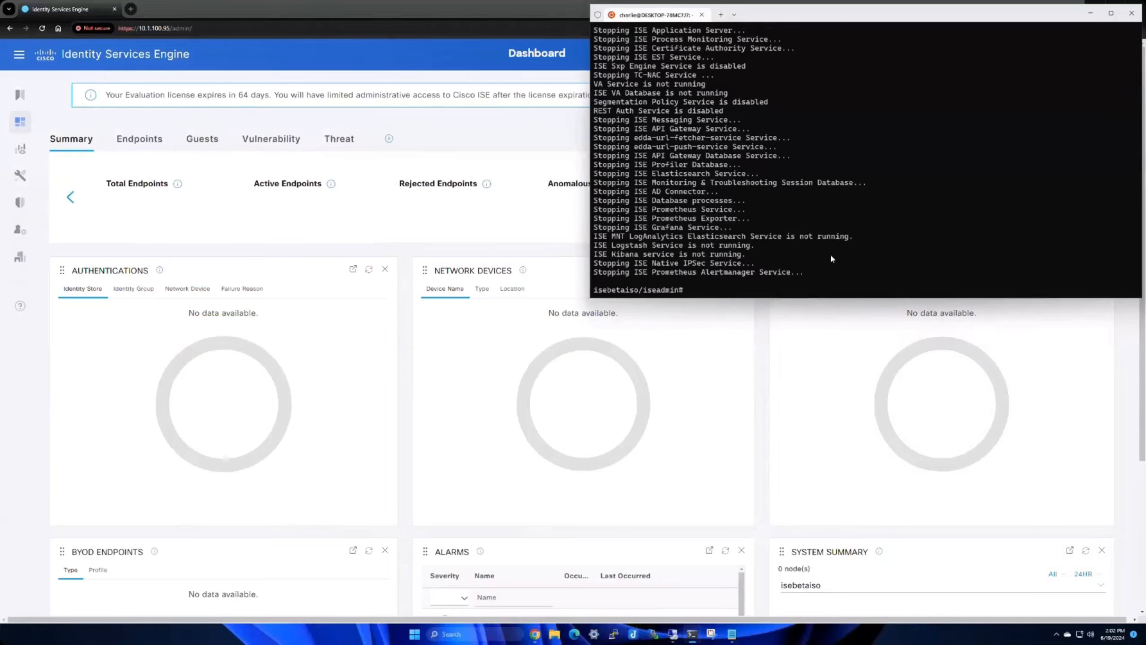
text(reload)
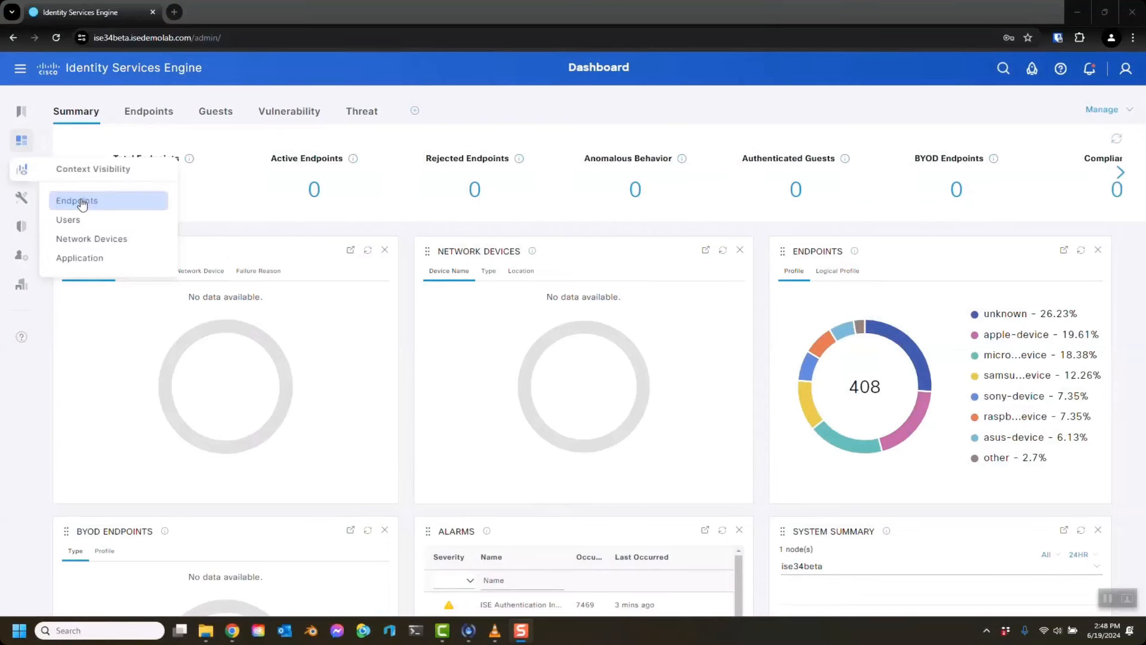
Go from Endpoints to the pxGrid Direct Connectors page and widen Name to reveal WEB_Push.
click(77, 201)
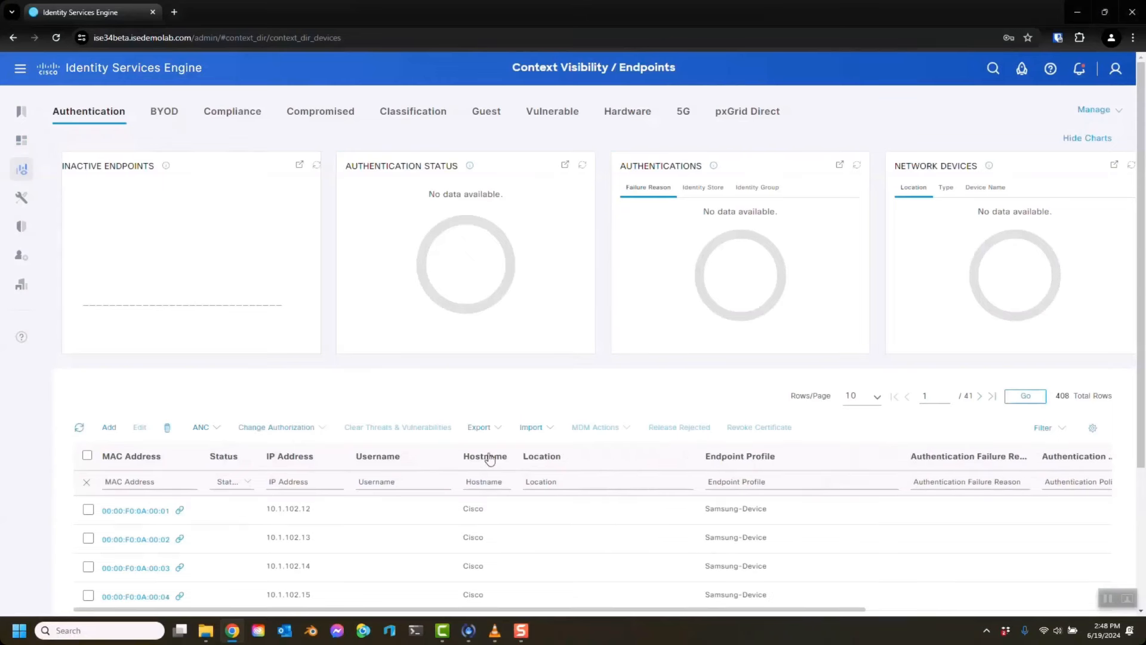
mouse_move(331, 464)
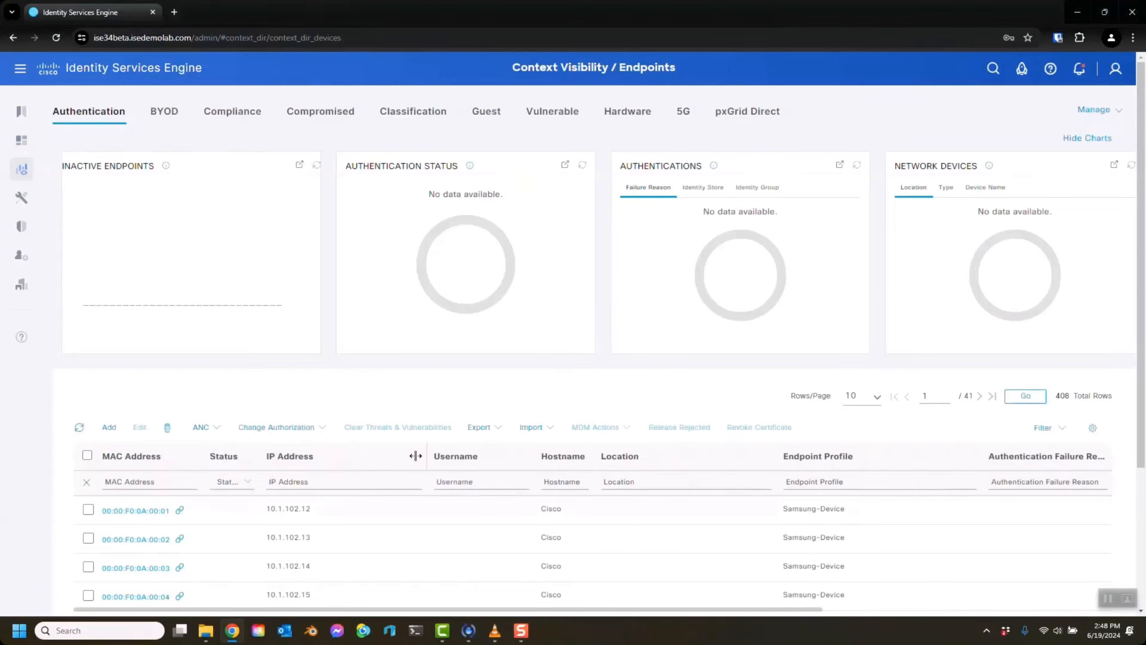
mouse_move(22, 141)
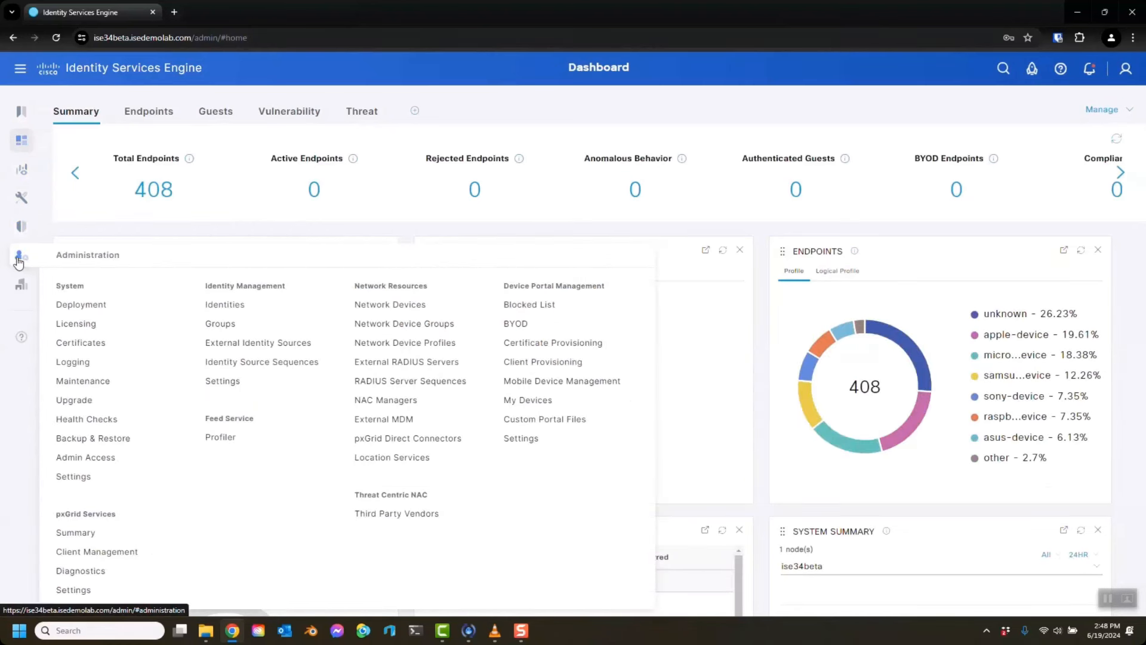
mouse_move(407, 438)
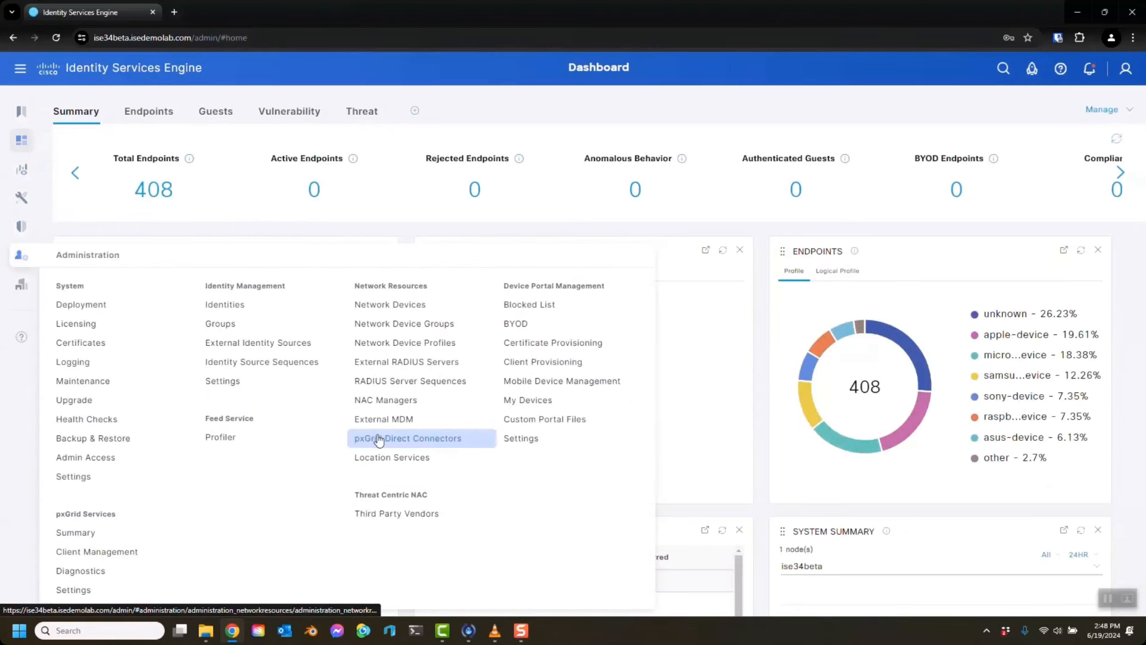
click(408, 438)
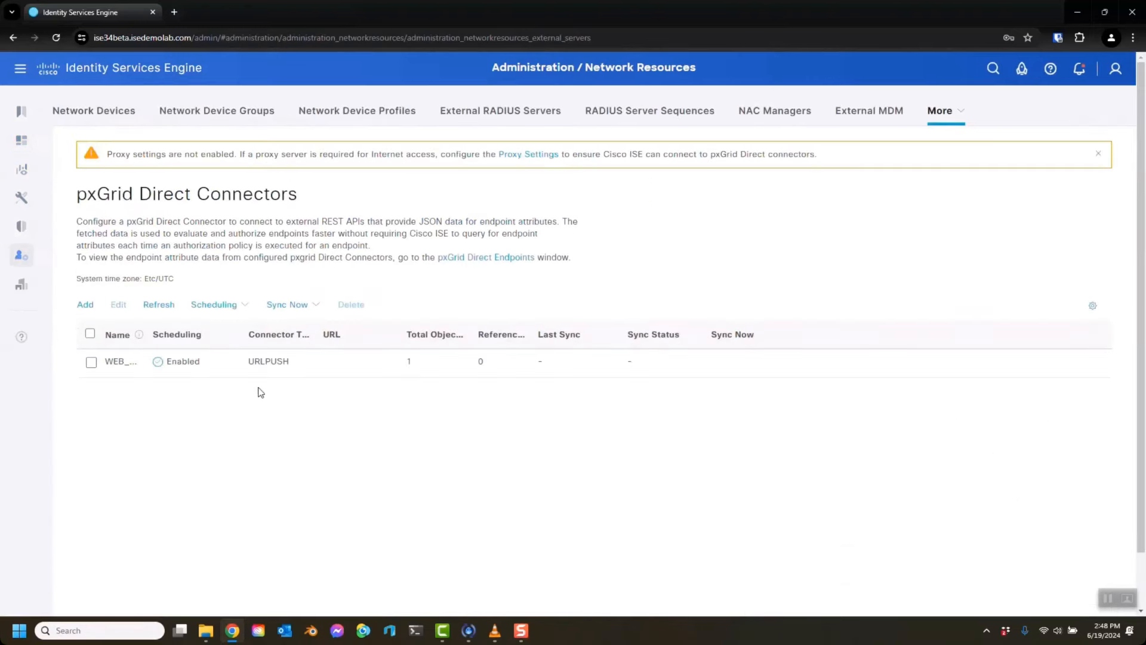
mouse_move(133, 324)
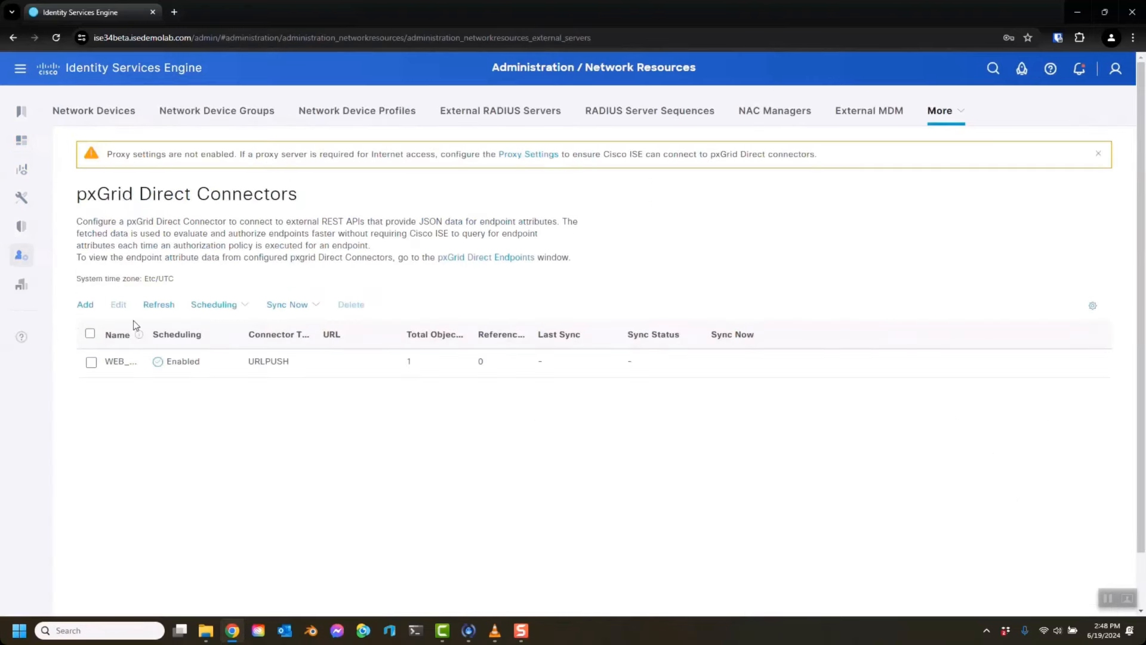
drag(146, 335, 192, 334)
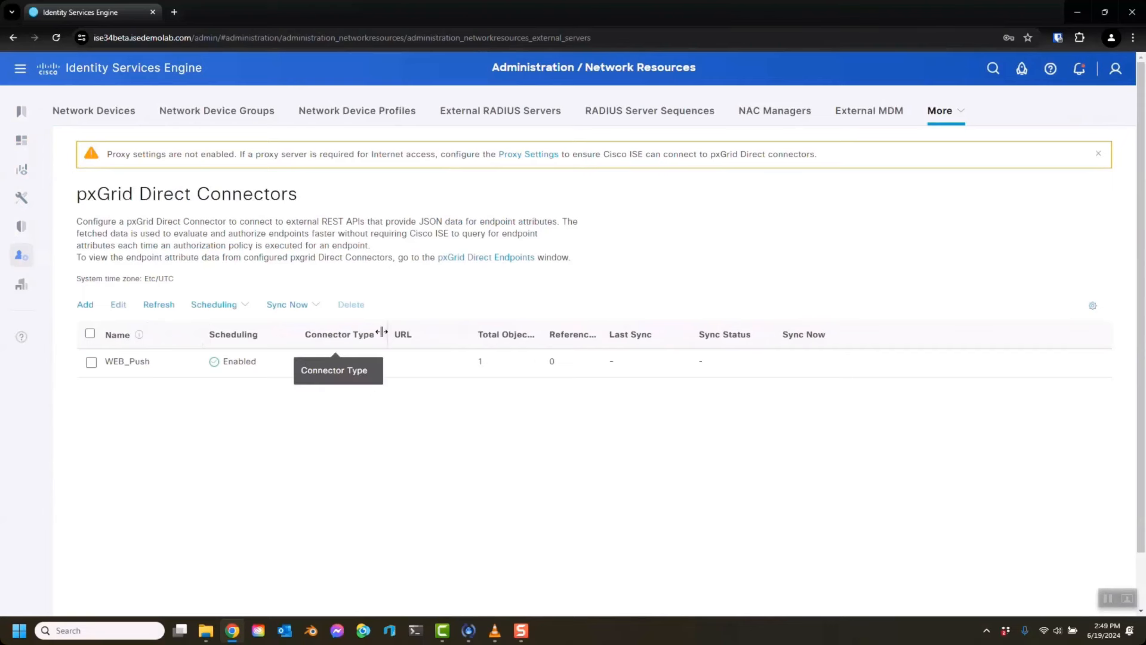
click(21, 169)
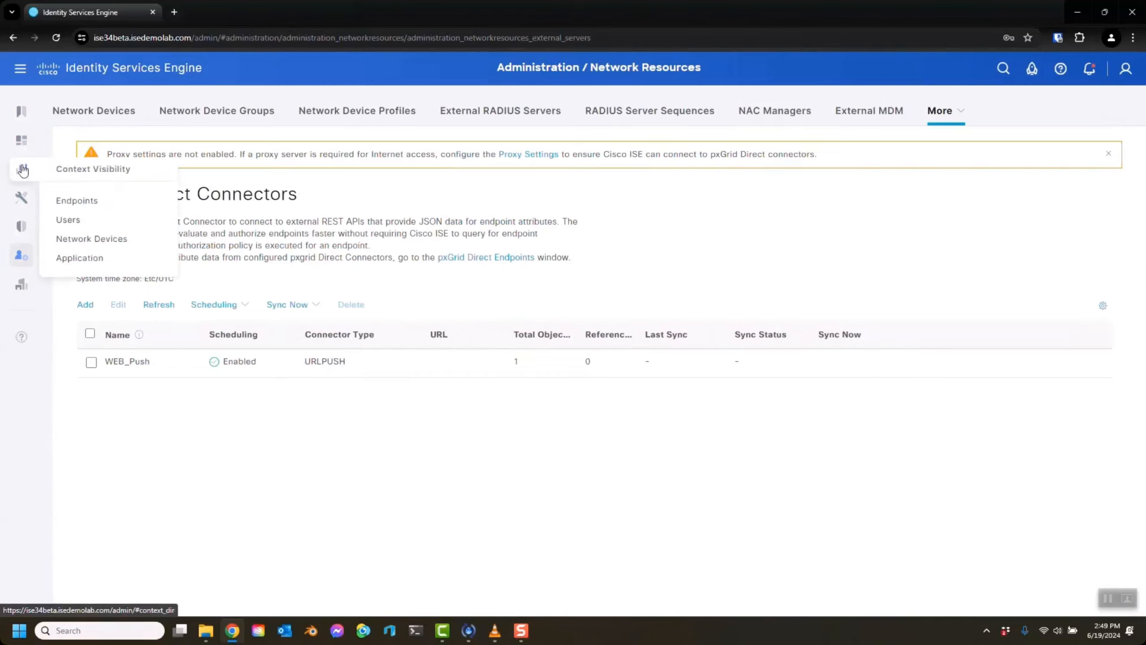
click(77, 201)
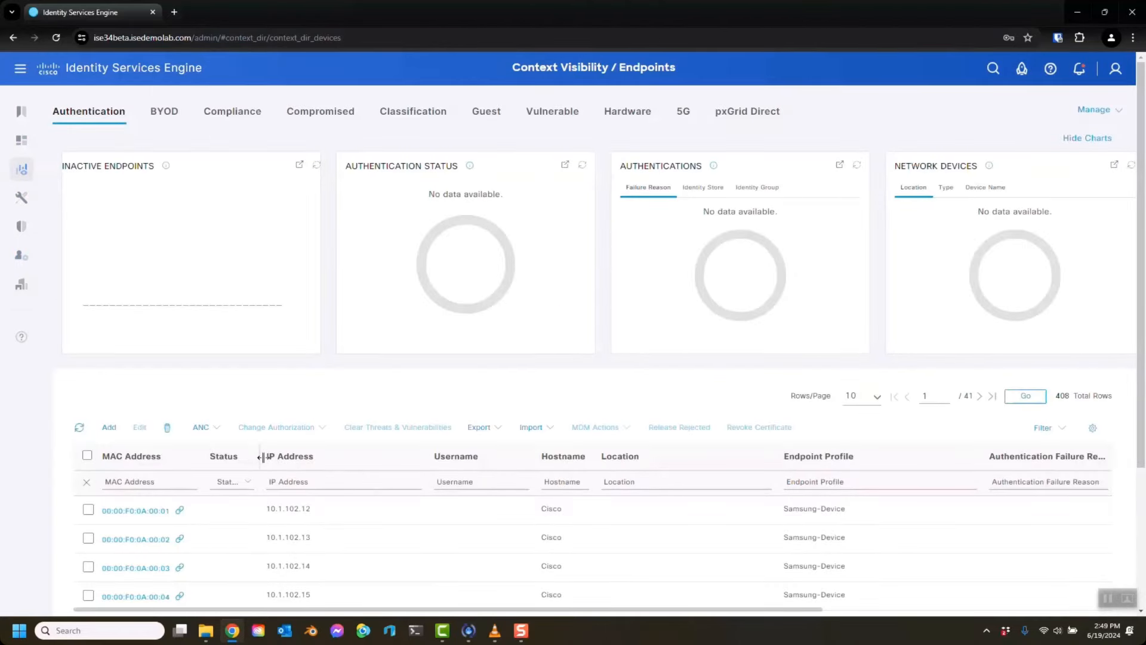
click(21, 257)
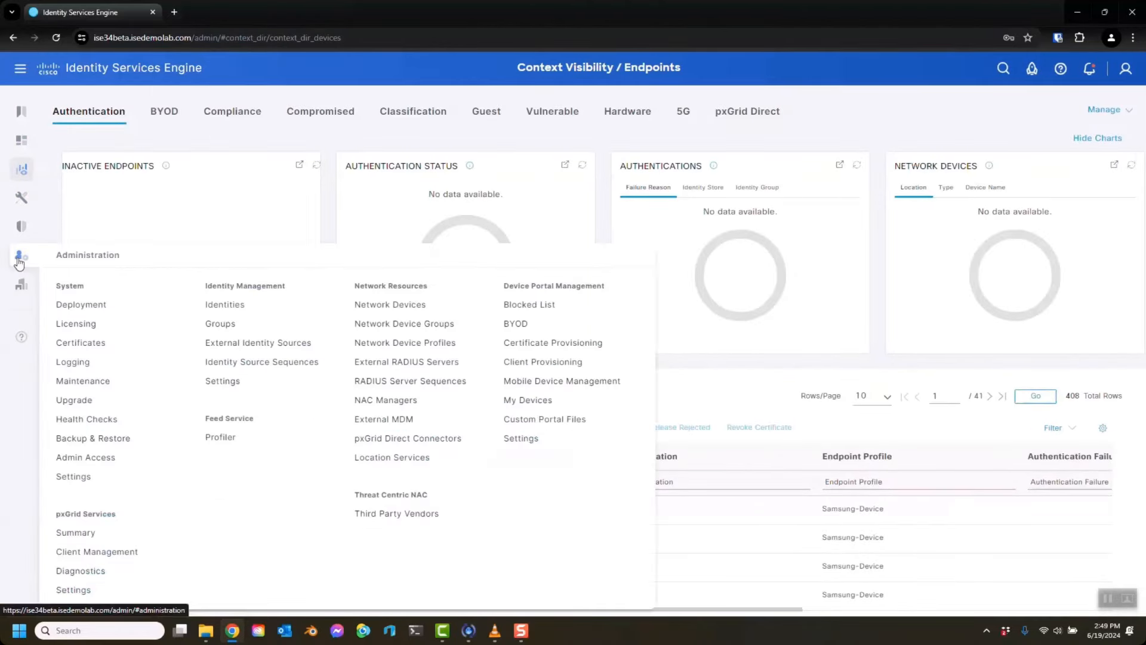
click(407, 438)
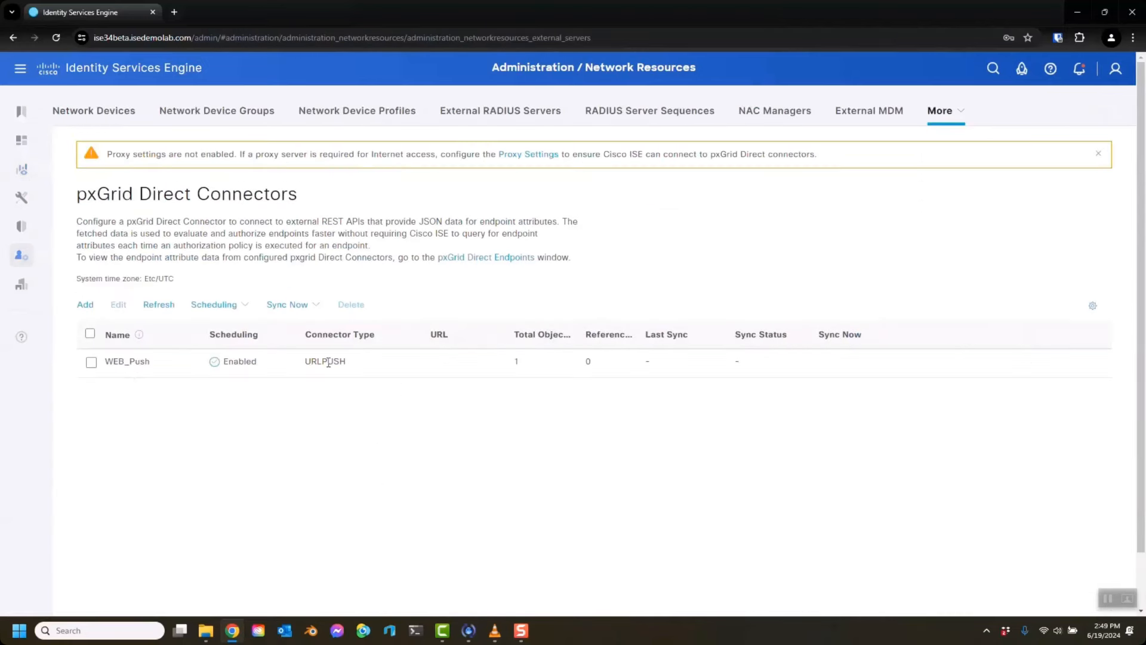
mouse_move(574, 338)
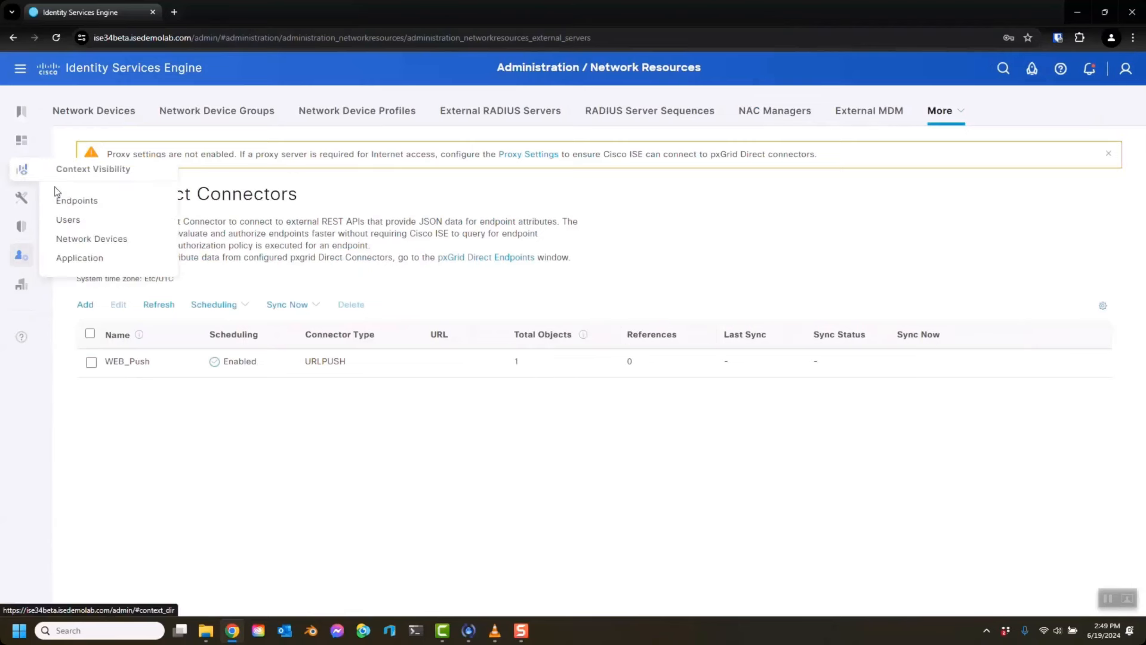
click(77, 201)
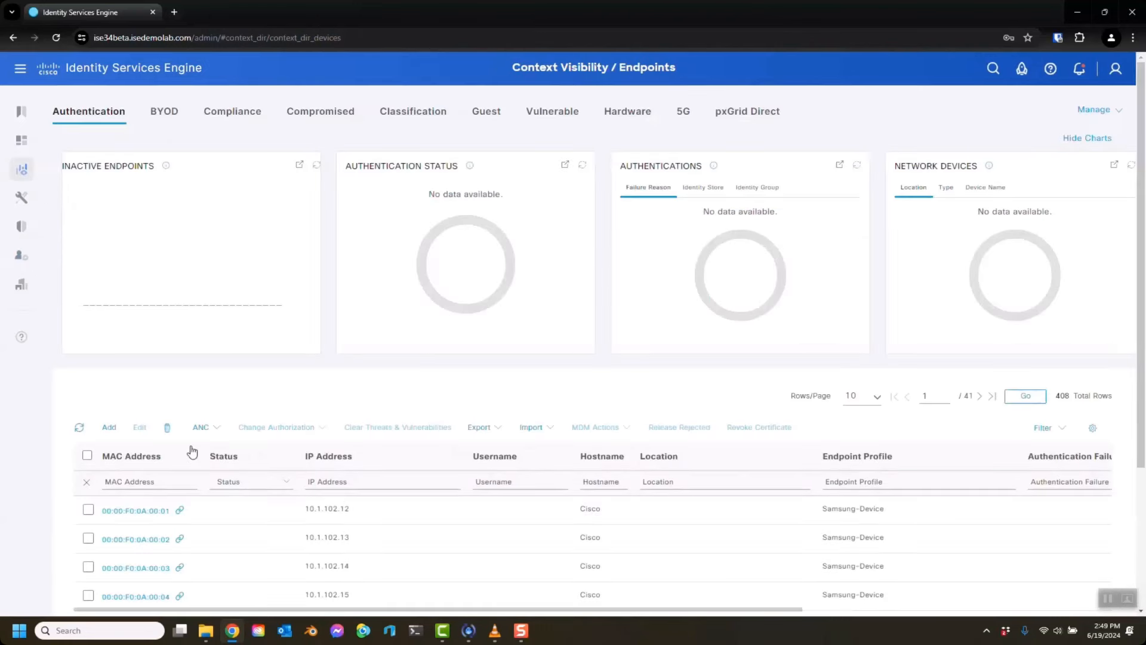
click(21, 255)
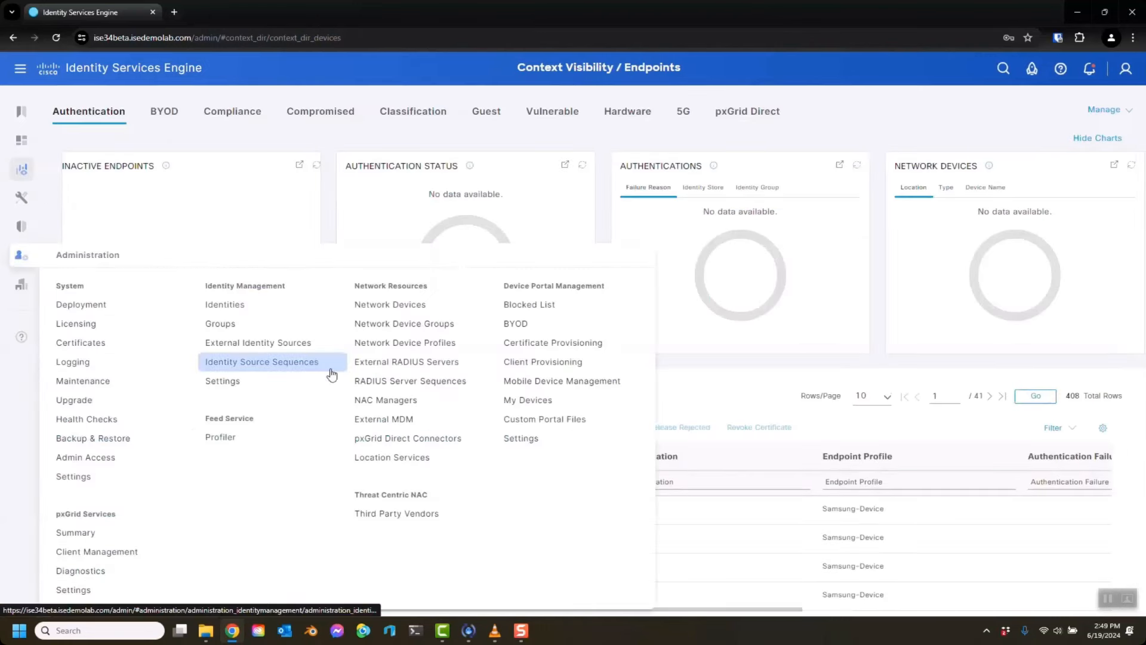
click(408, 438)
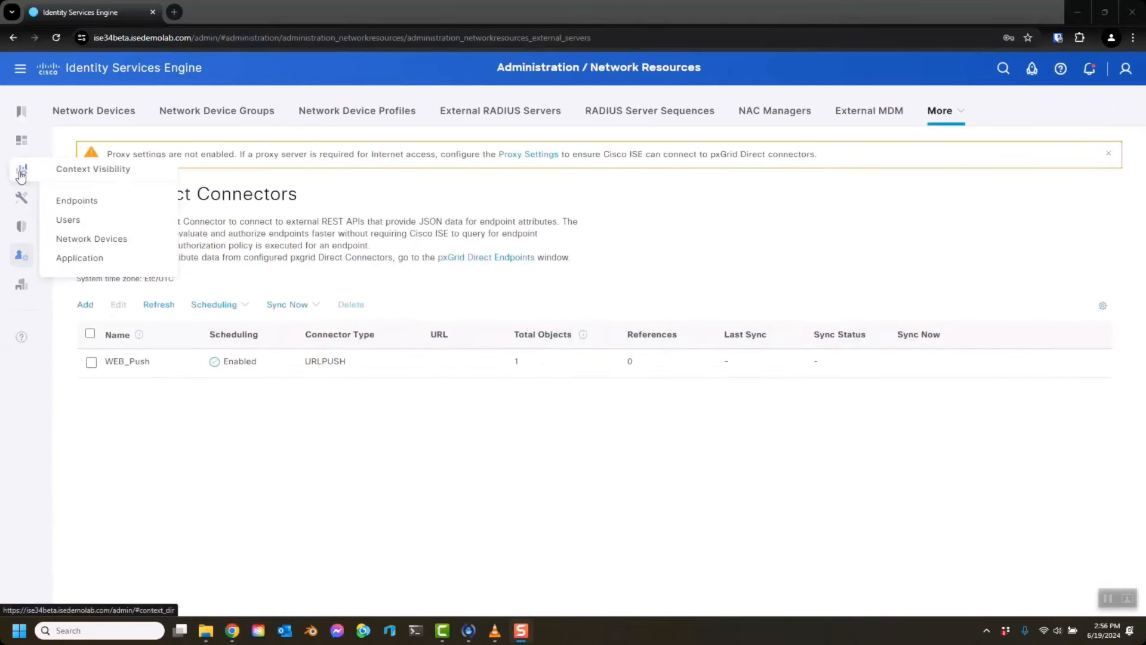
click(76, 200)
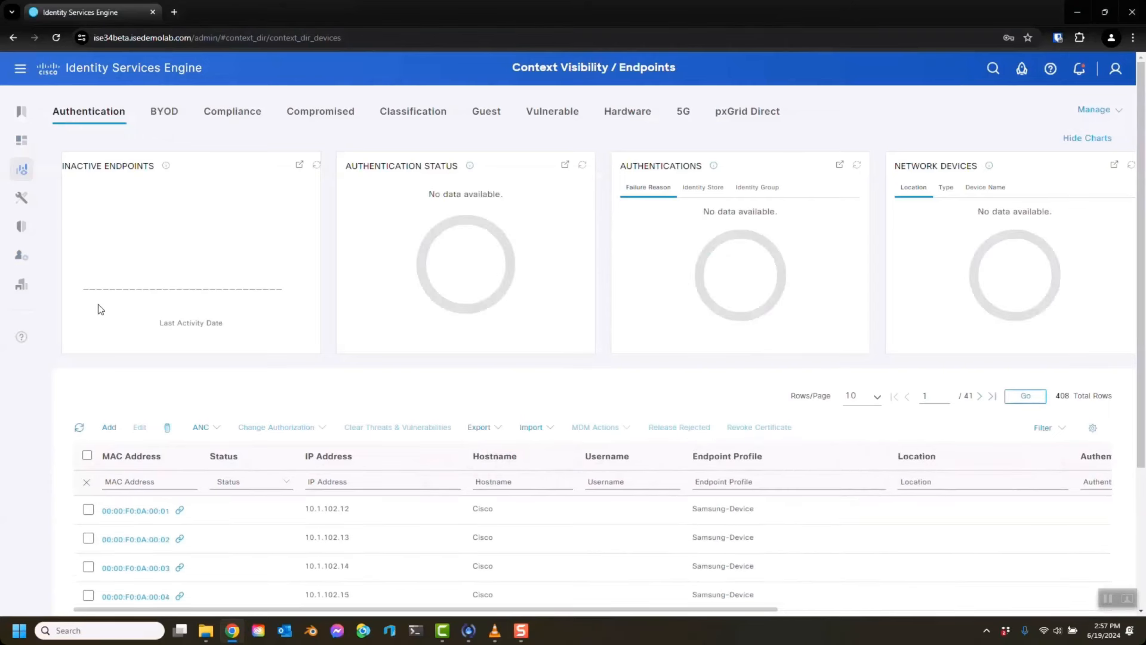
click(22, 255)
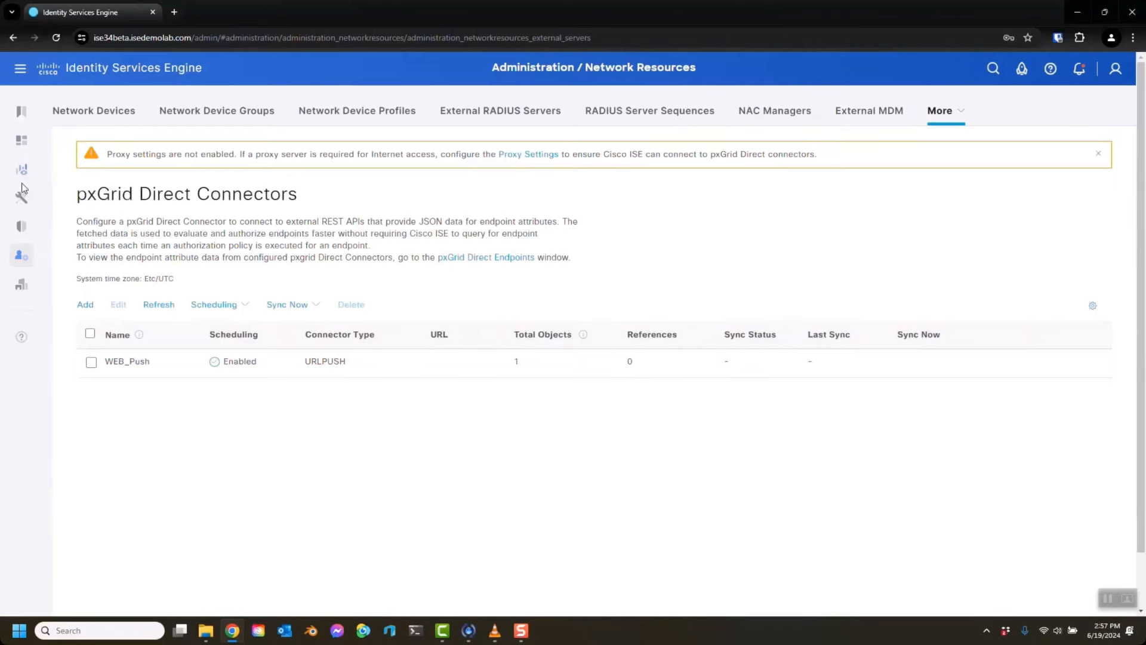
click(22, 169)
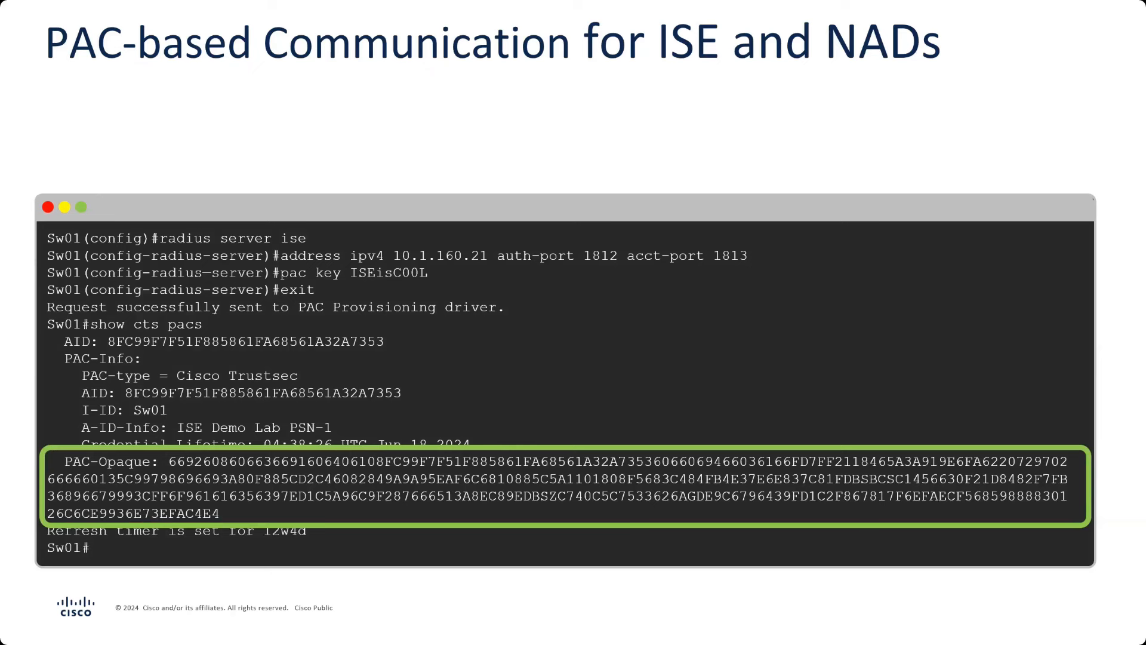
Advance past the PAC-based Communication slide to the pxGrid Direct Sync Now slide.
key(Right)
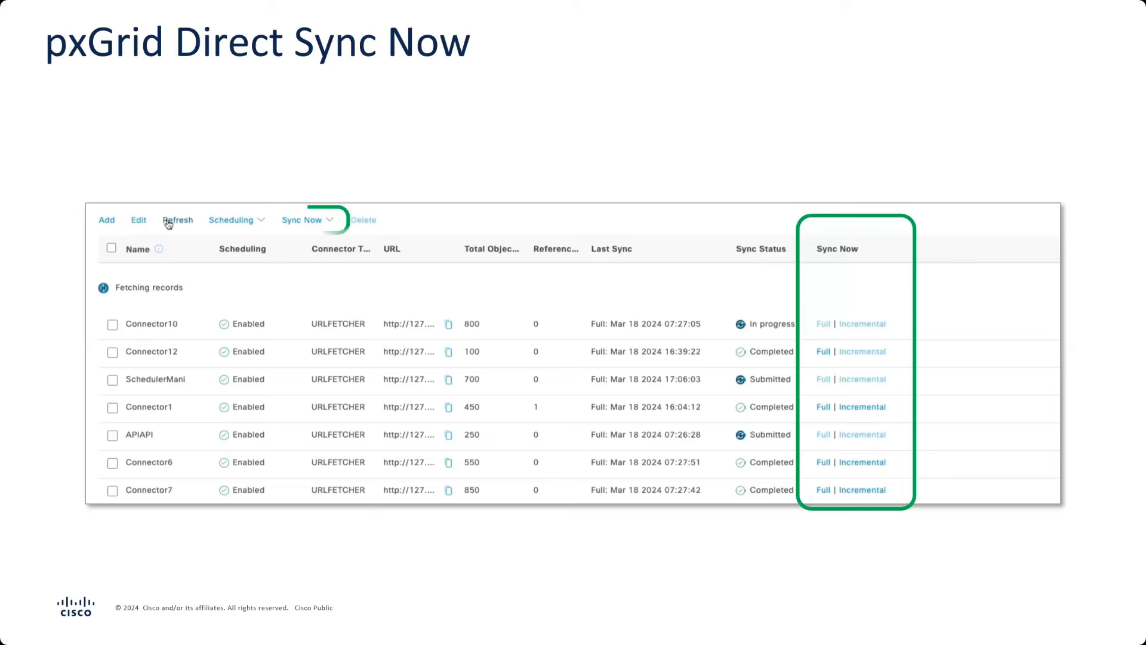
click(307, 219)
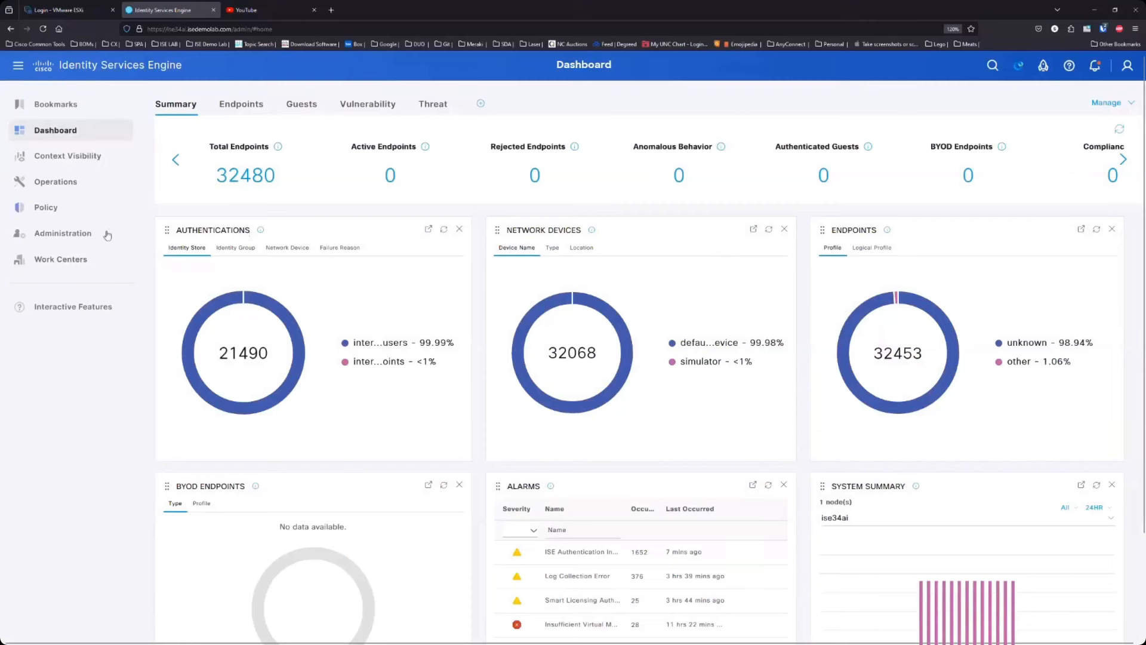
Navigate via Administration to the pxGrid Direct Connectors page listing Push_It.
click(62, 233)
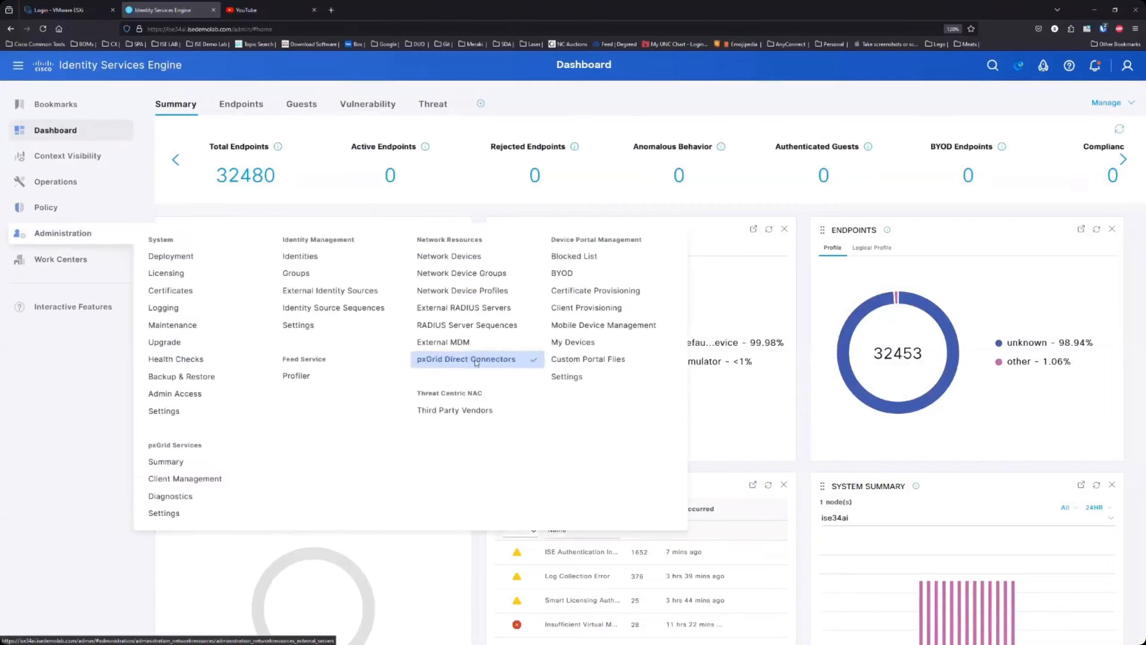
click(464, 360)
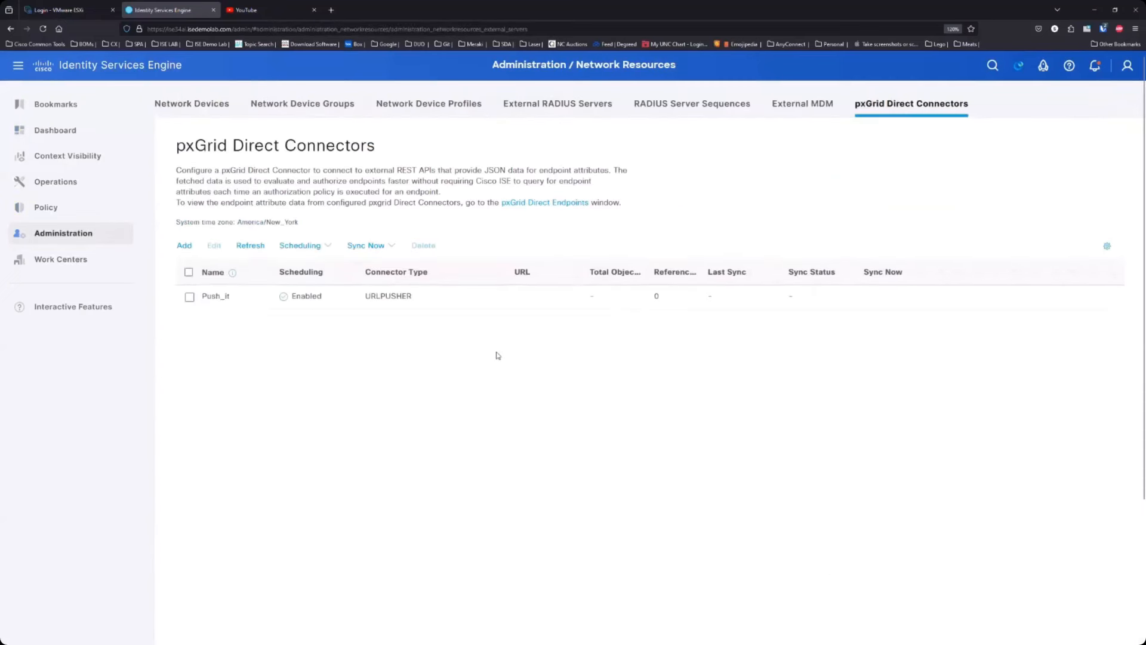
Add a new pxGrid Direct connector named Demo_Push of type URL Pusher and continue to permissions.
click(184, 245)
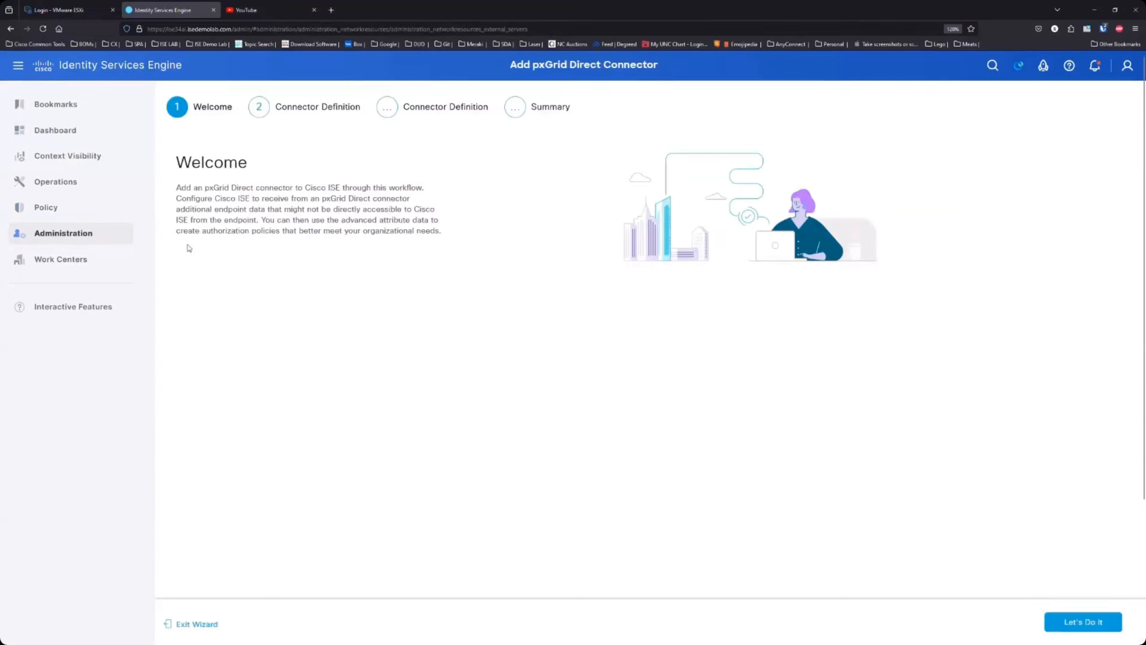
click(1083, 621)
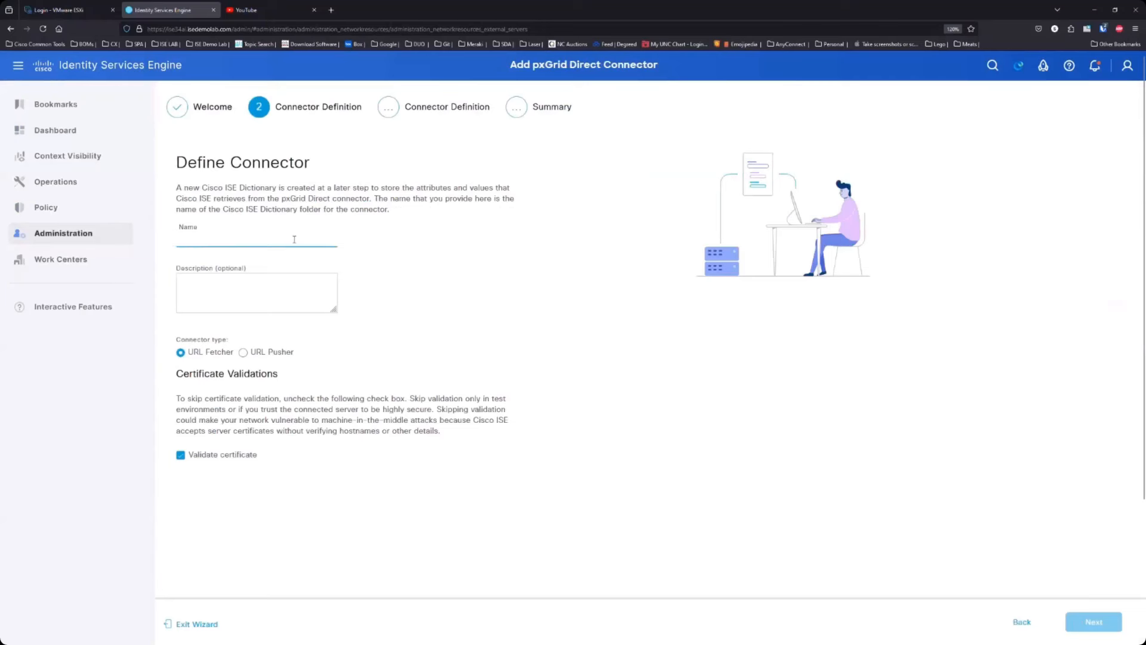
click(1094, 621)
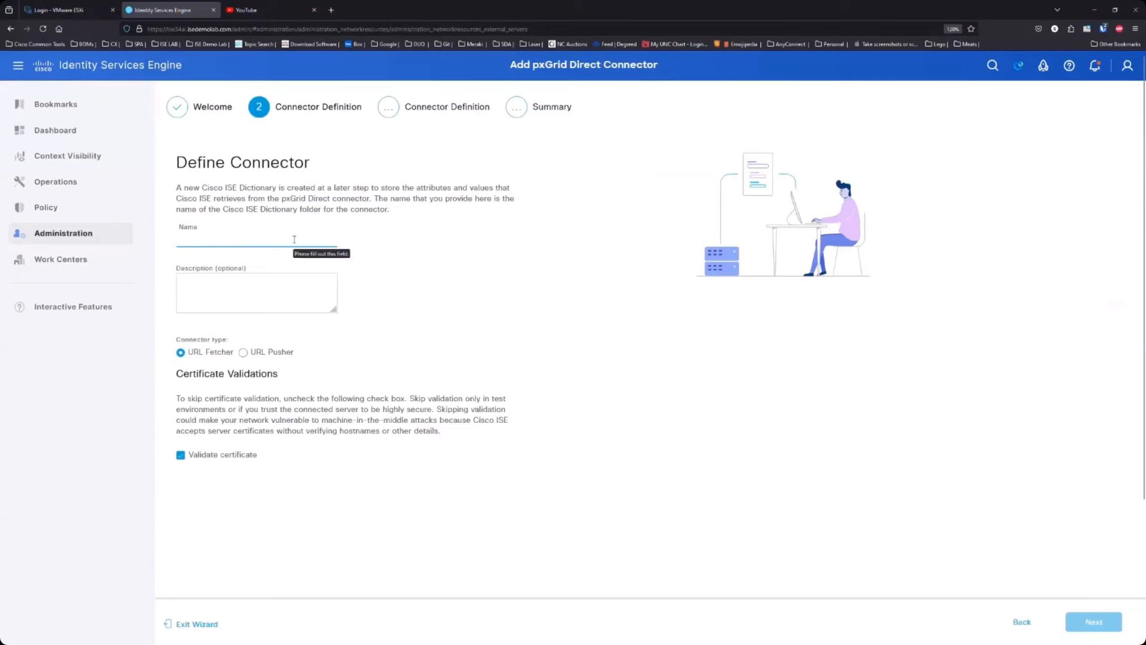
text(Demo_Push)
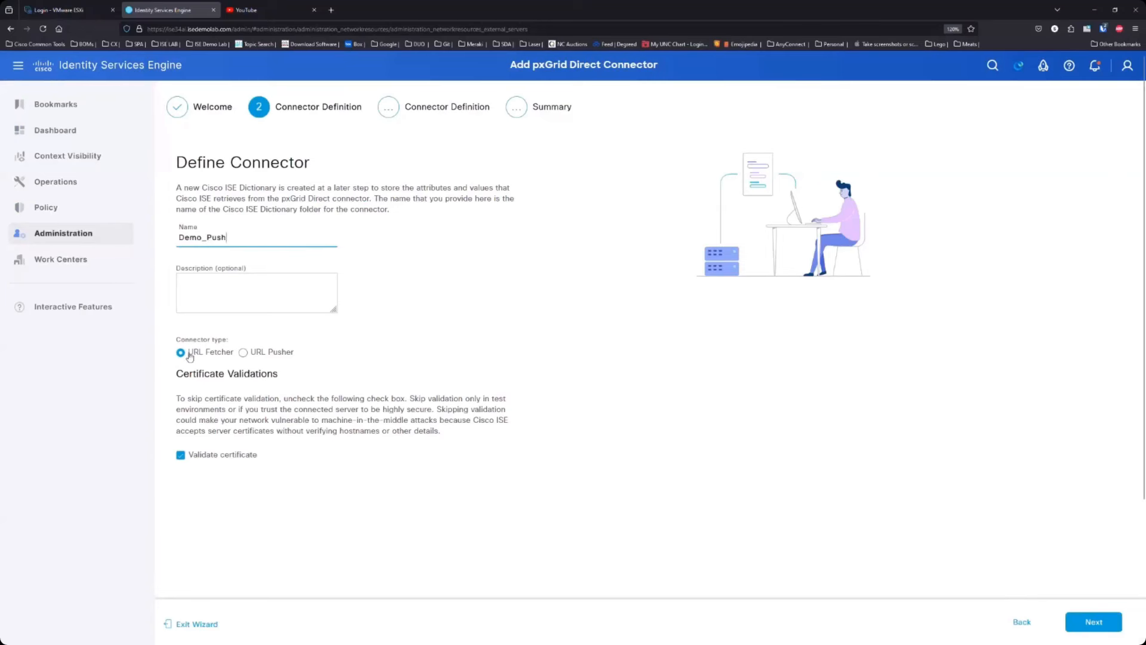
click(242, 351)
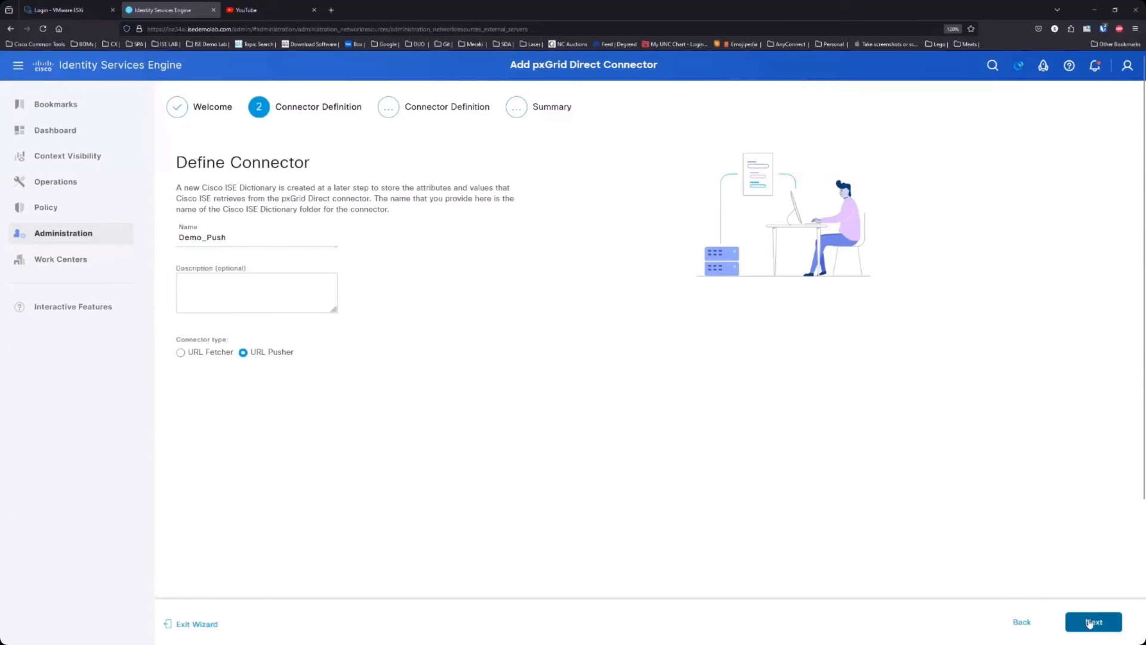
click(1093, 622)
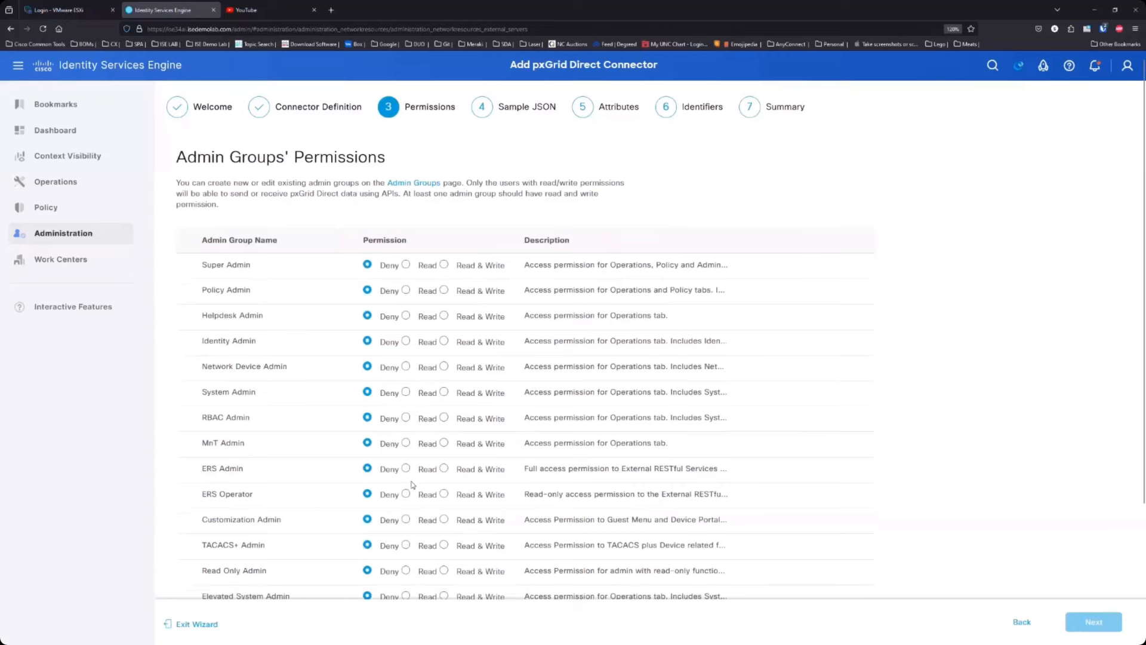
Give Helpdesk Admin and System Admin read-only access on Demo_Push and continue.
scroll(down, 3)
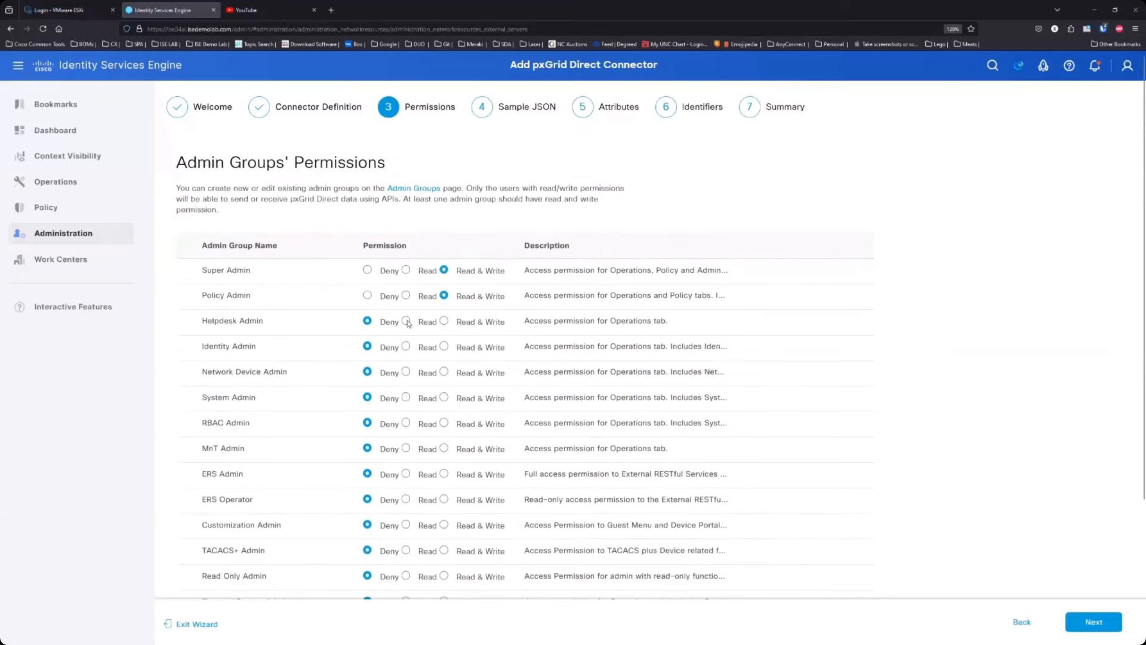
click(406, 346)
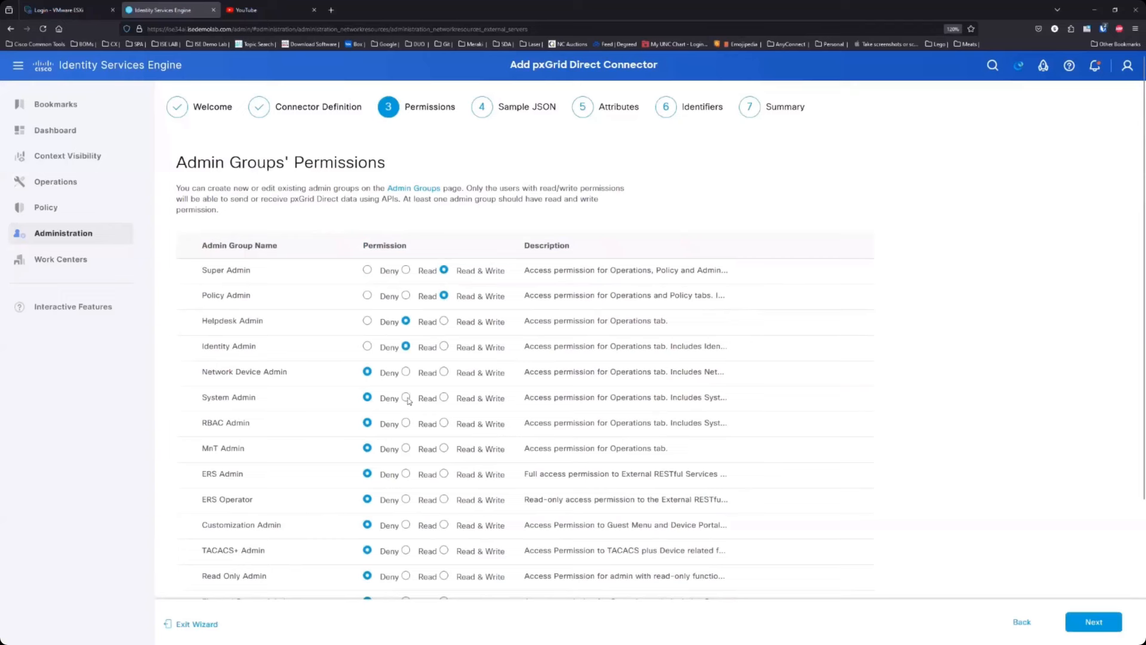
click(404, 396)
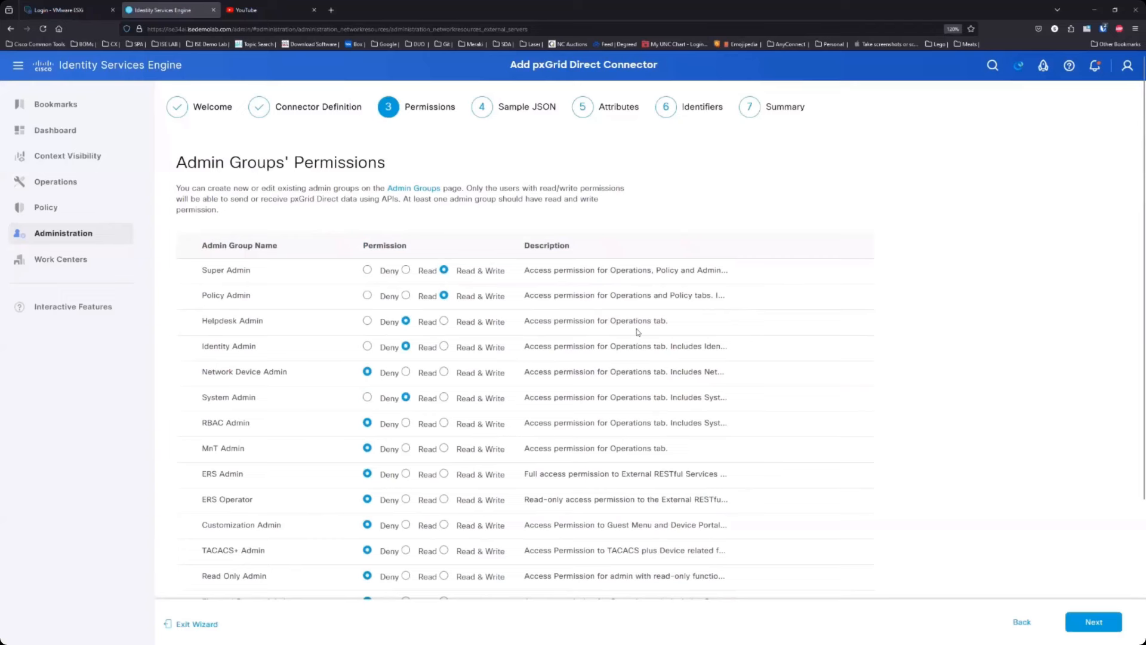
click(1092, 621)
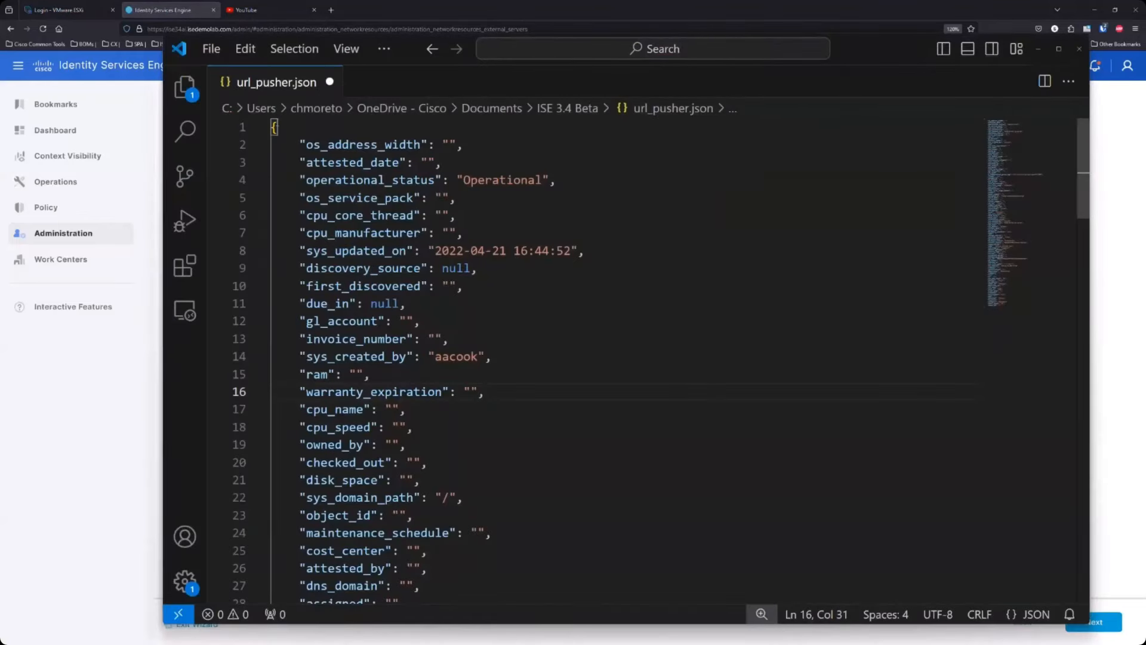
Review the pasted url_pusher.json sample in the wizard and continue to attribute selection.
scroll(down, 3)
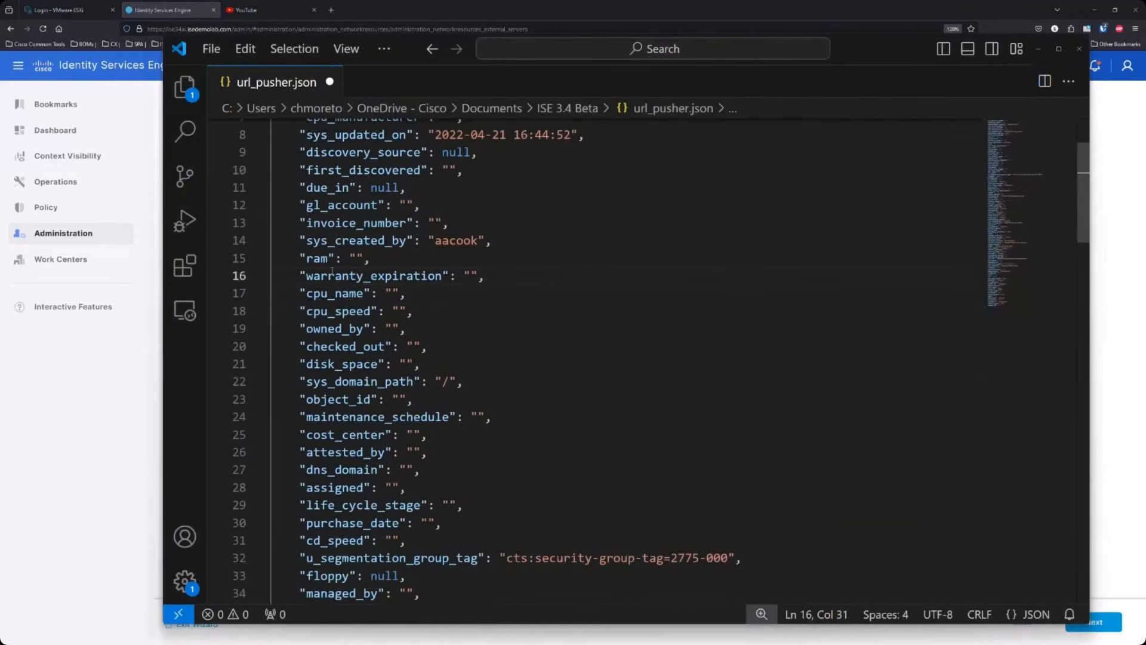
scroll(down, 3)
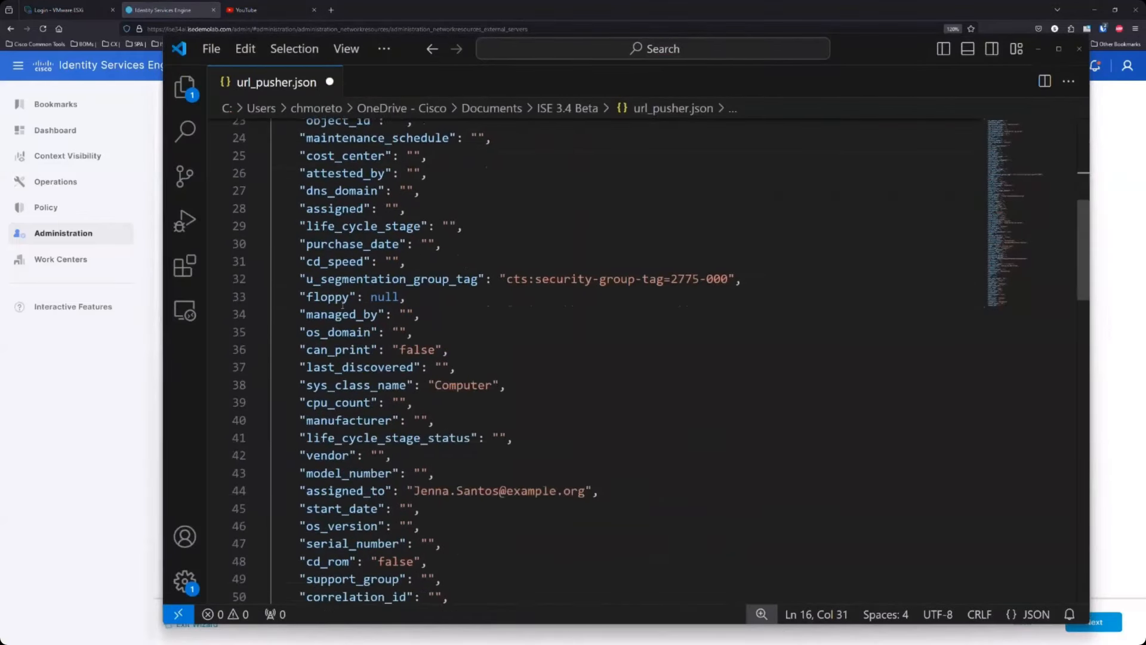
scroll(down, 3)
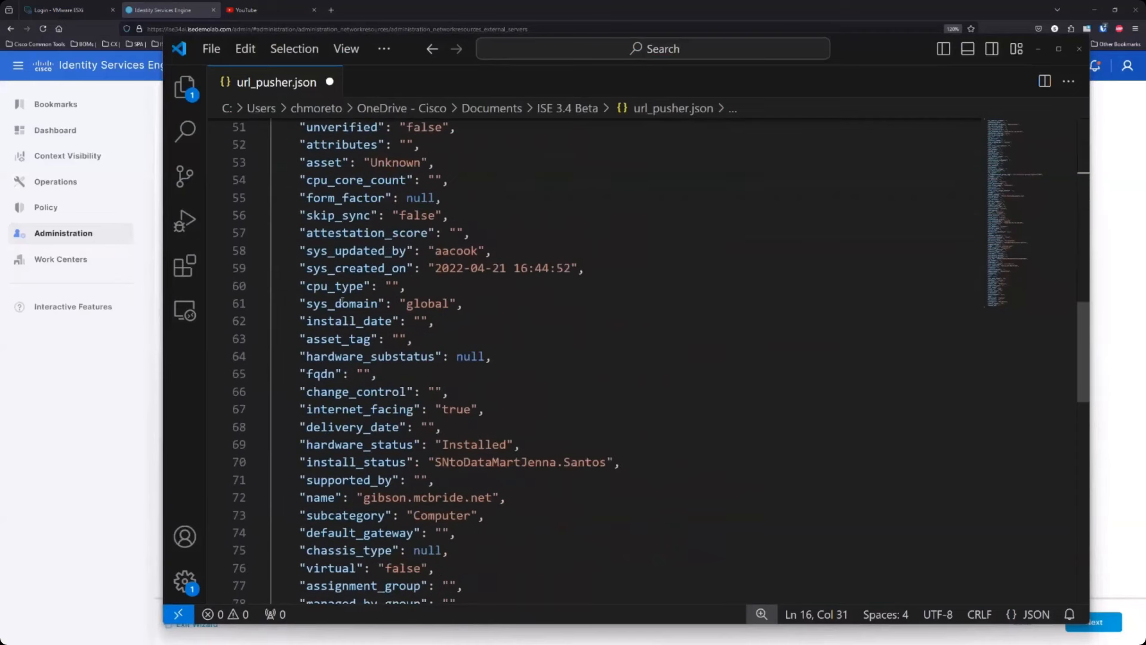
scroll(down, 3)
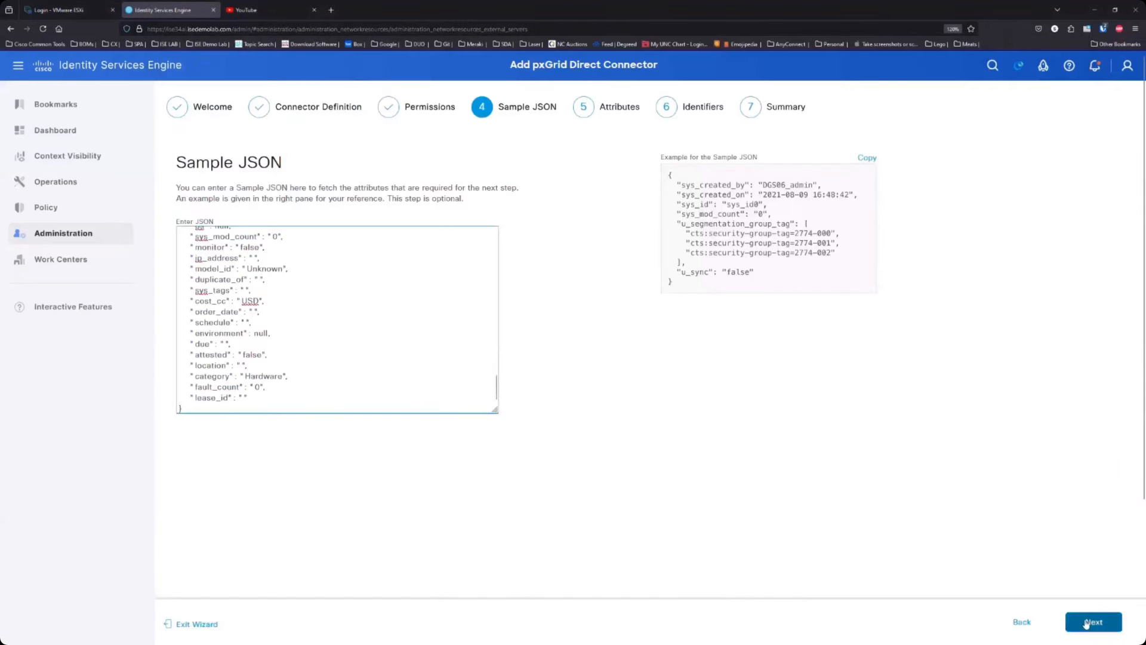
click(1092, 620)
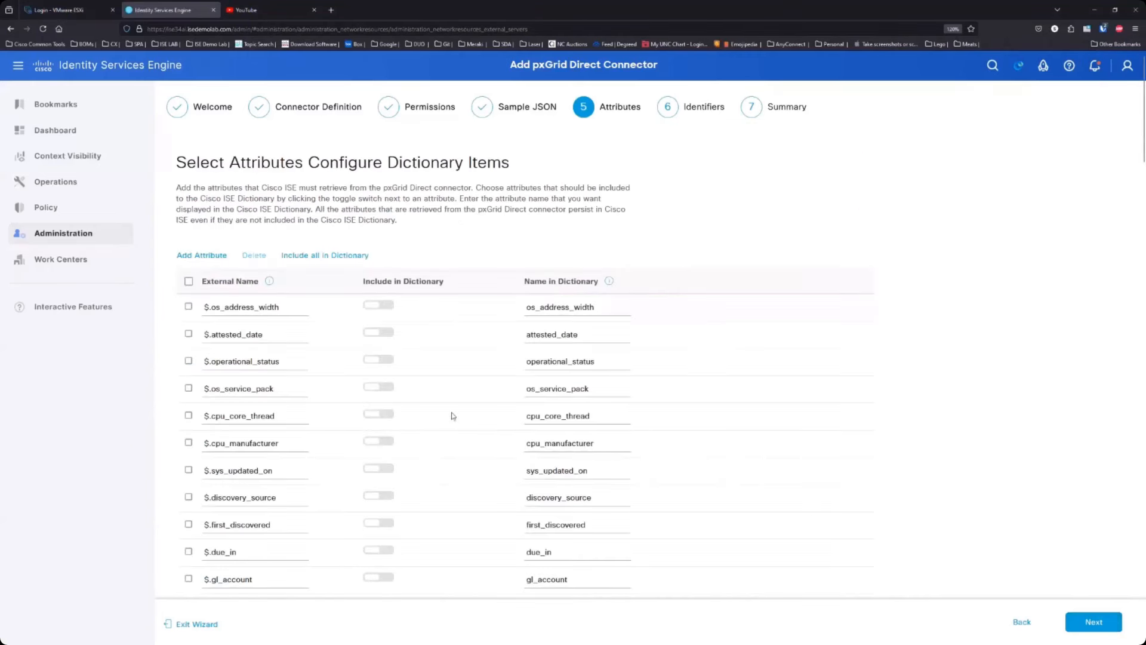
Enable the u_segmentation_group_tag, managed_by, manufacturer and vendor attributes for the dictionary.
scroll(down, 3)
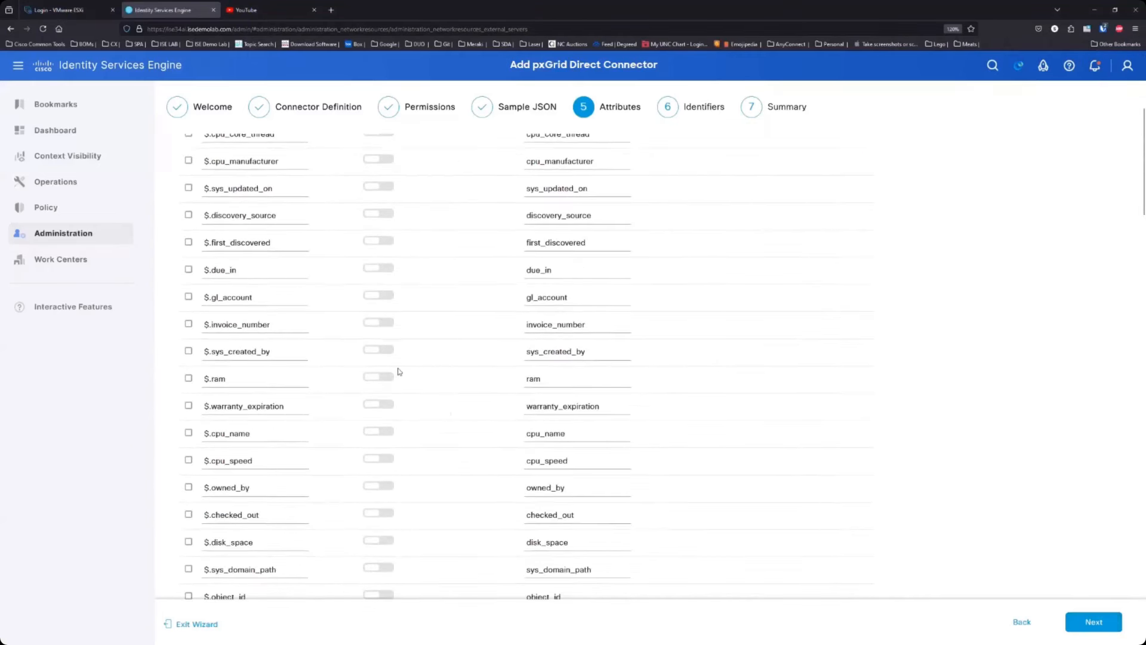
mouse_move(385, 167)
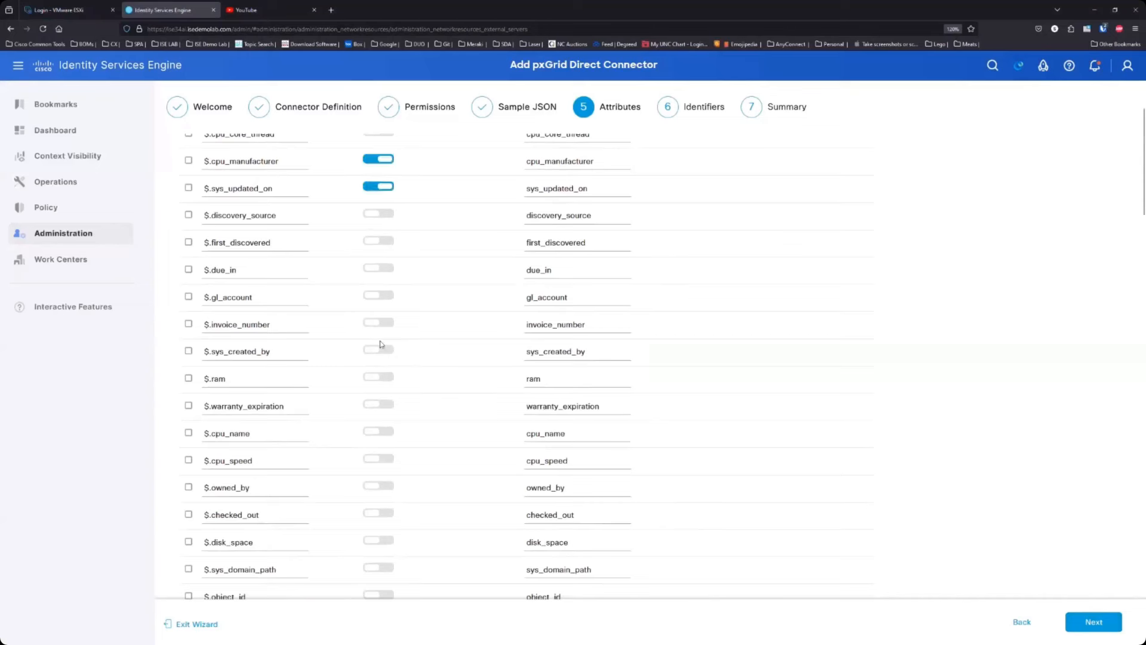
mouse_move(364, 387)
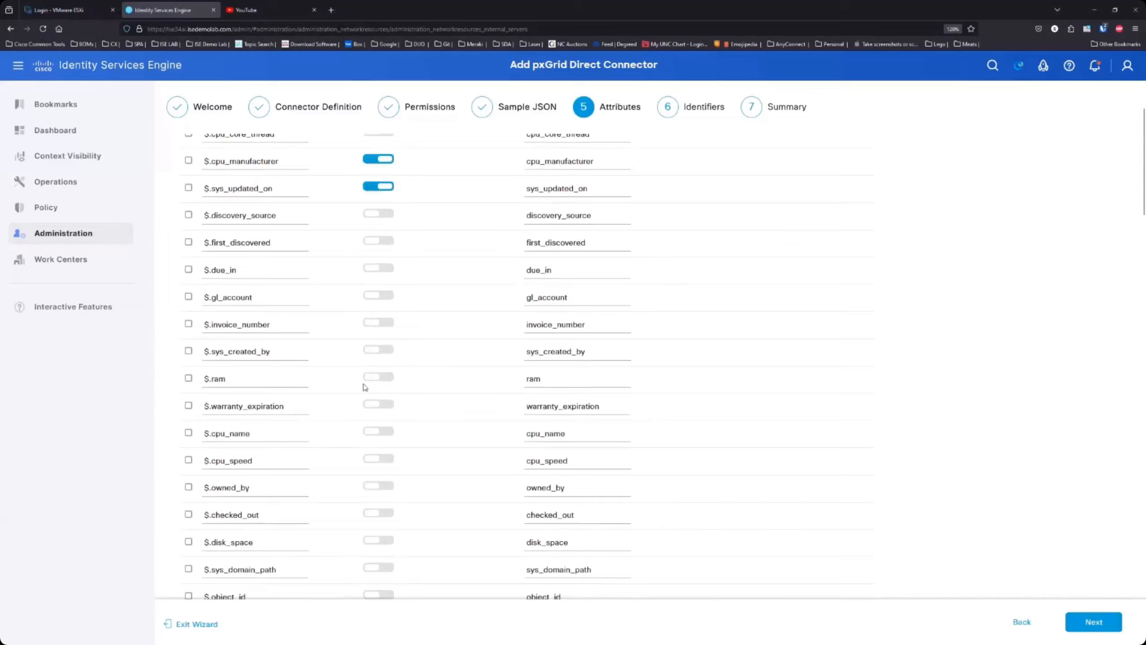
click(379, 403)
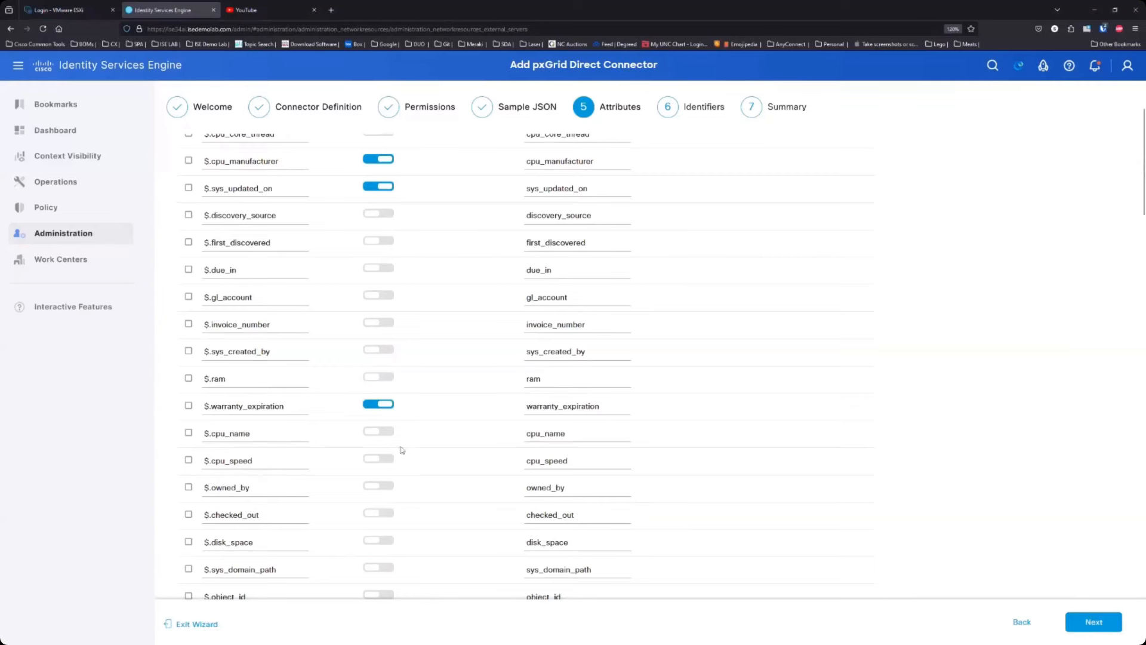
mouse_move(389, 530)
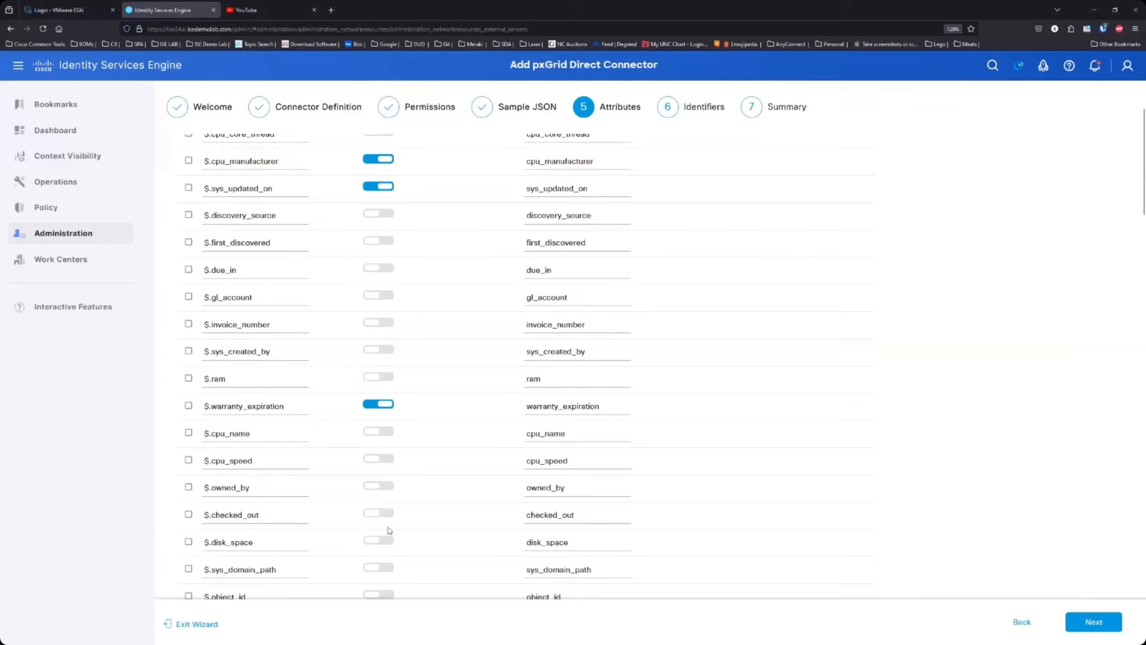
scroll(down, 3)
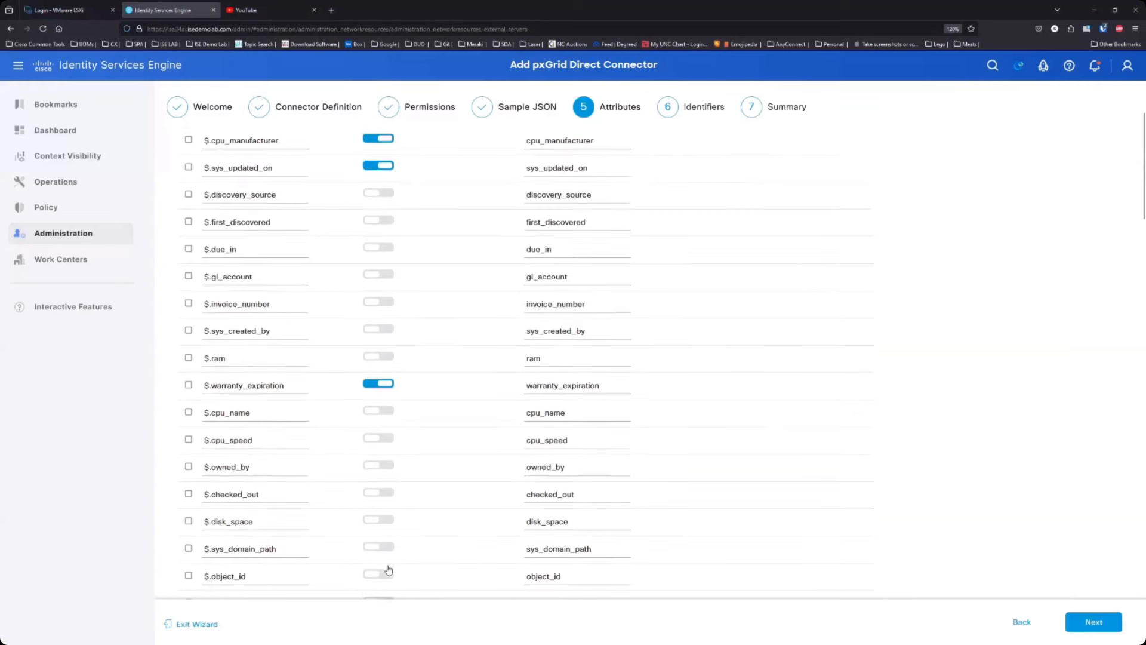
scroll(down, 3)
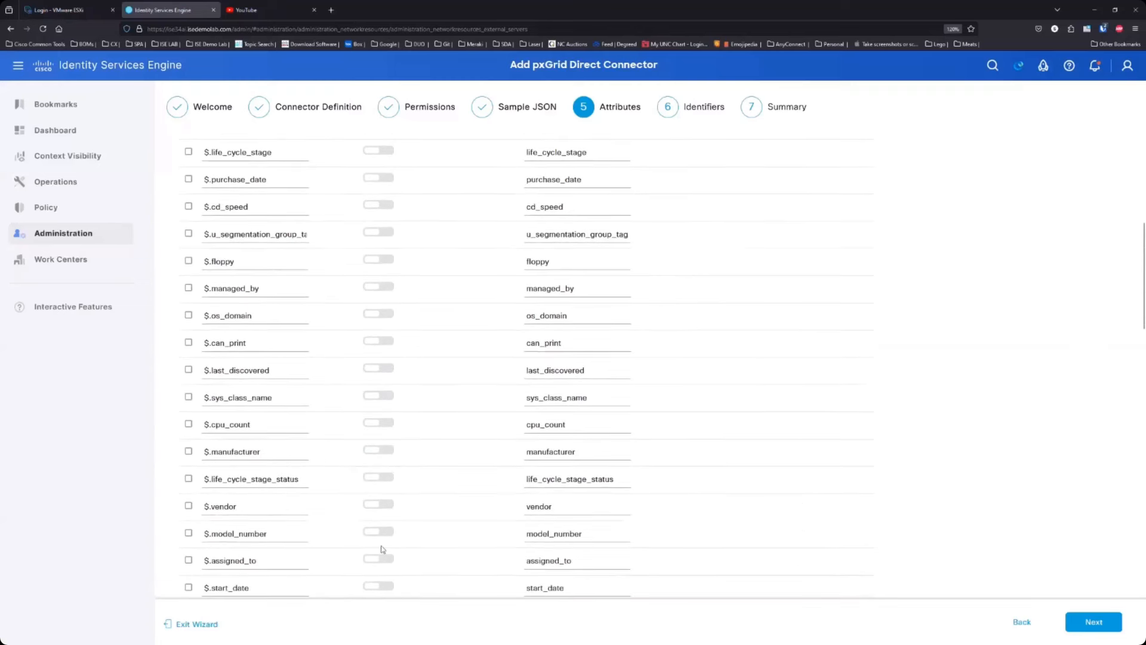
click(378, 164)
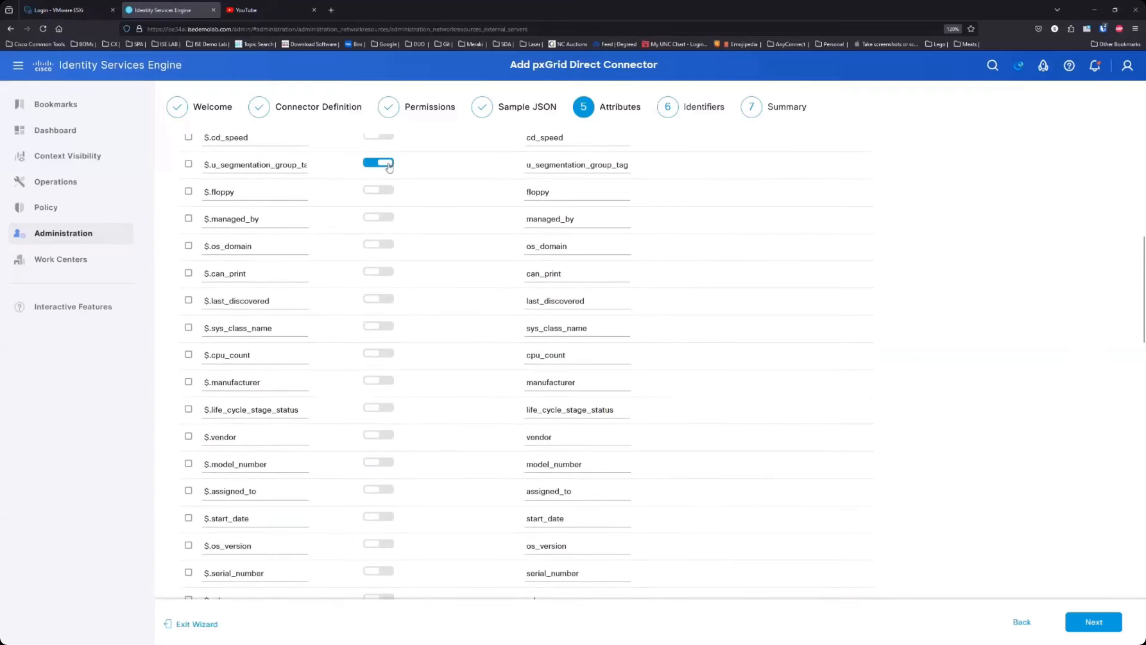
click(378, 217)
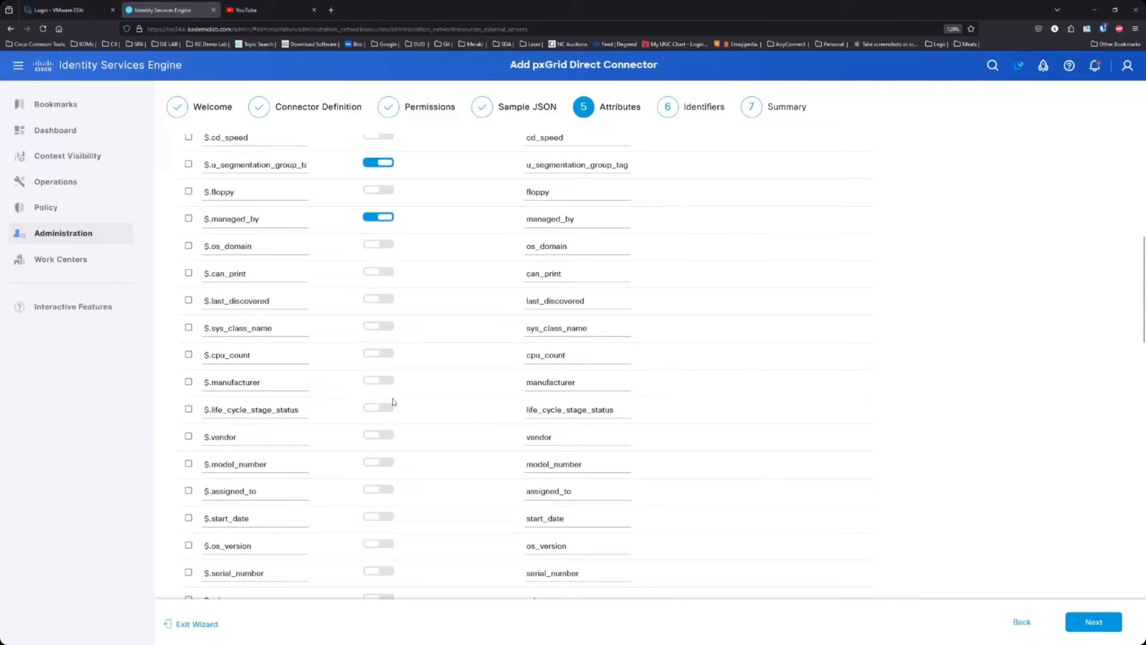
click(378, 380)
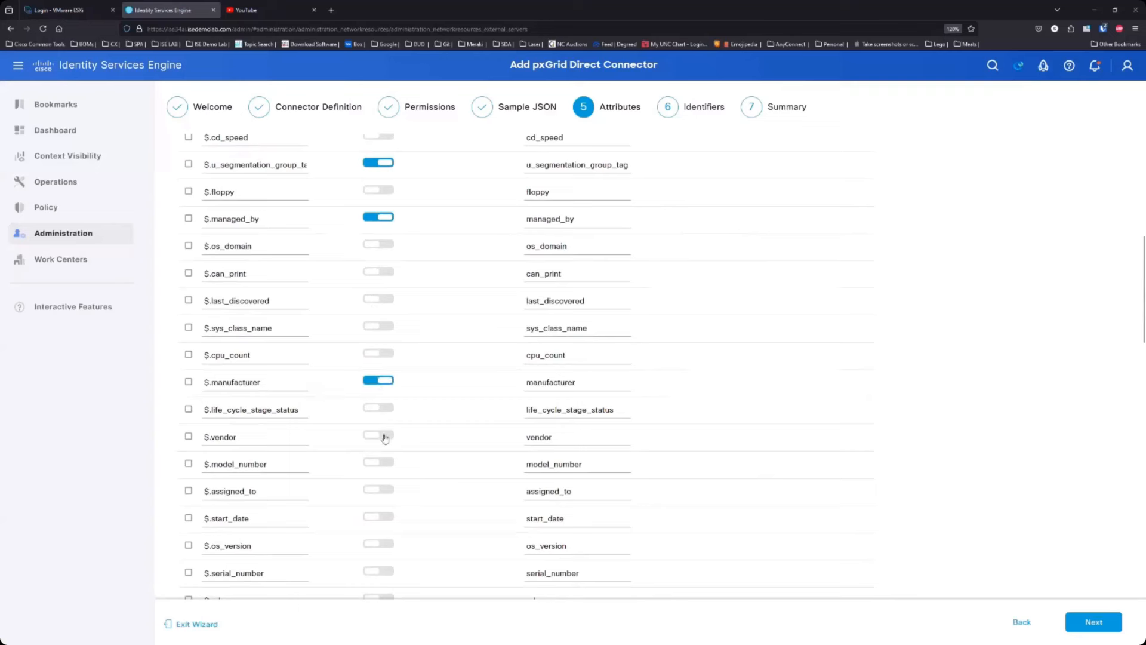
click(379, 436)
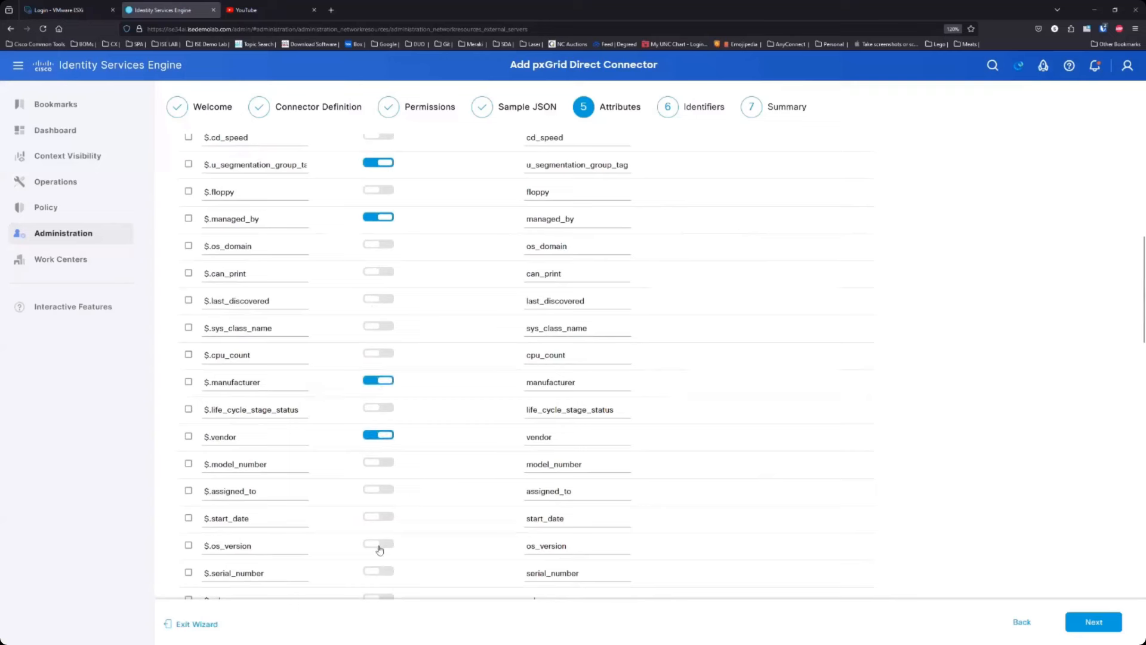
Enable the cpu_type, asset_tag and mac_address attributes further down the list.
scroll(down, 3)
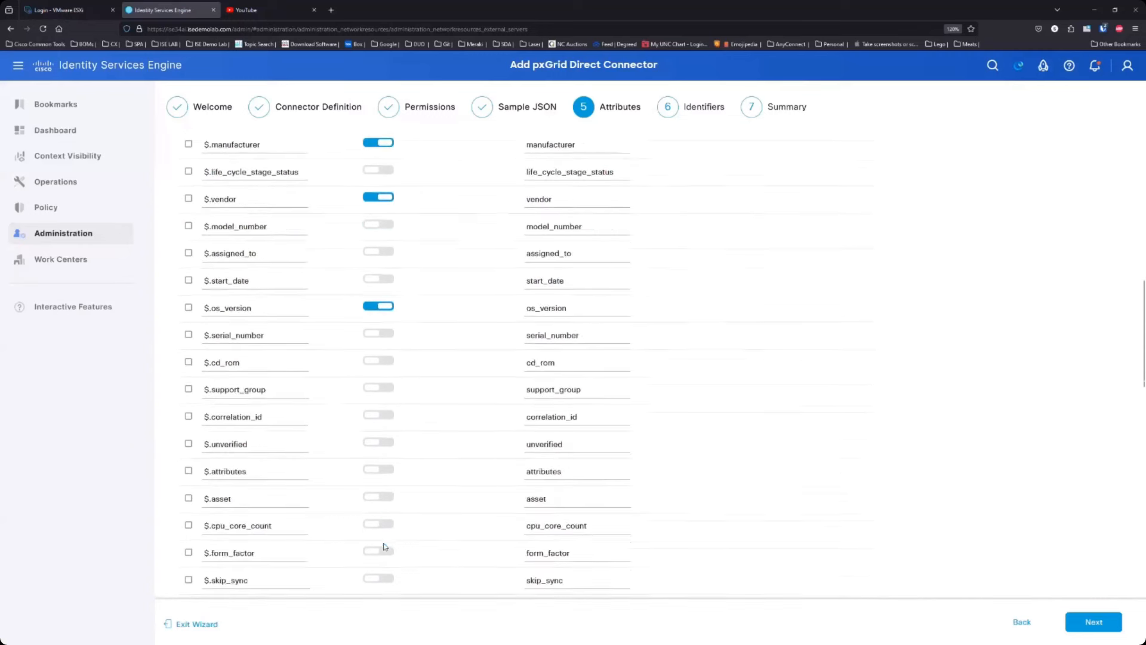
scroll(down, 3)
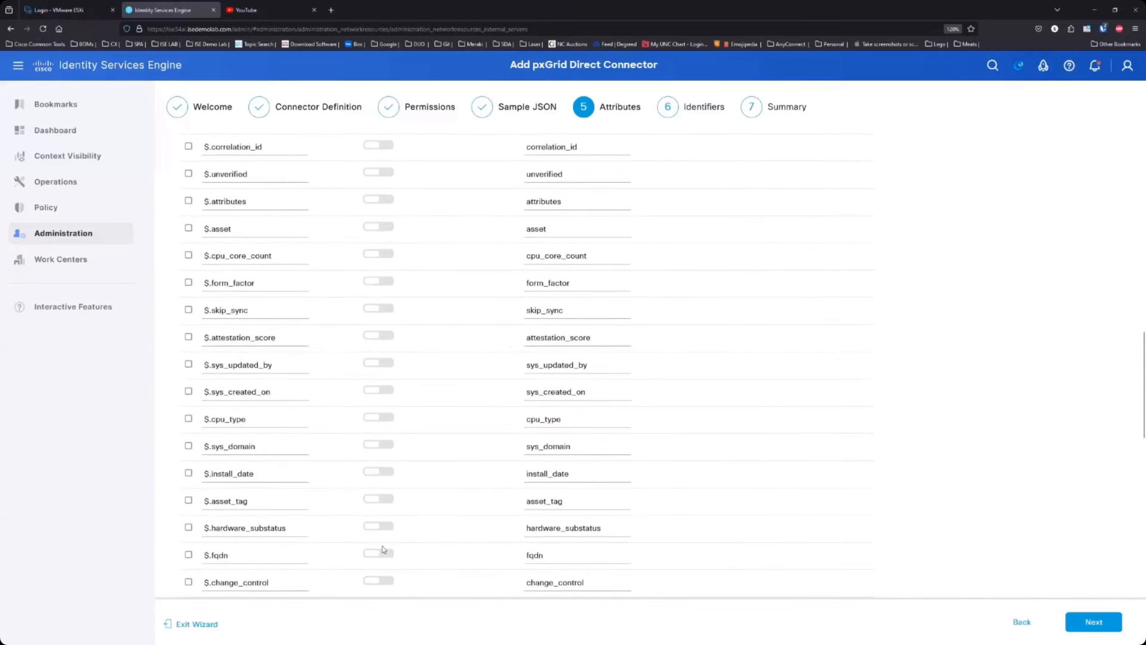
mouse_move(386, 434)
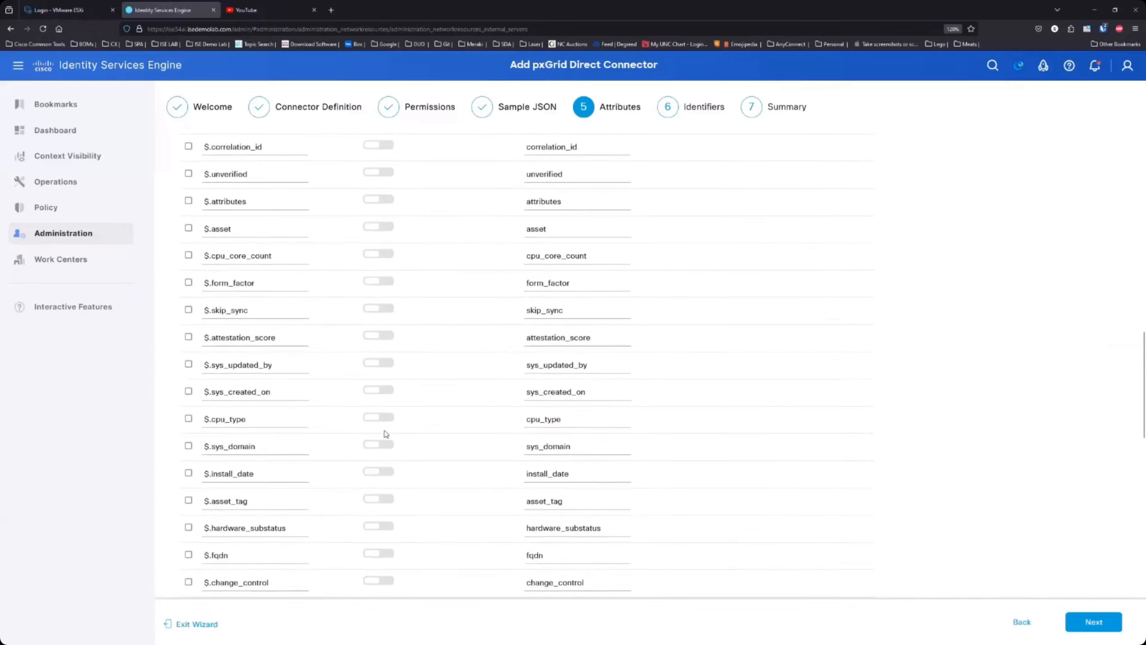
mouse_move(372, 399)
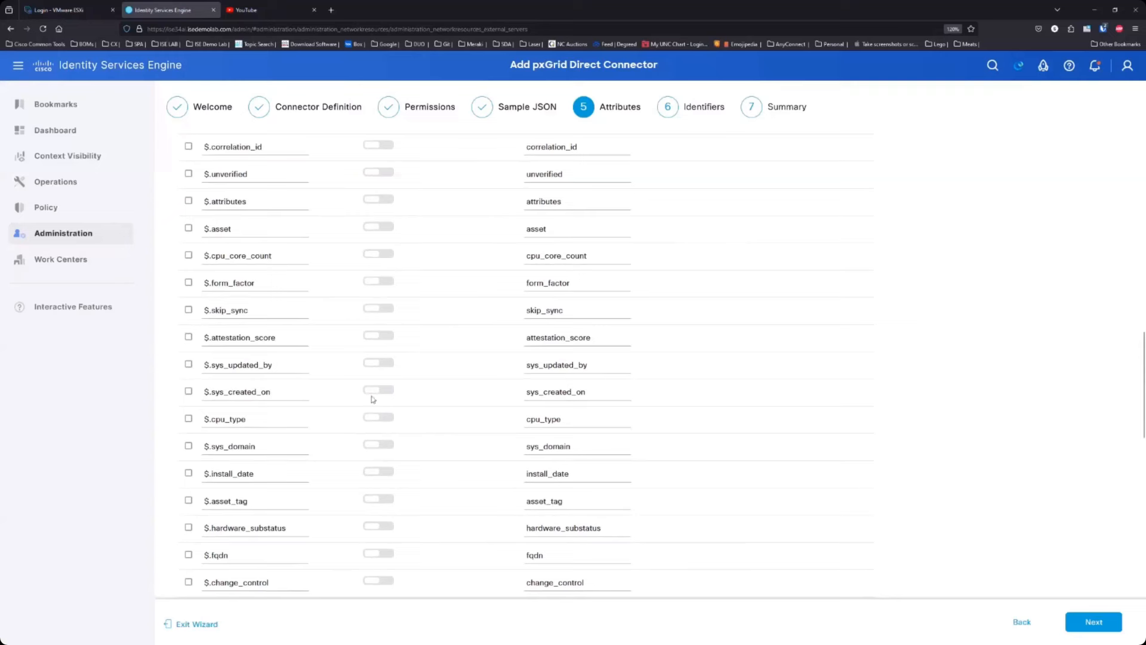
click(379, 417)
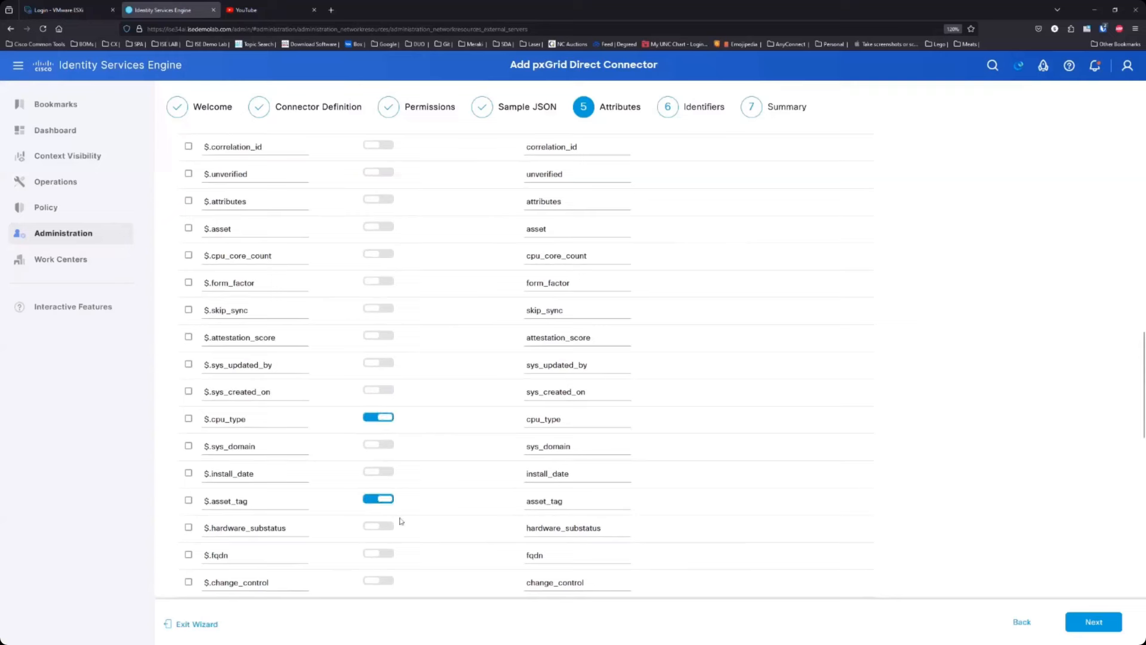
scroll(down, 3)
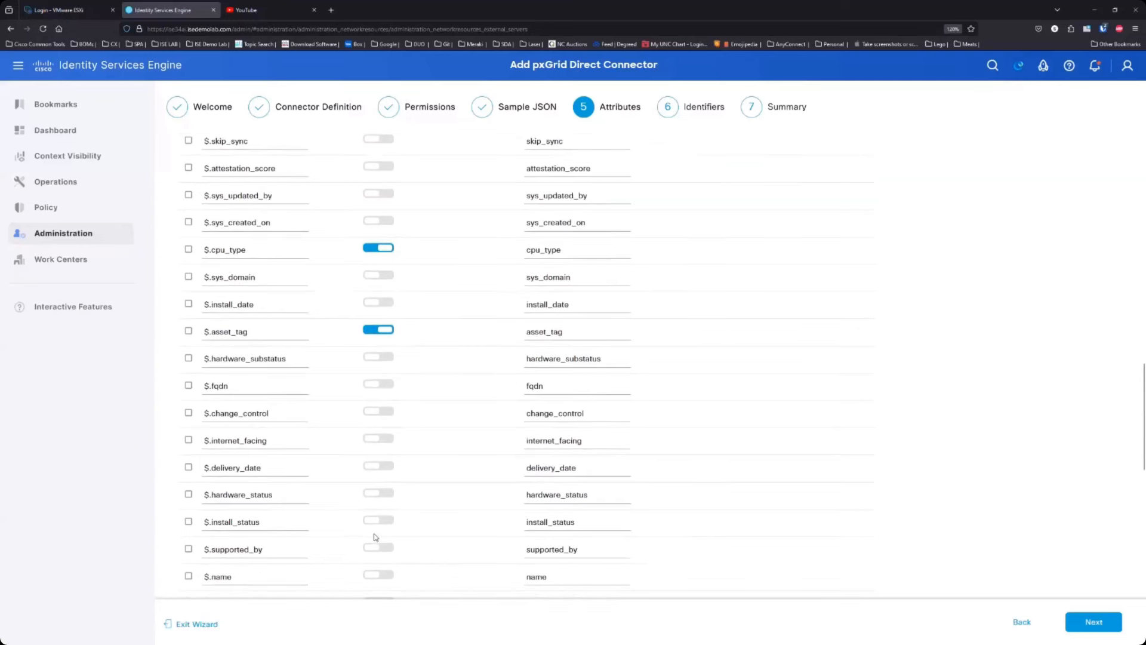
scroll(down, 3)
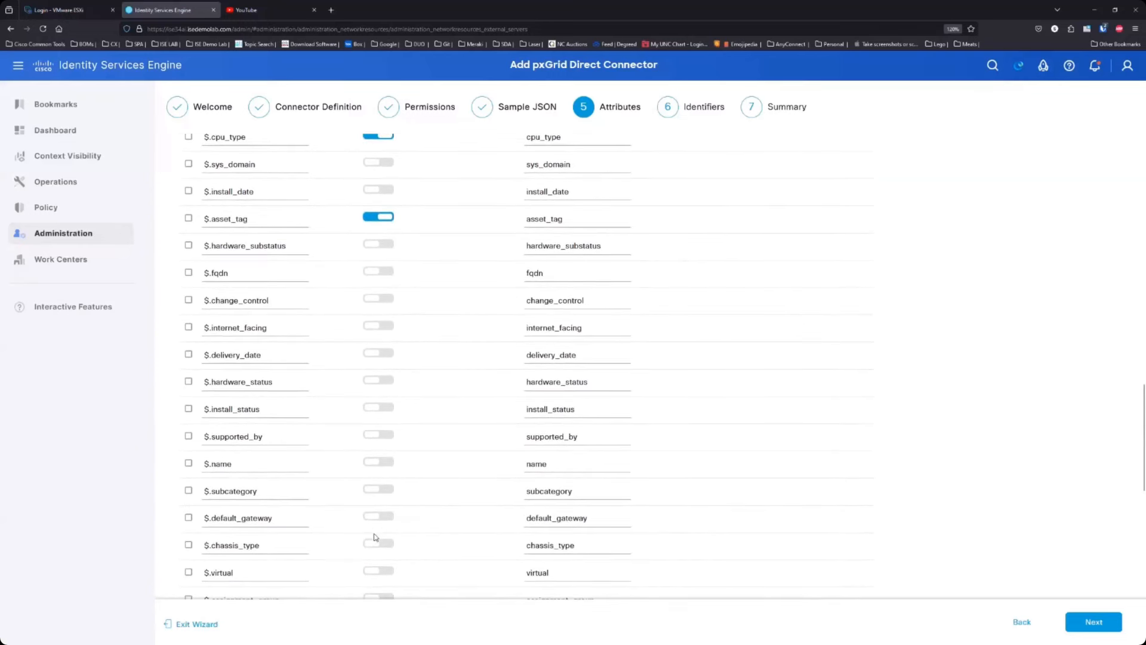
scroll(down, 3)
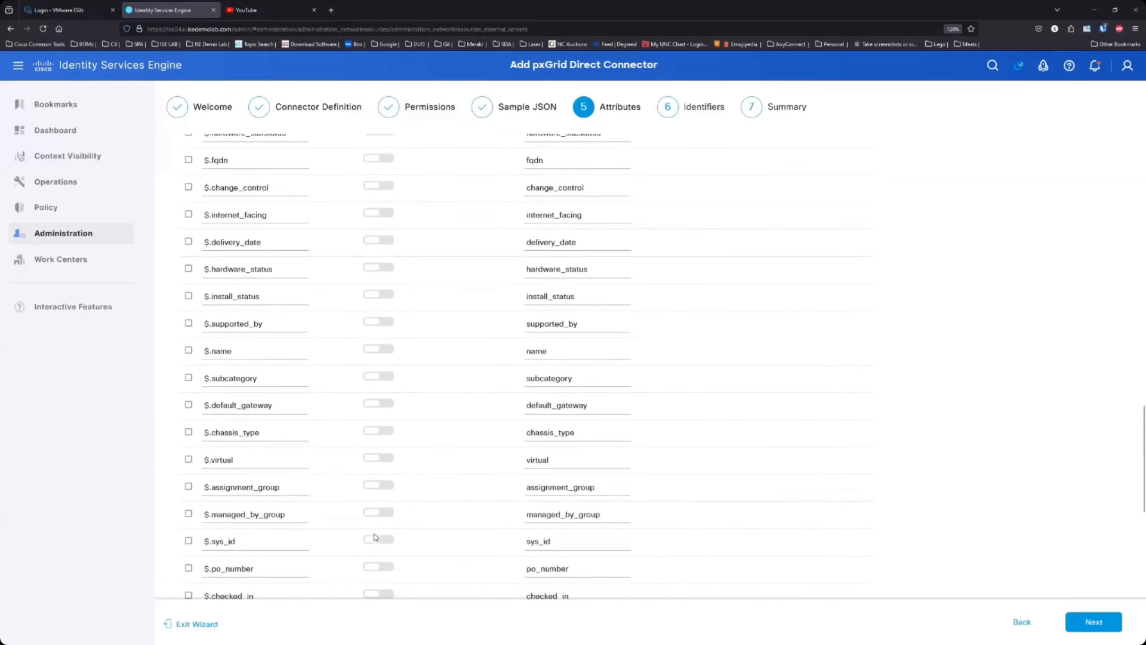
scroll(down, 3)
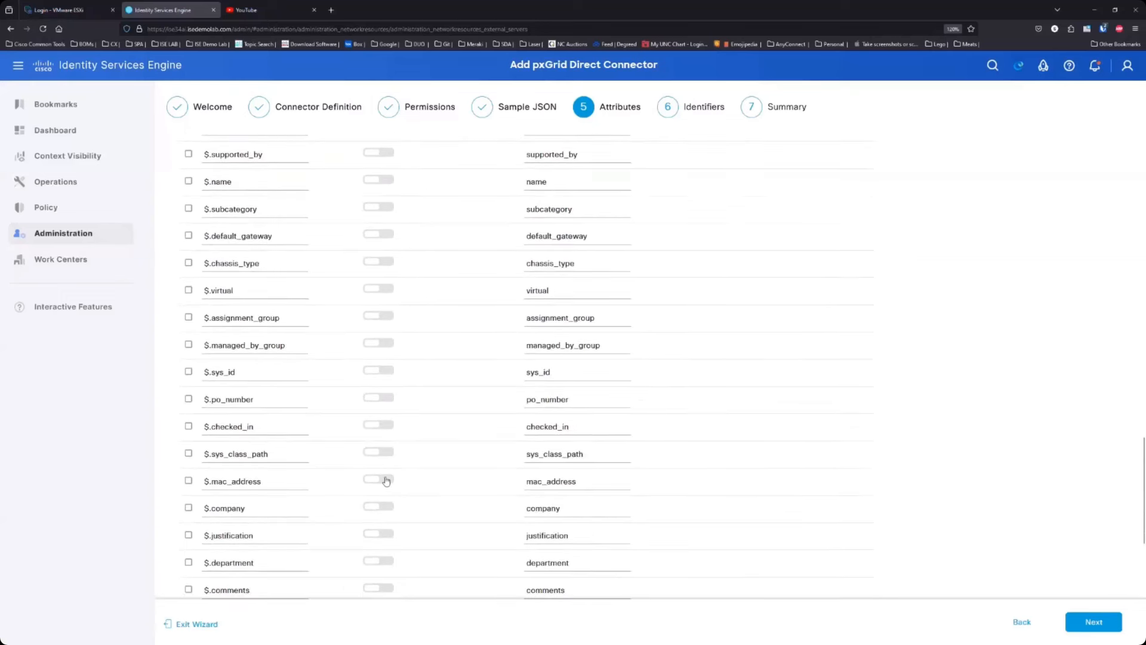
click(378, 481)
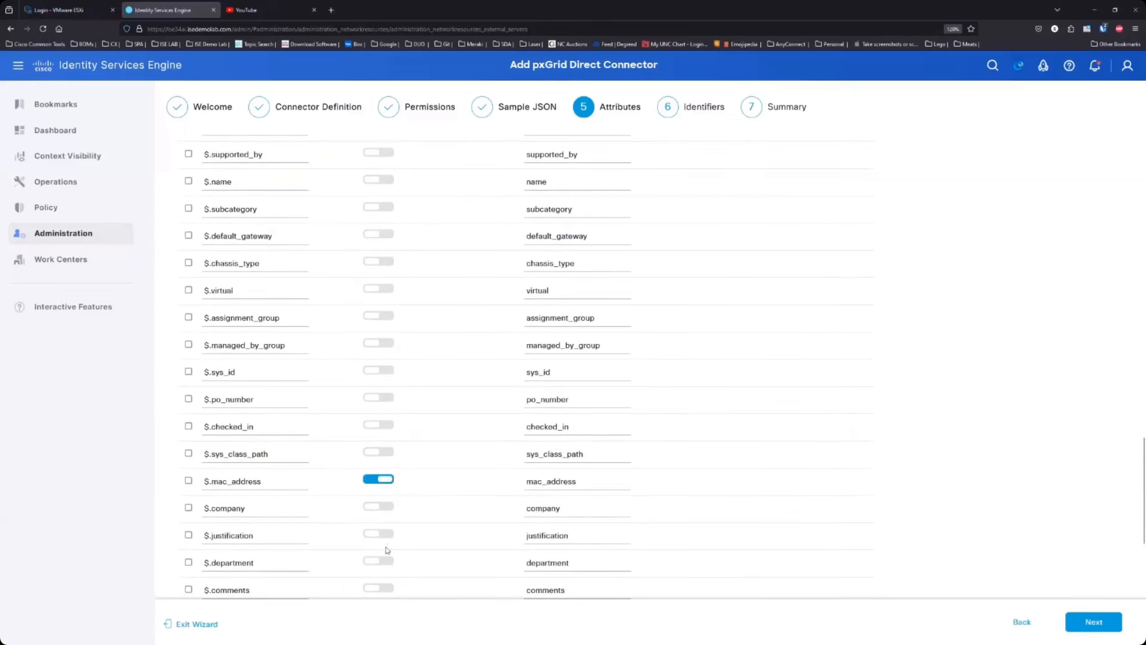
scroll(down, 3)
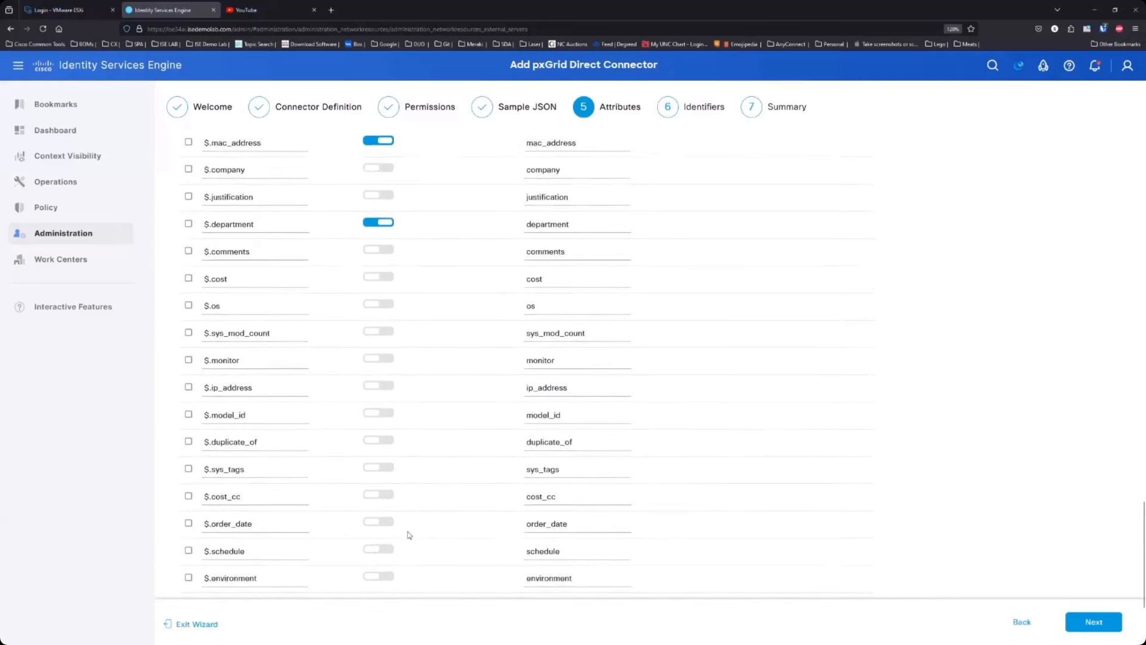
scroll(down, 3)
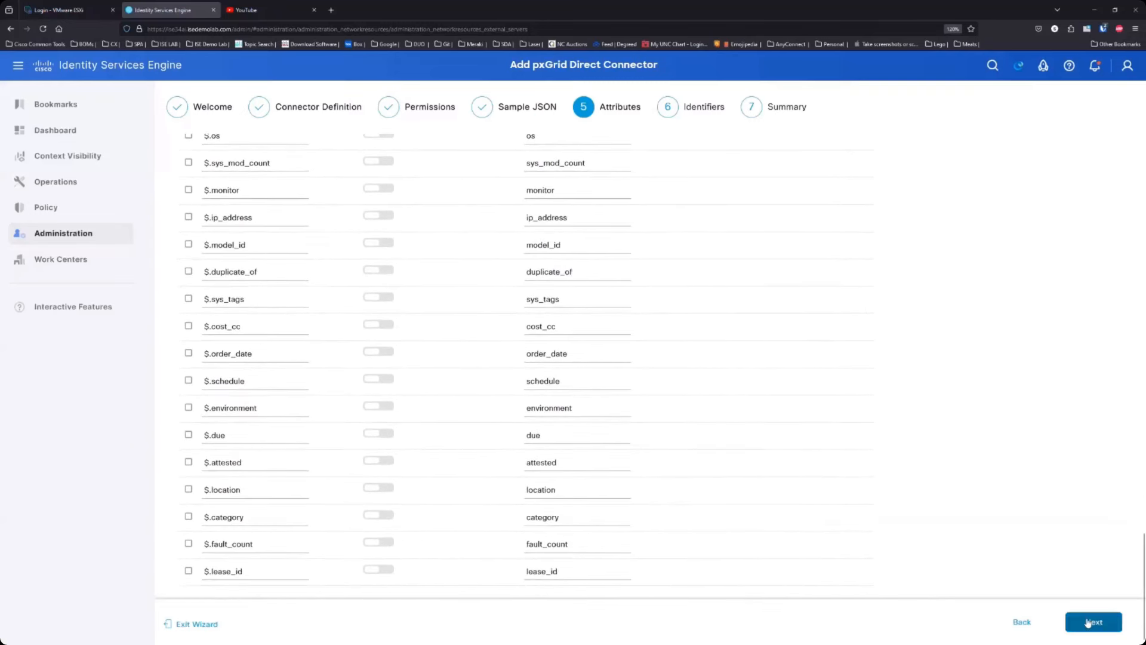
On the Identifiers step, choose mac_address as the Demo_Push unique identifier.
click(1093, 620)
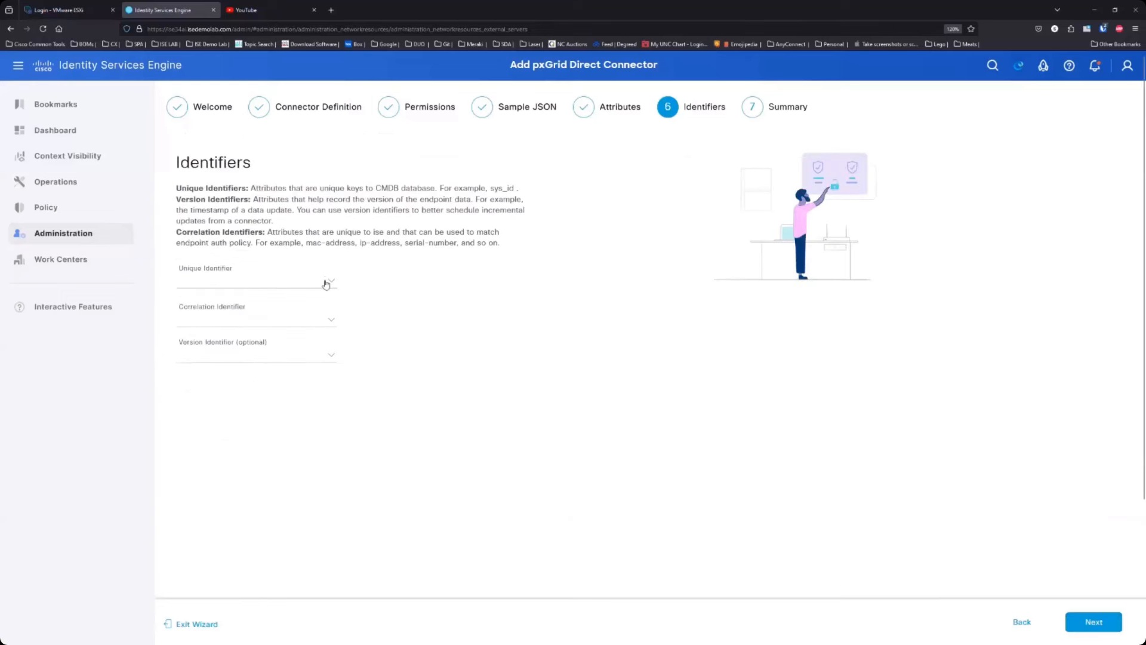
click(256, 284)
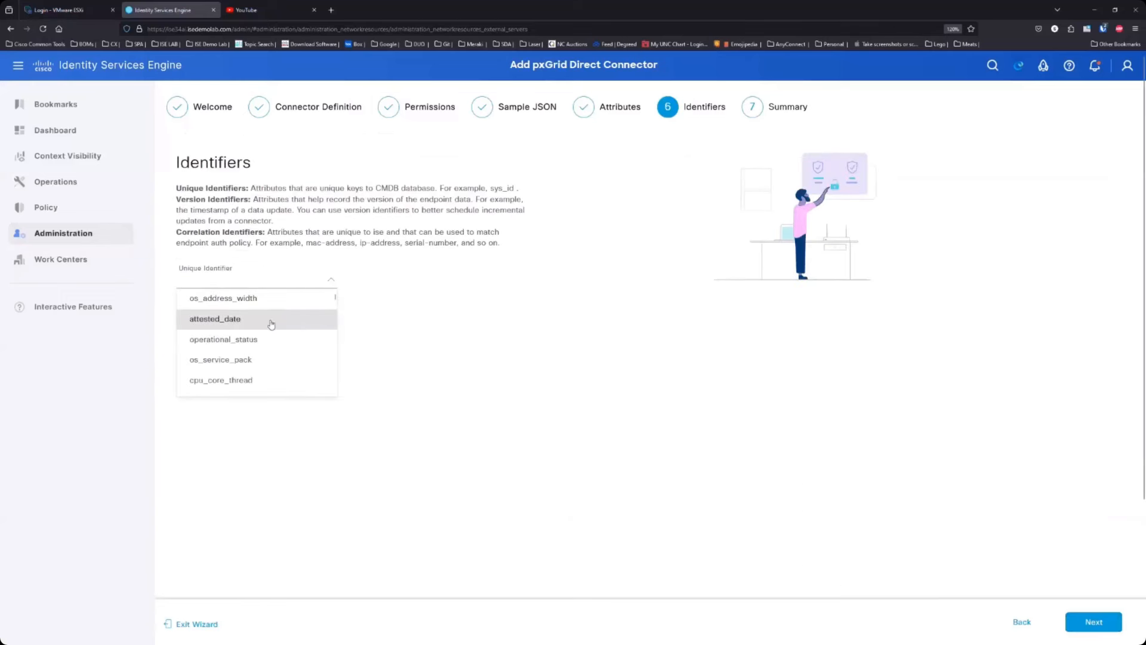
scroll(down, 3)
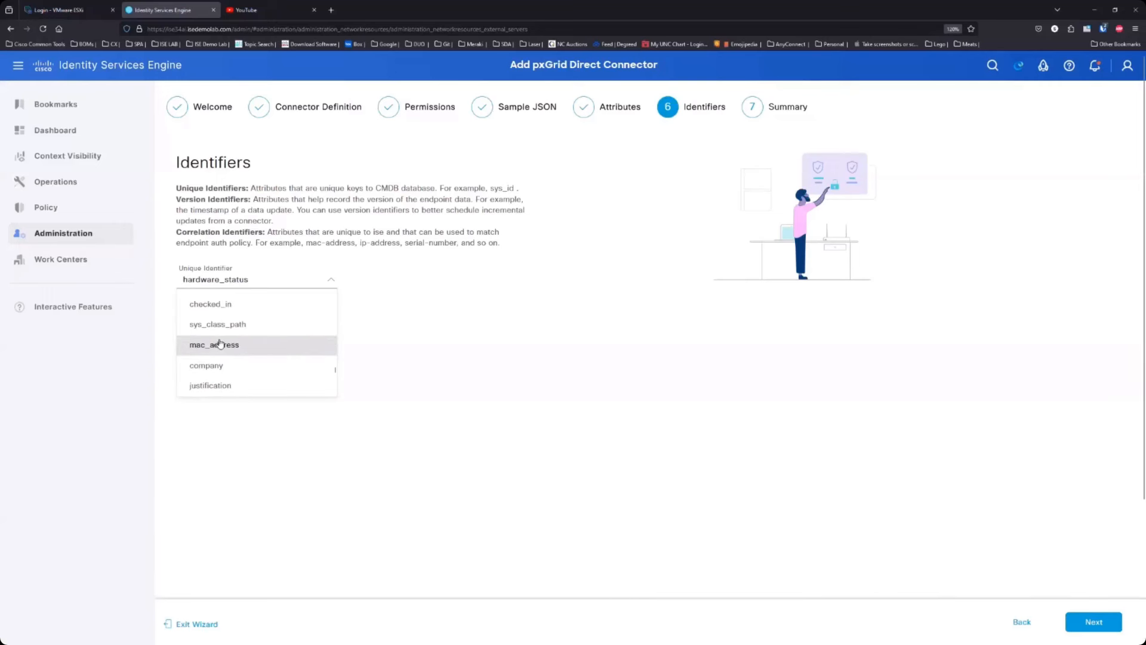
click(213, 343)
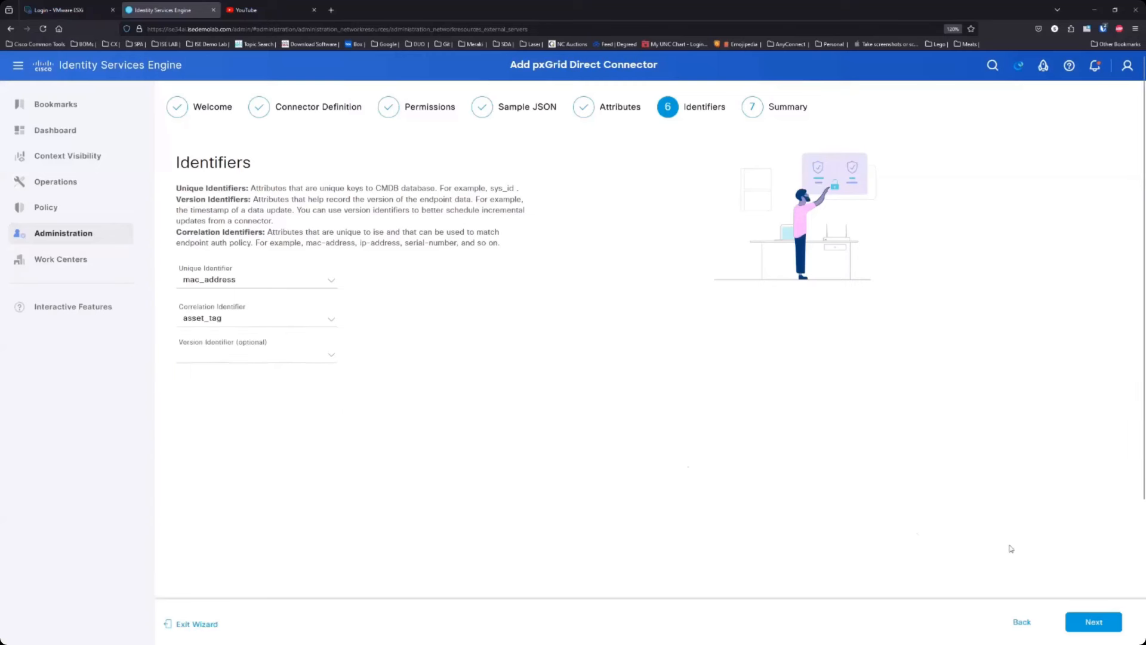
Review the Demo_Push summary and save the connector so it lists alongside Push_It.
click(1093, 621)
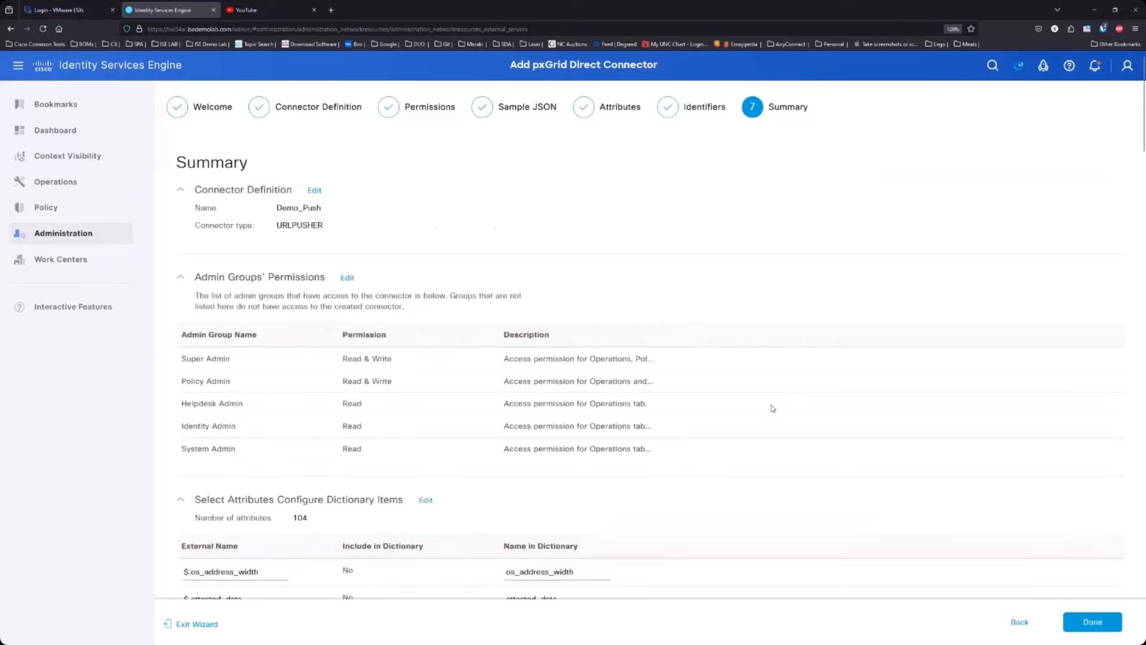
scroll(down, 3)
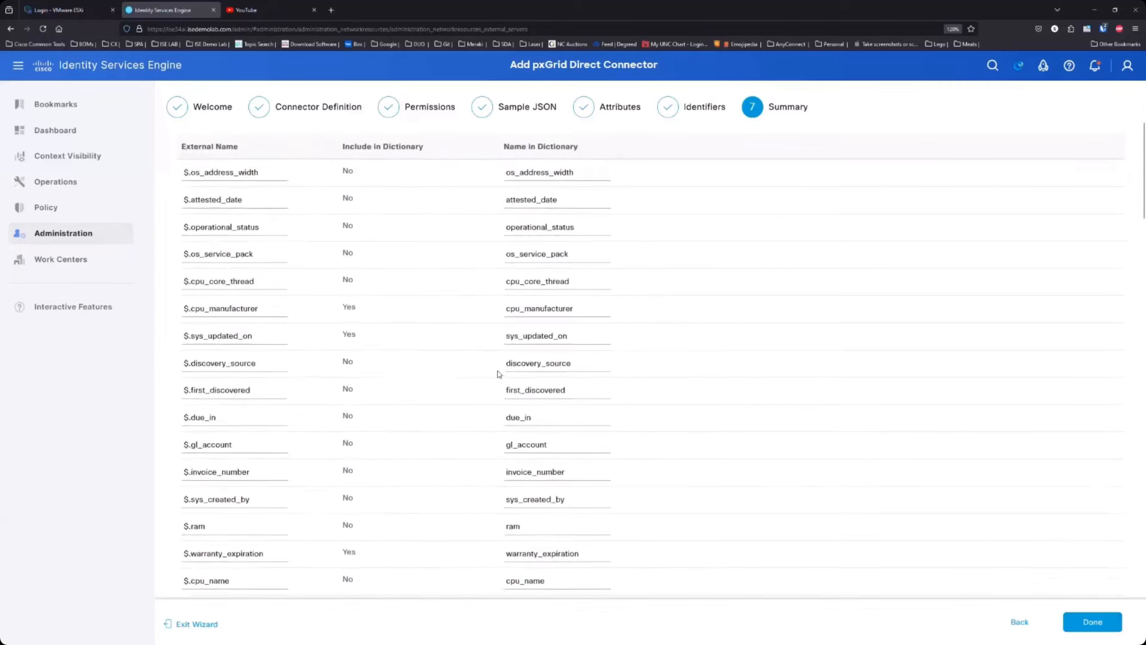
scroll(down, 3)
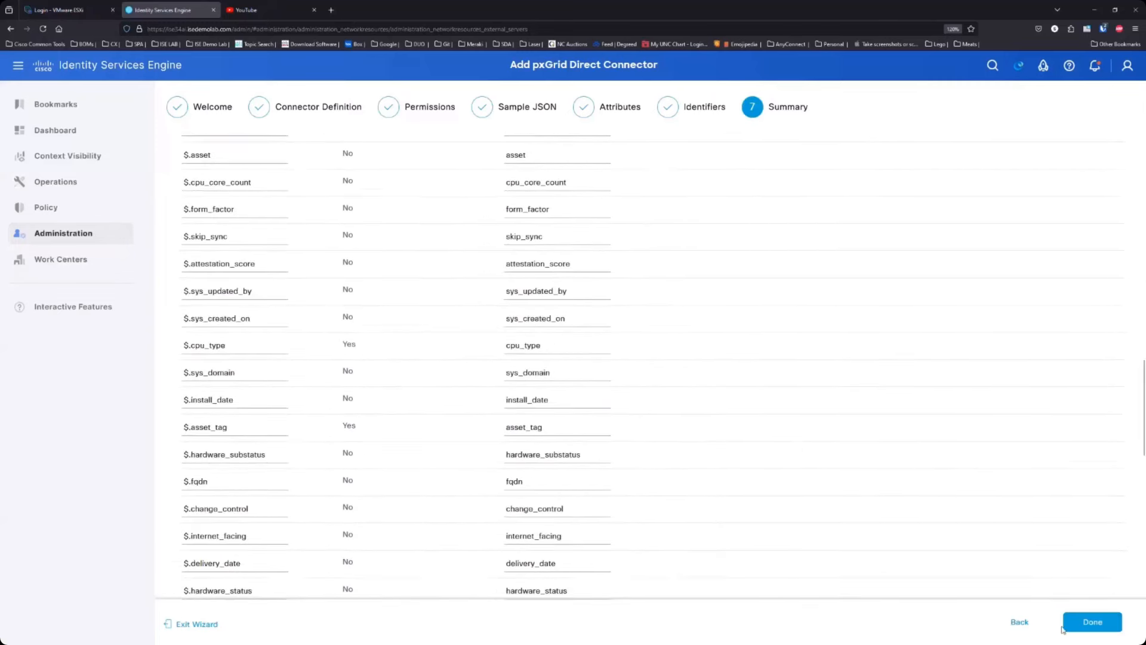
click(1092, 621)
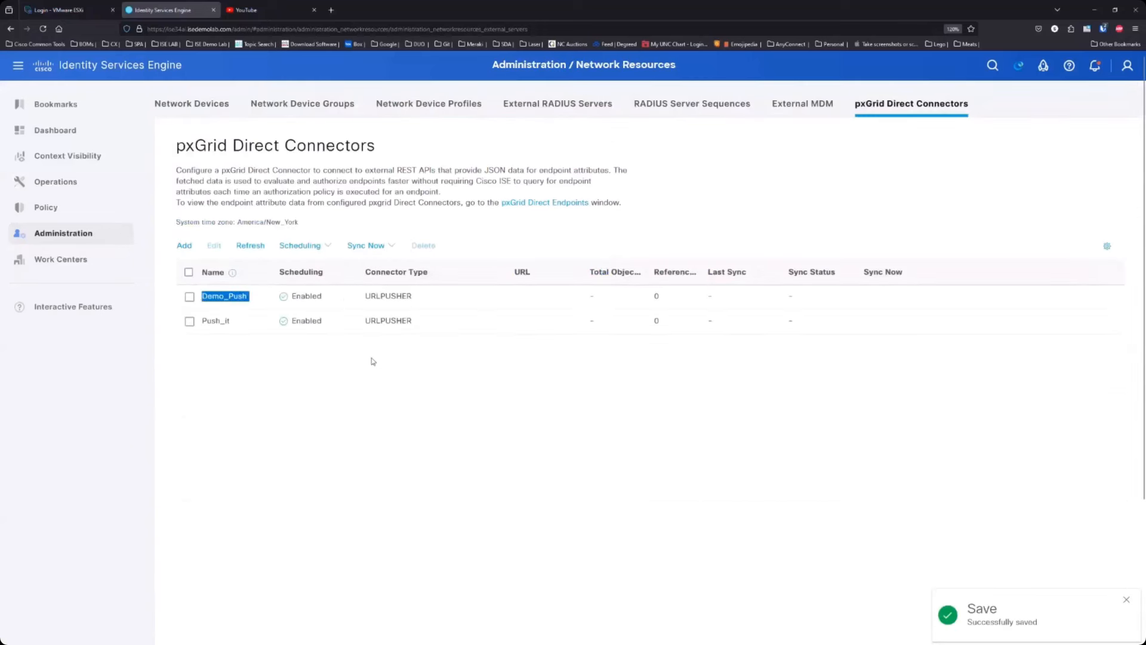
Review the Demo_Push system dictionary's attributes under Policy Dictionaries, then go to Policy Sets.
click(46, 206)
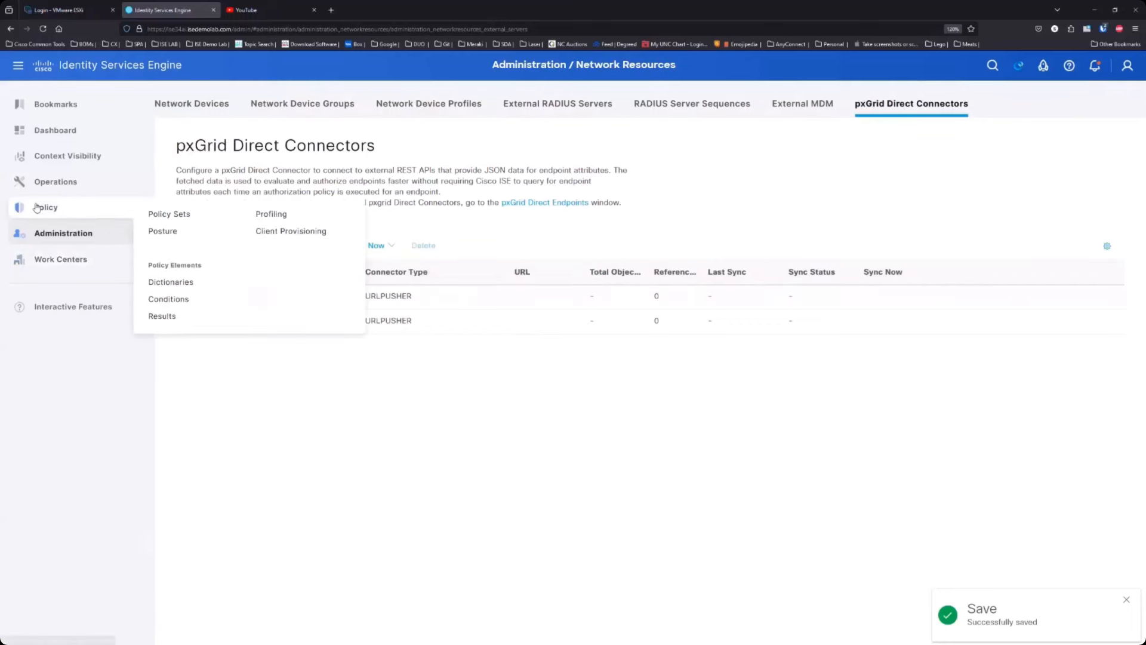
click(170, 281)
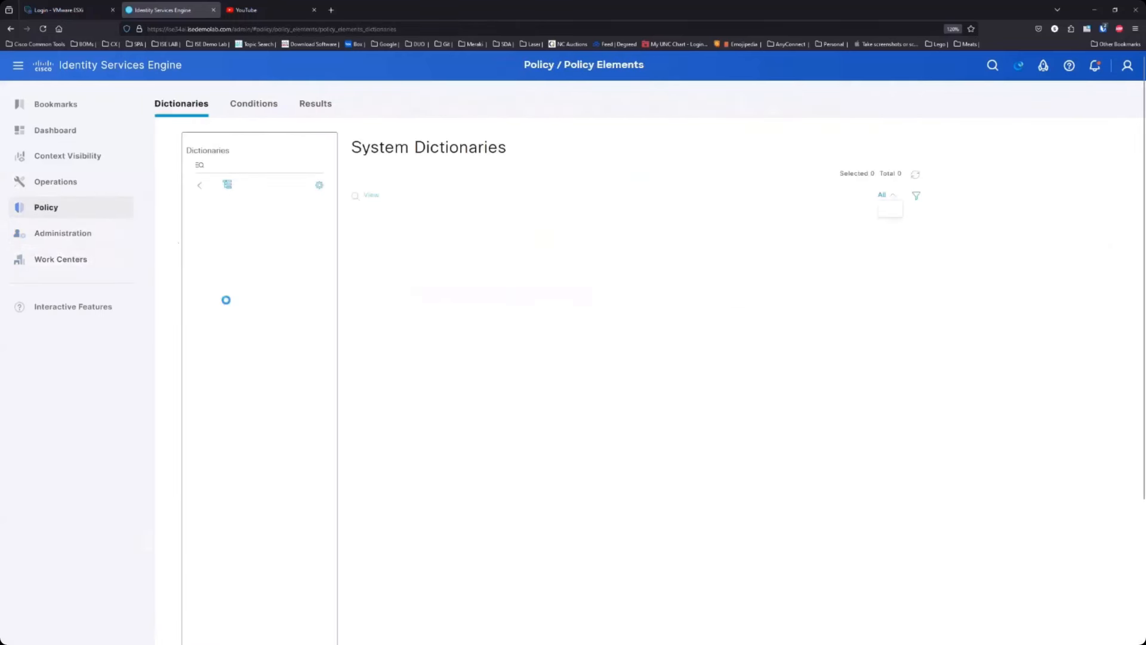
click(230, 210)
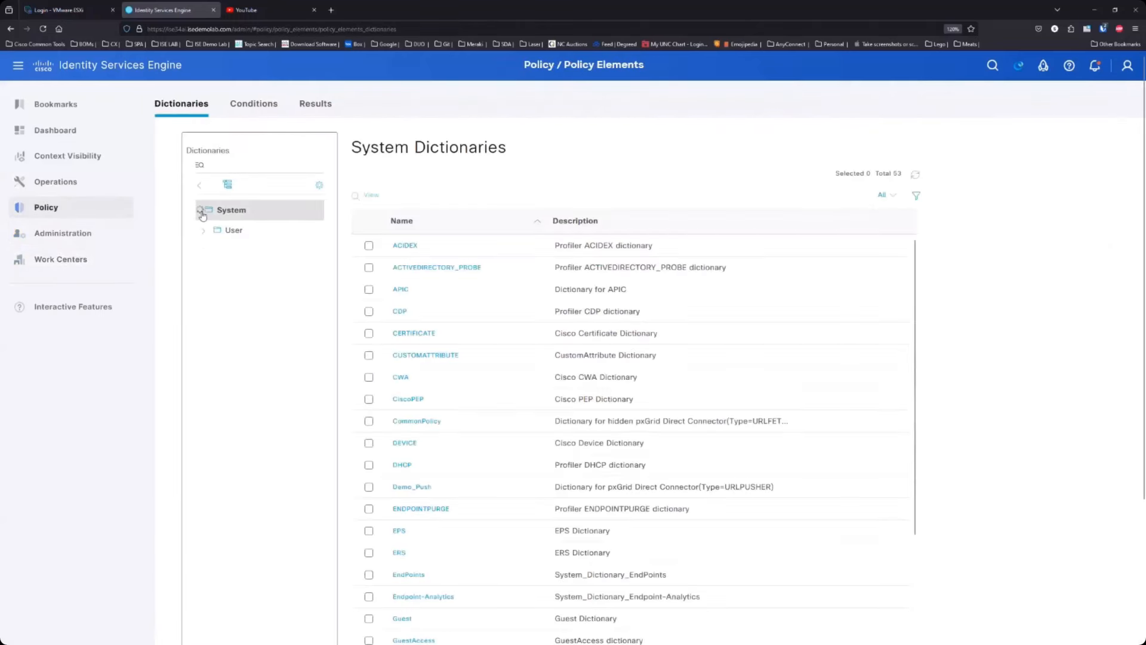
click(203, 210)
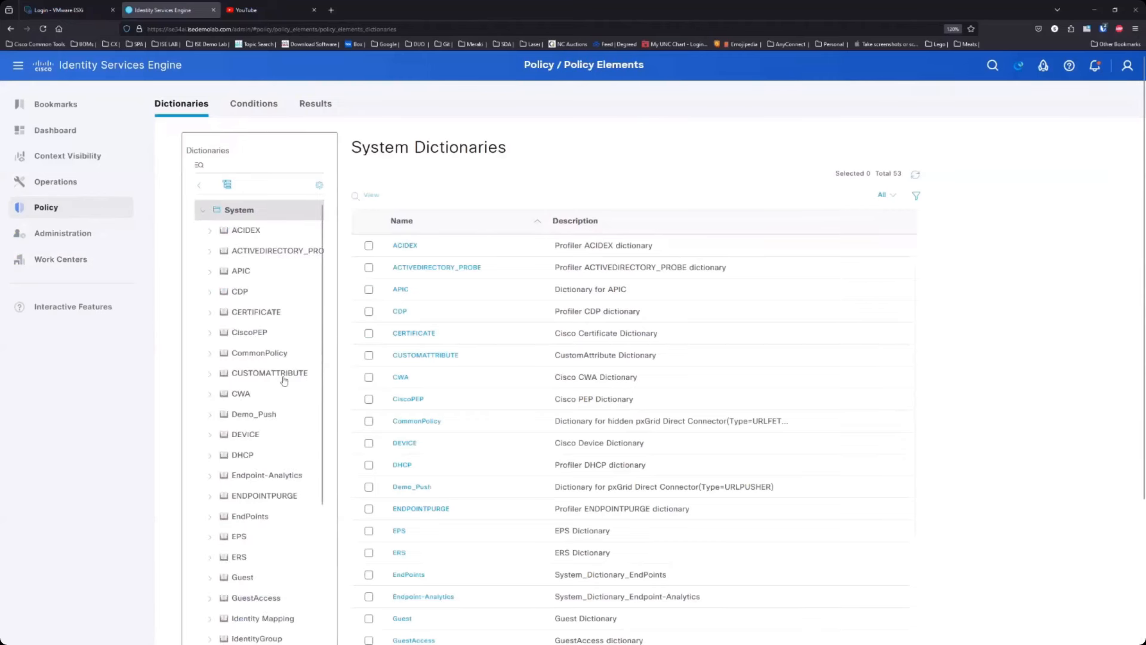
click(254, 414)
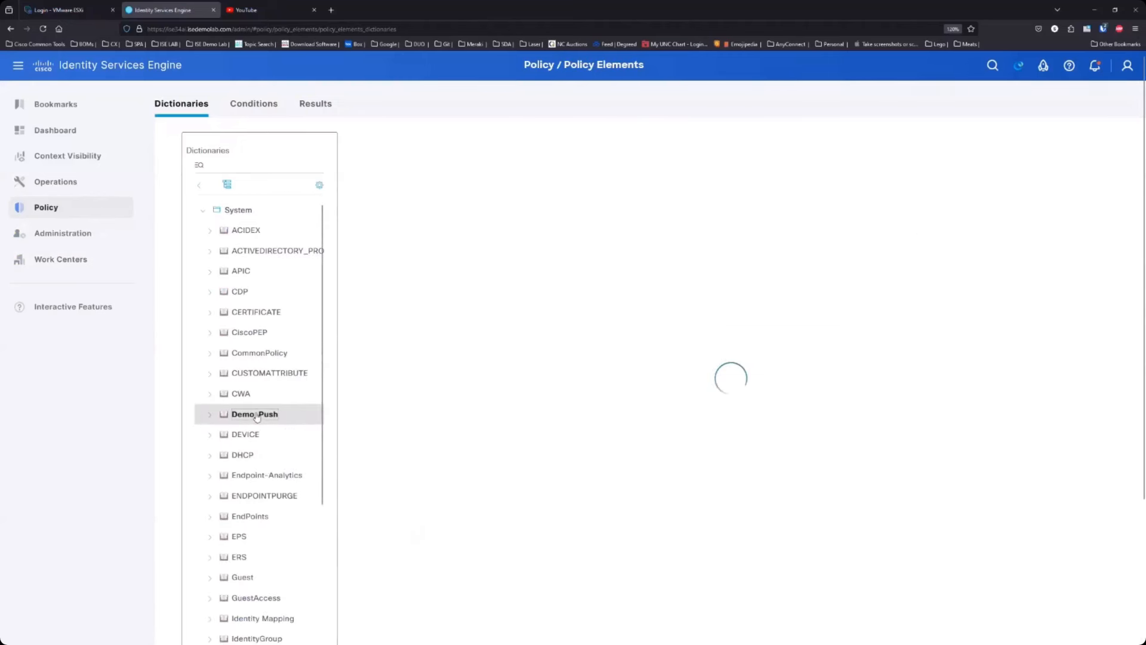
click(254, 415)
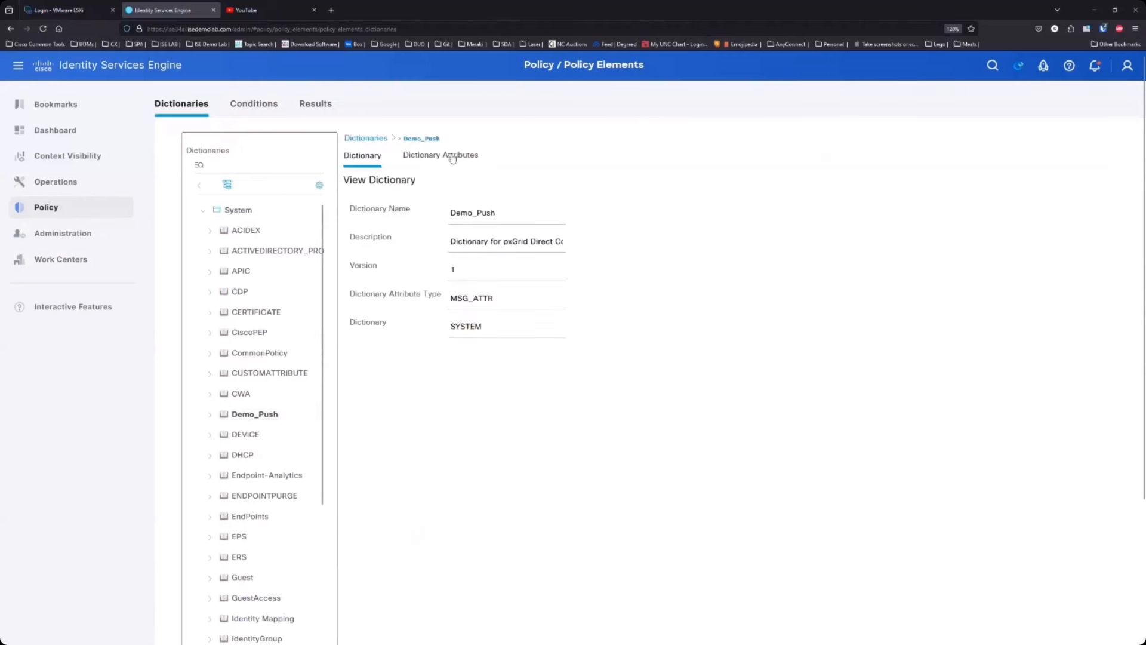
click(440, 154)
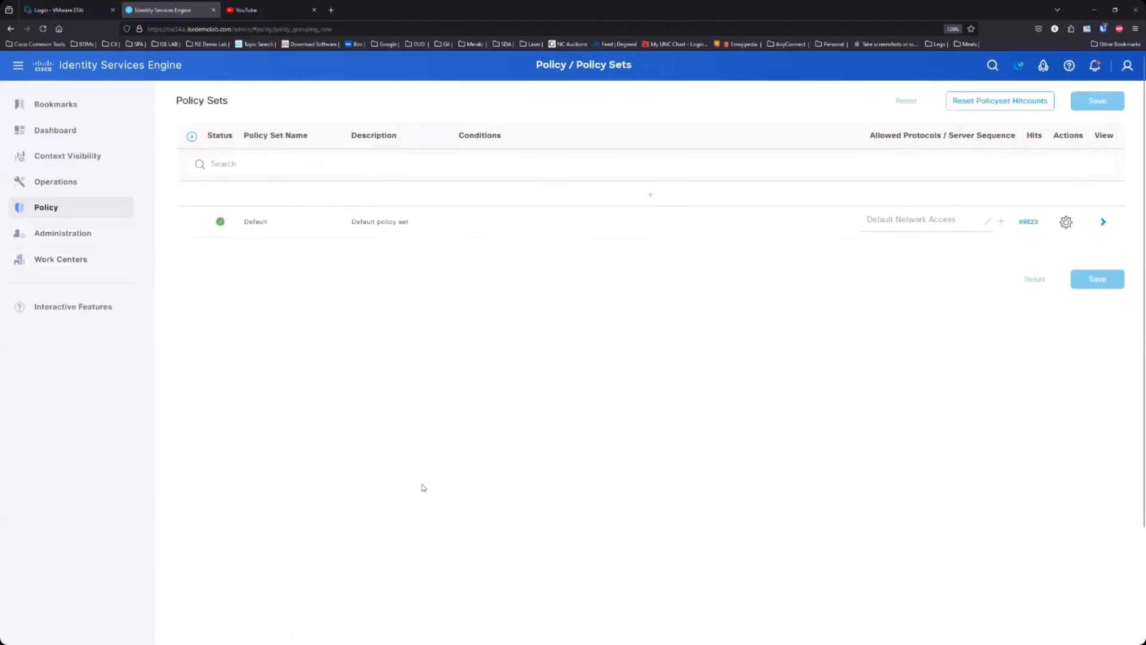
Expand the Default policy set's Authorization Policy and insert a new authorization rule.
click(1103, 222)
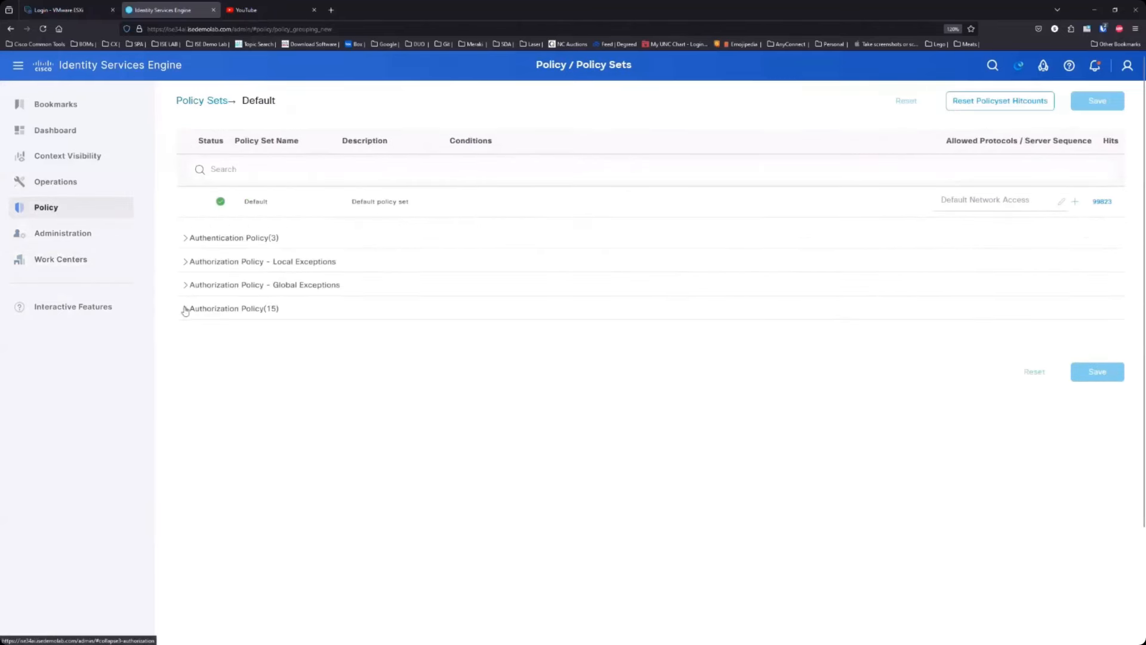
click(185, 308)
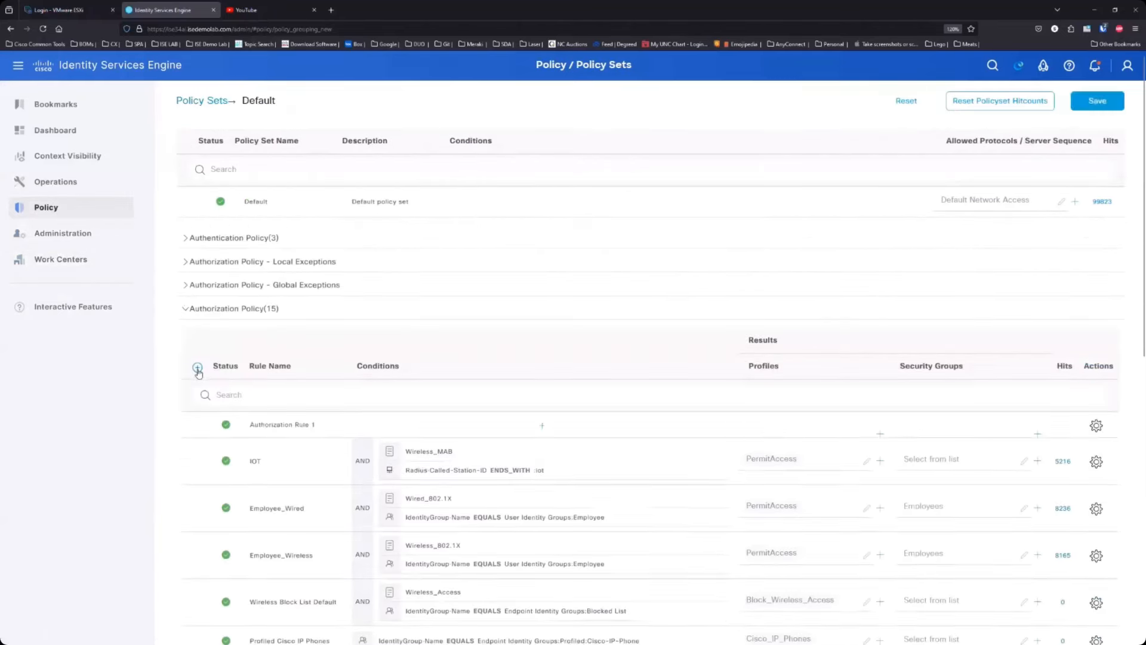
click(197, 366)
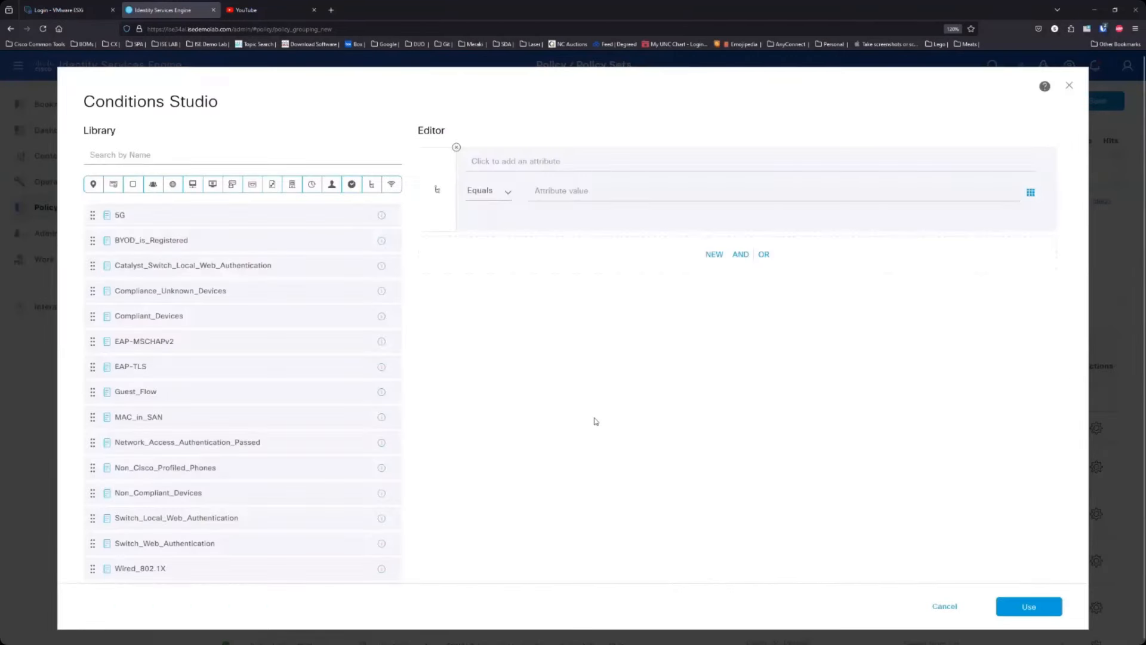
Filter Conditions Studio to the Demo_Push dictionary and pick its asset_tag attribute.
click(516, 162)
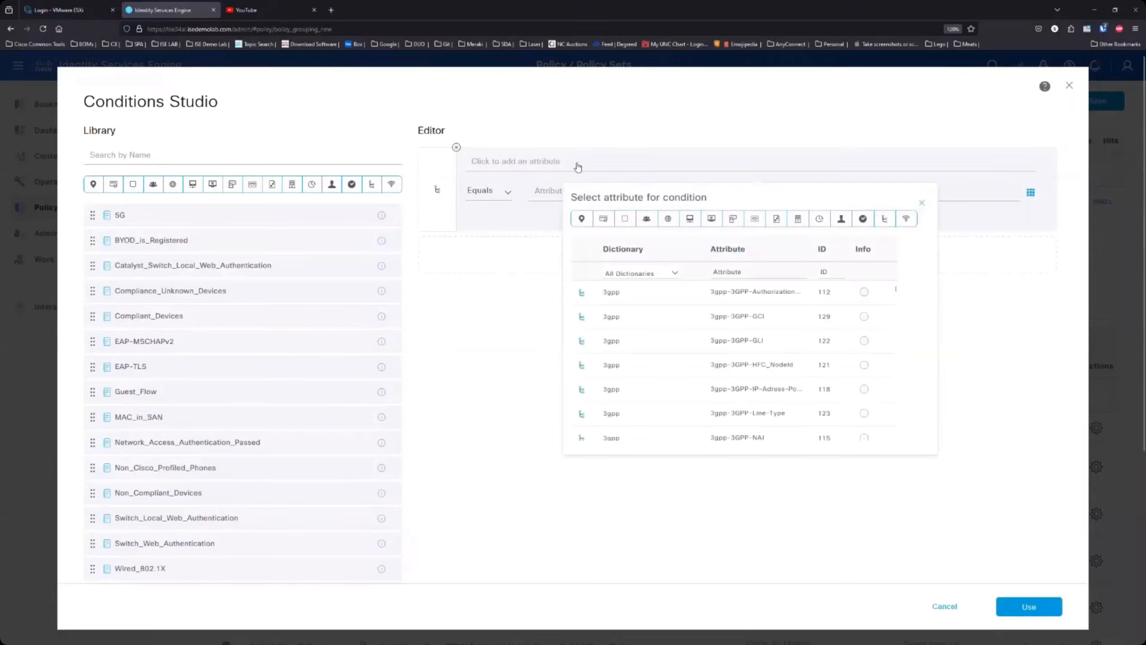
click(640, 272)
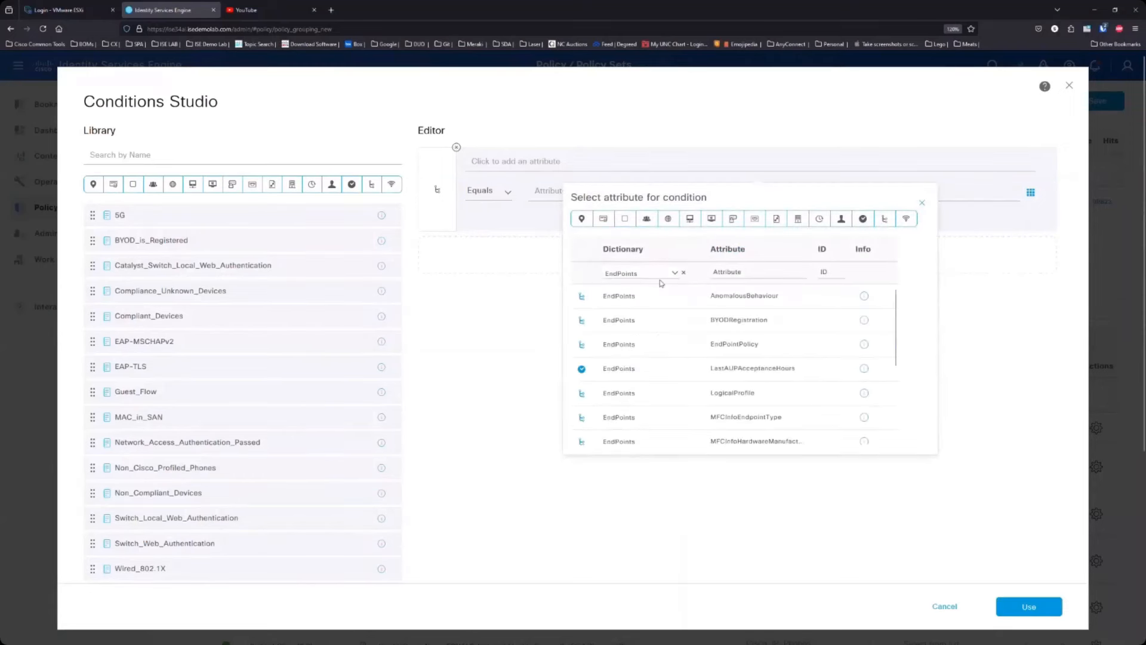
click(637, 272)
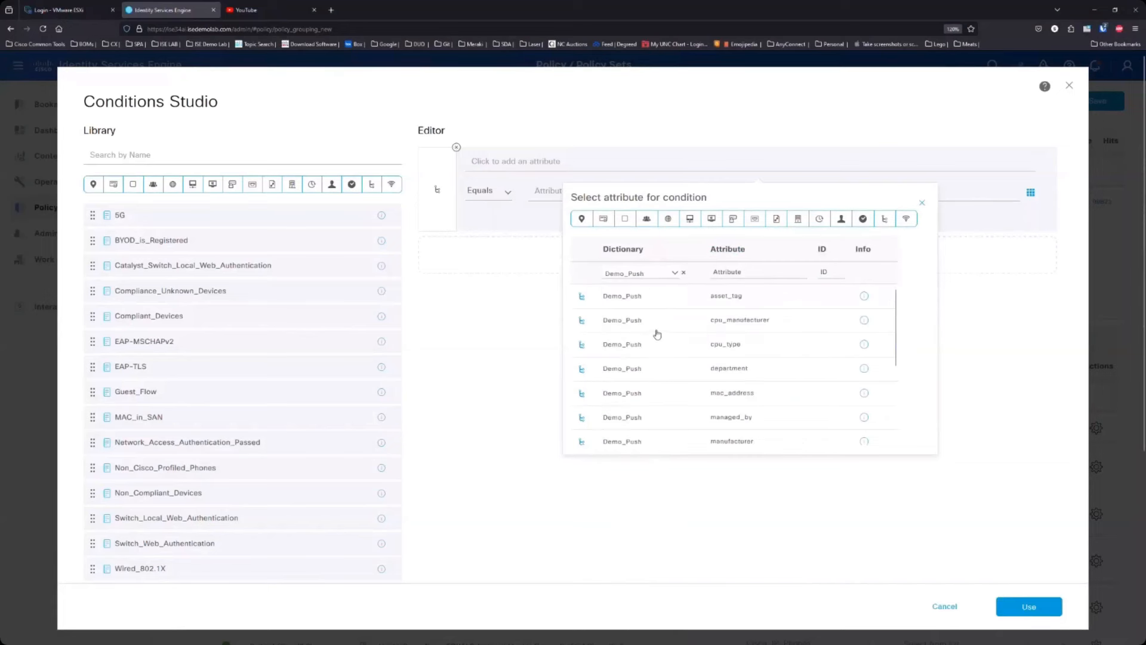
mouse_move(678, 356)
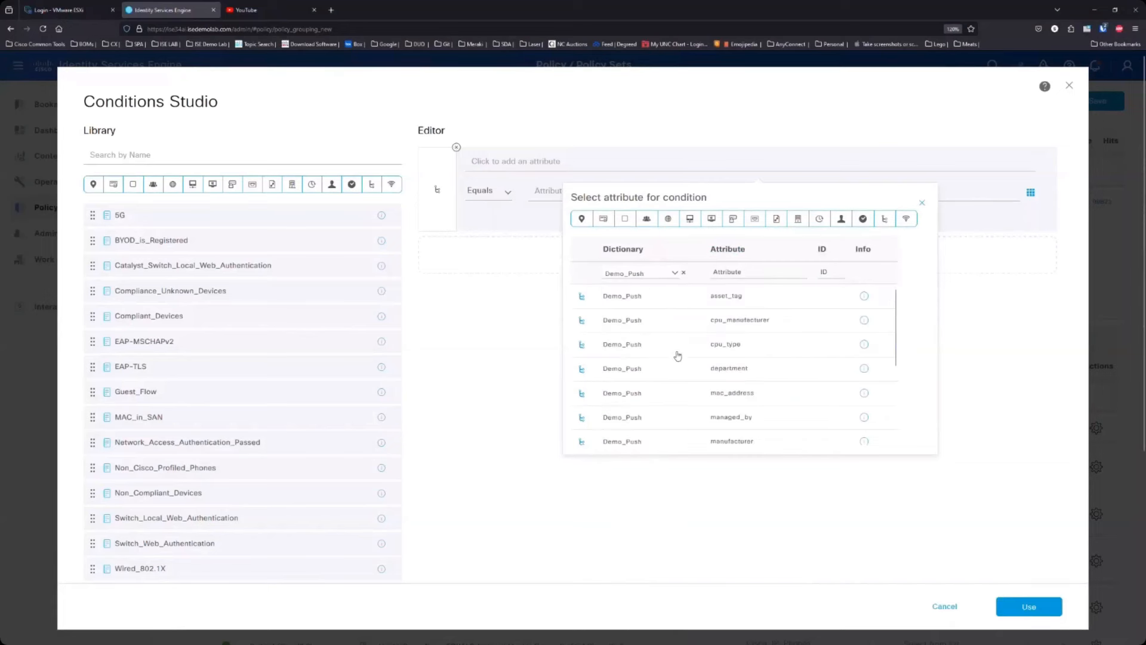
scroll(down, 3)
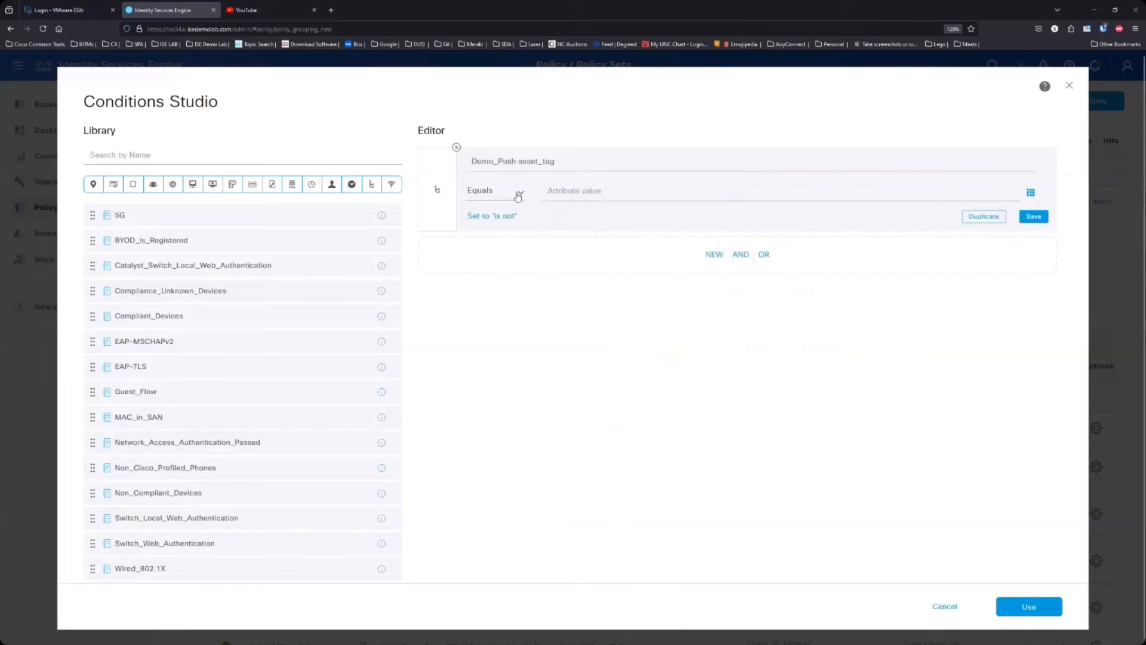
Set the condition to asset_tag Contains EST90 and apply it to Authorization Rule 1.
click(495, 191)
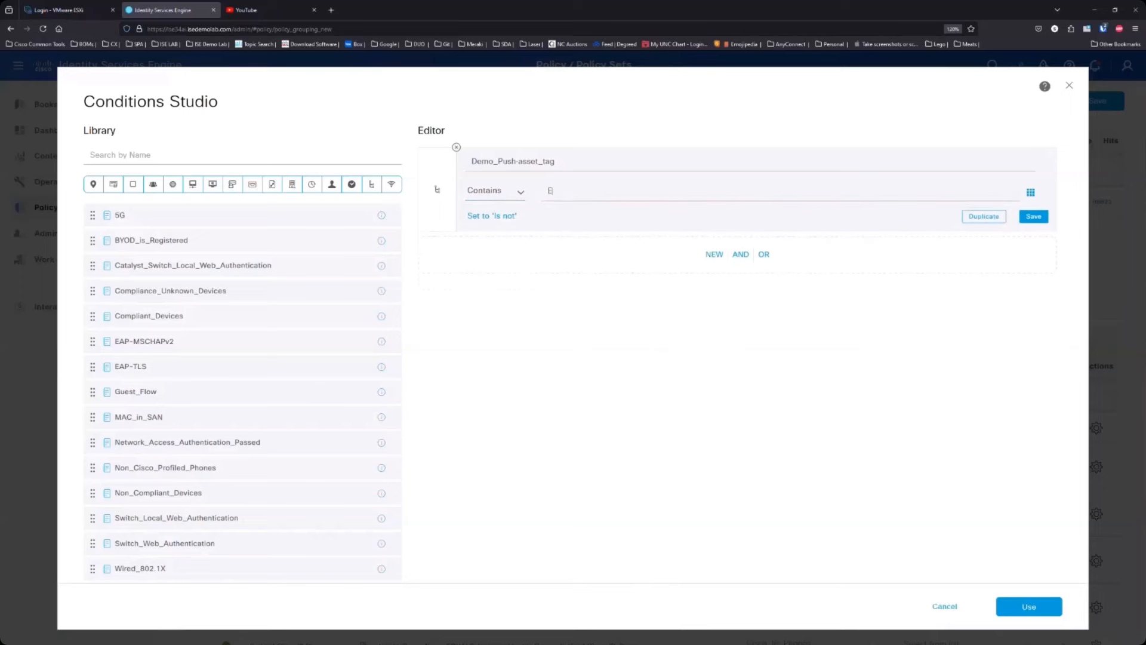
text(EST)
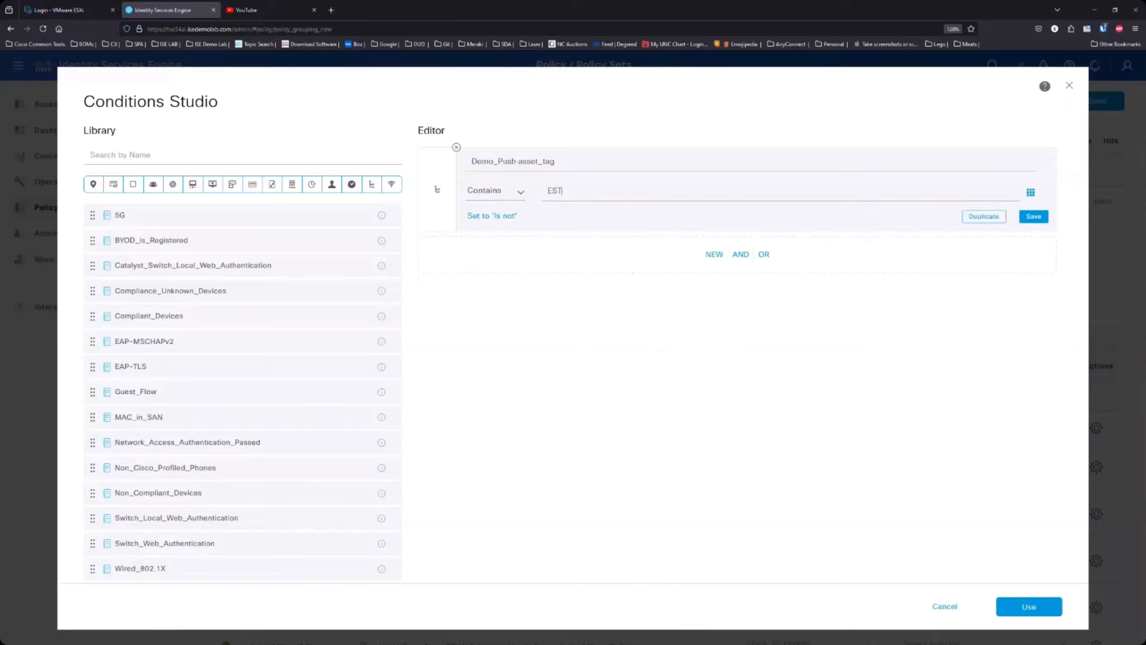
text(90)
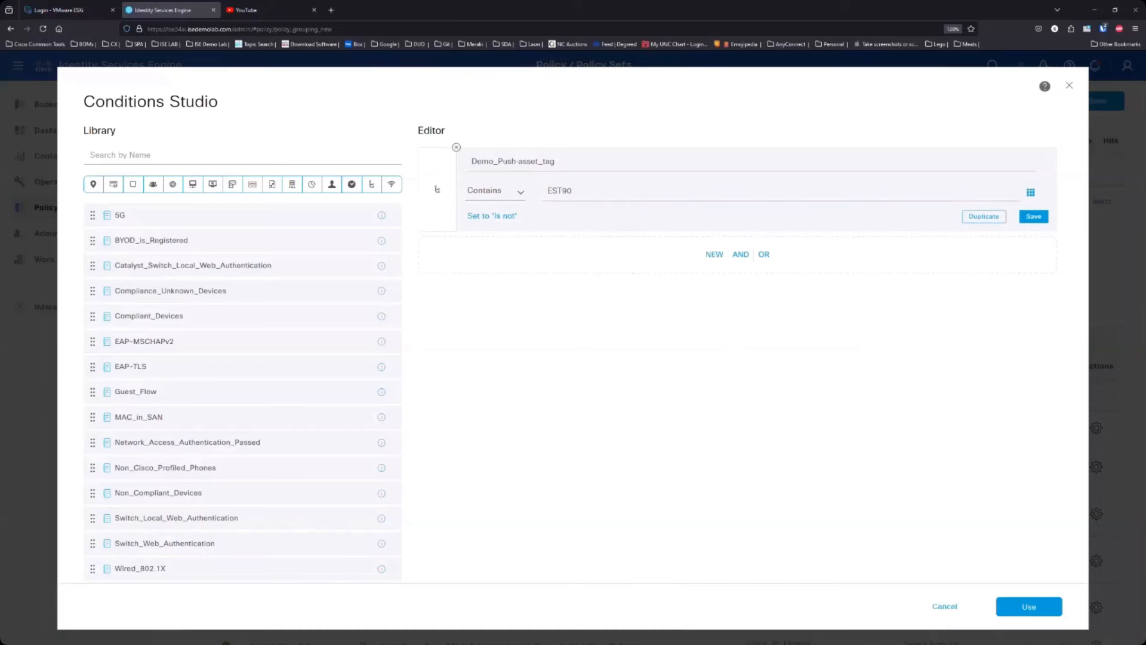
key(Backspace)
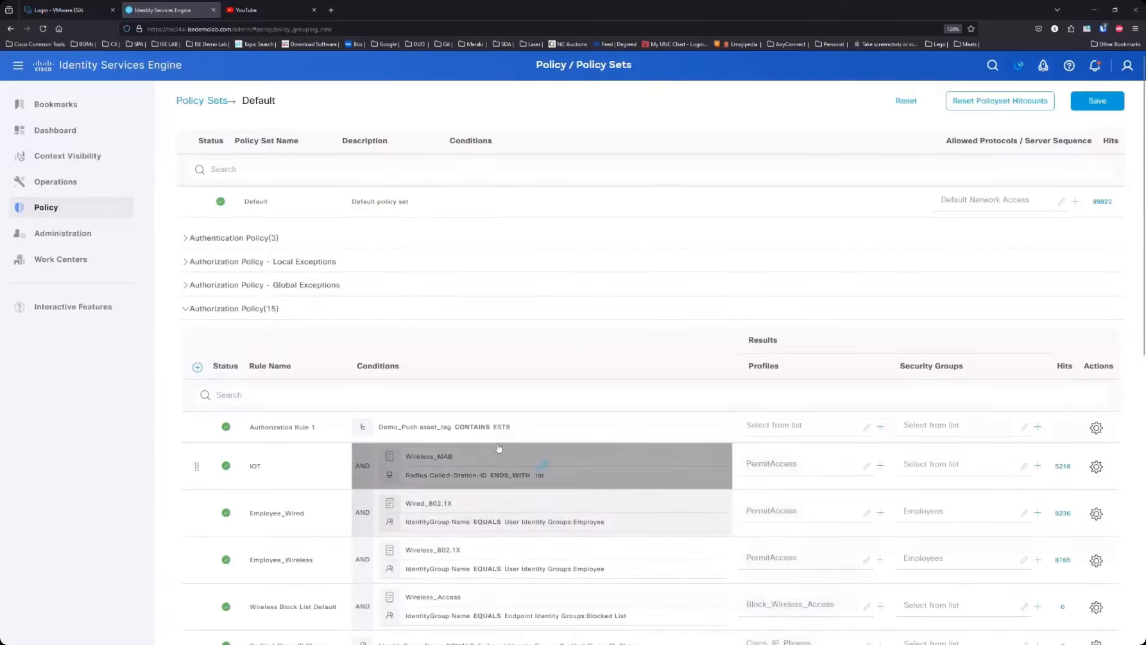
click(773, 425)
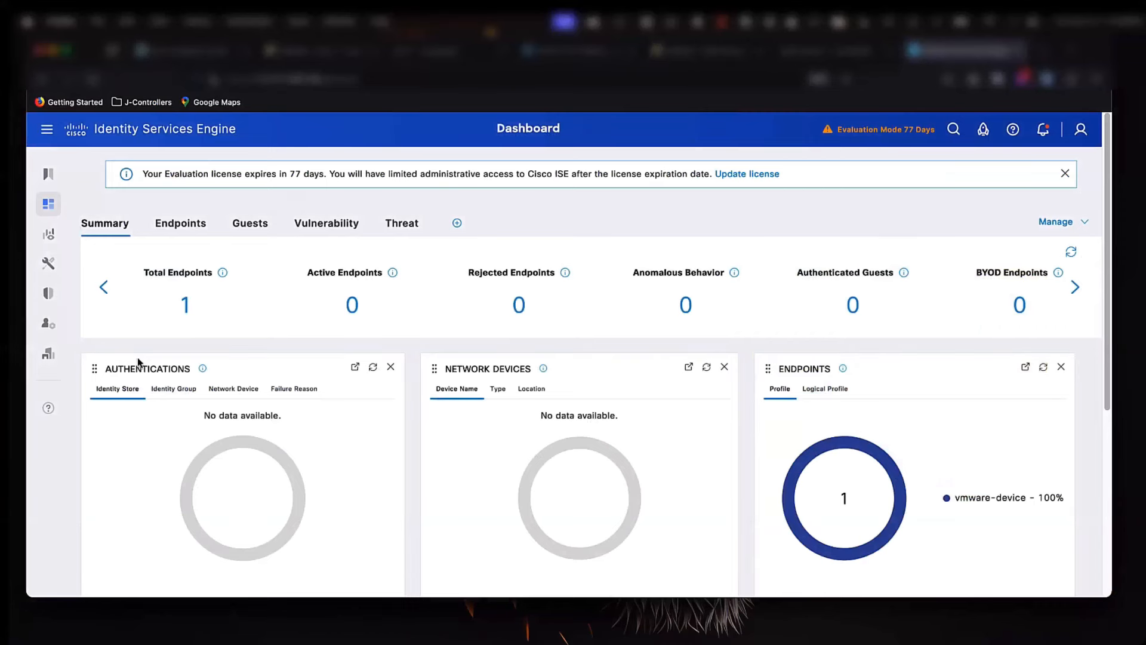
Start the Add Connection wizard from Work Centers TrustSec Integrations.
click(48, 324)
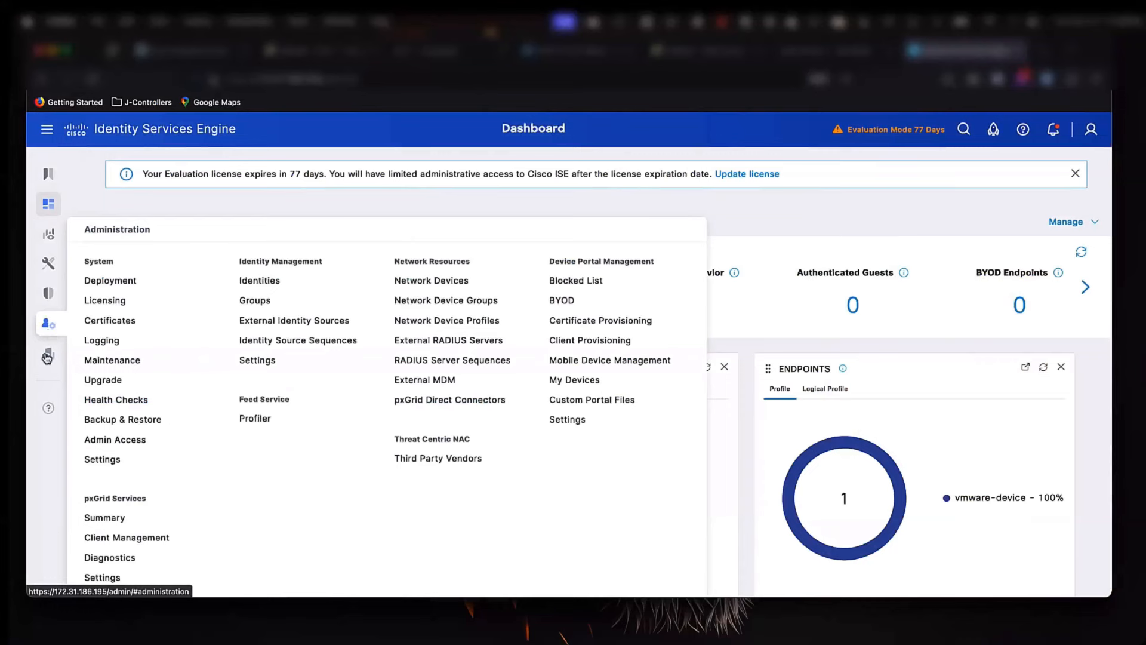
click(47, 355)
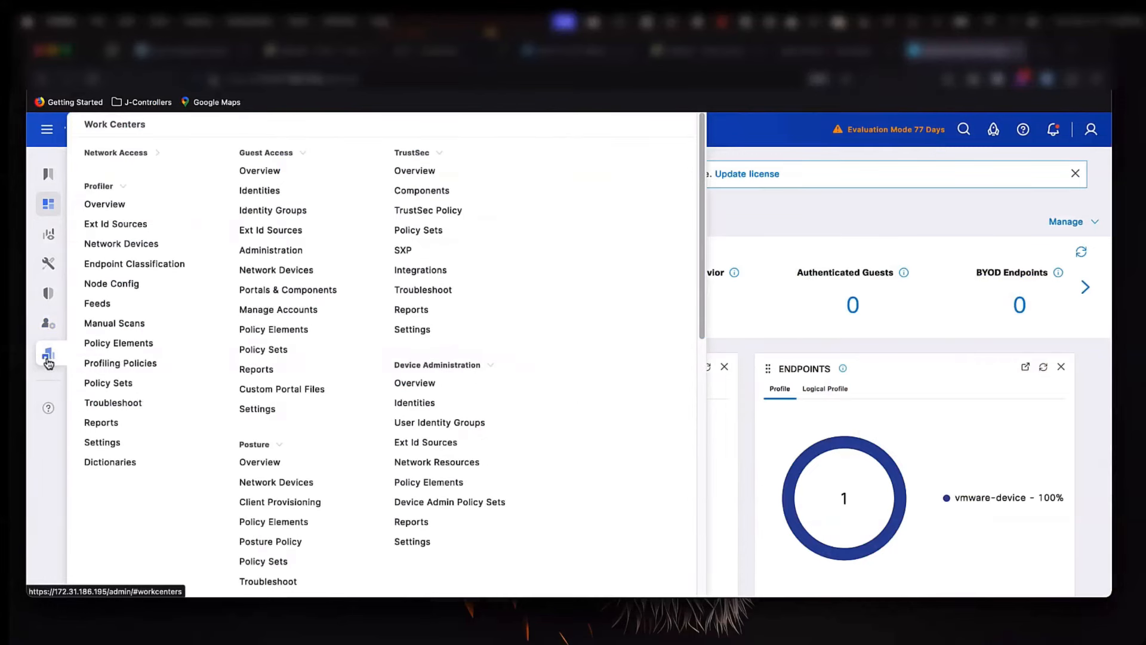
mouse_move(420, 270)
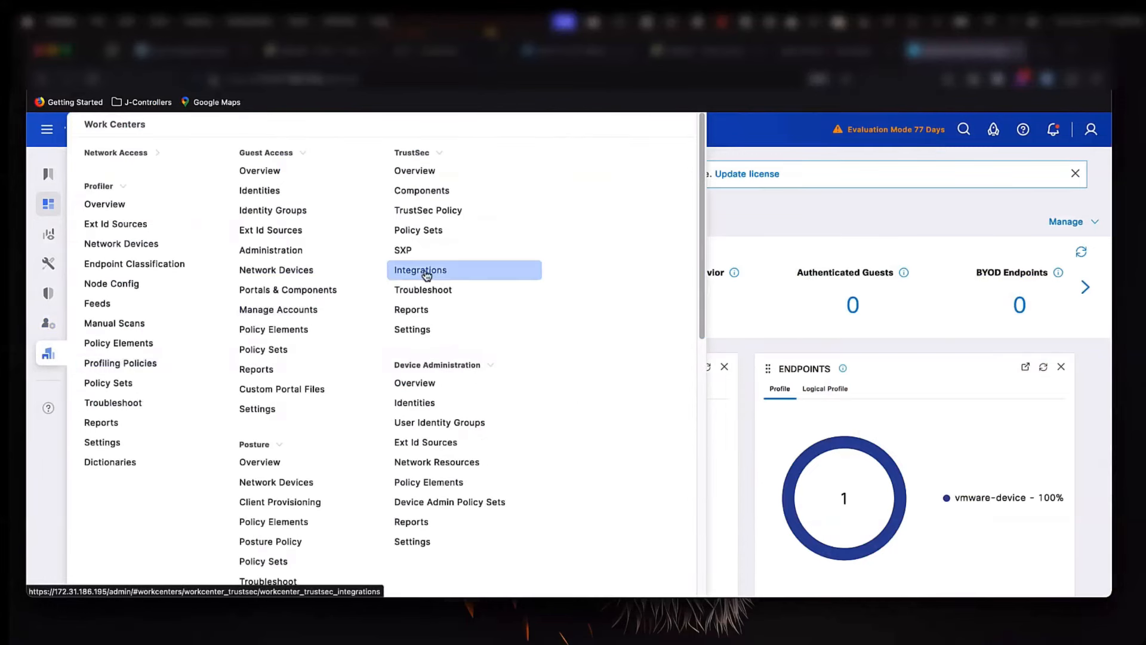
mouse_move(484, 274)
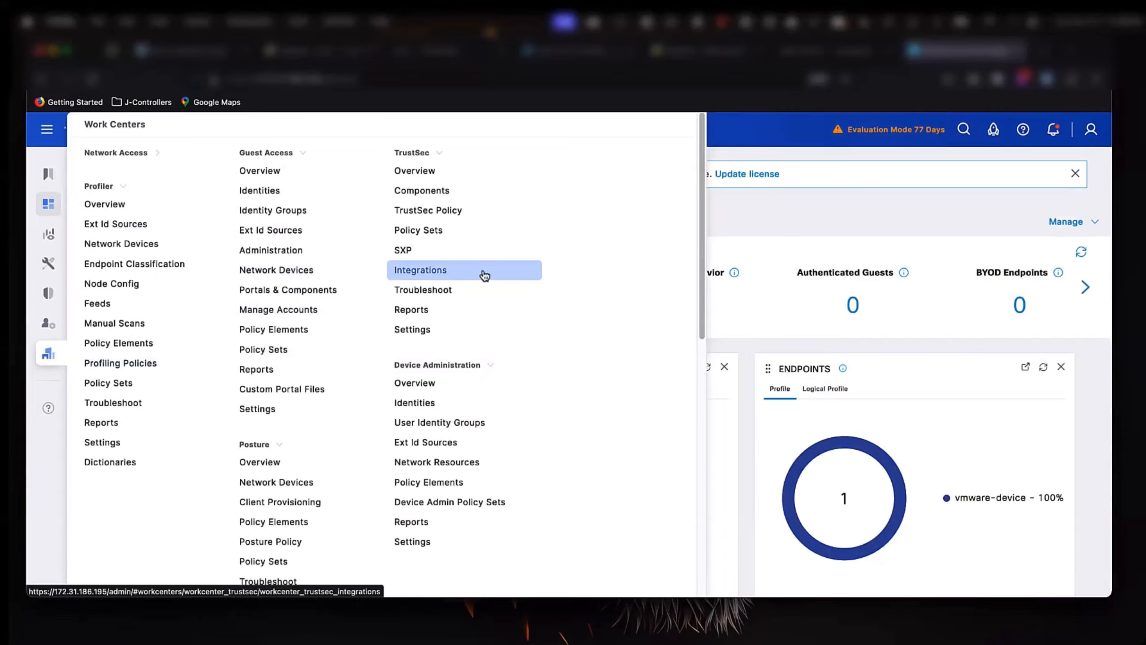
mouse_move(486, 275)
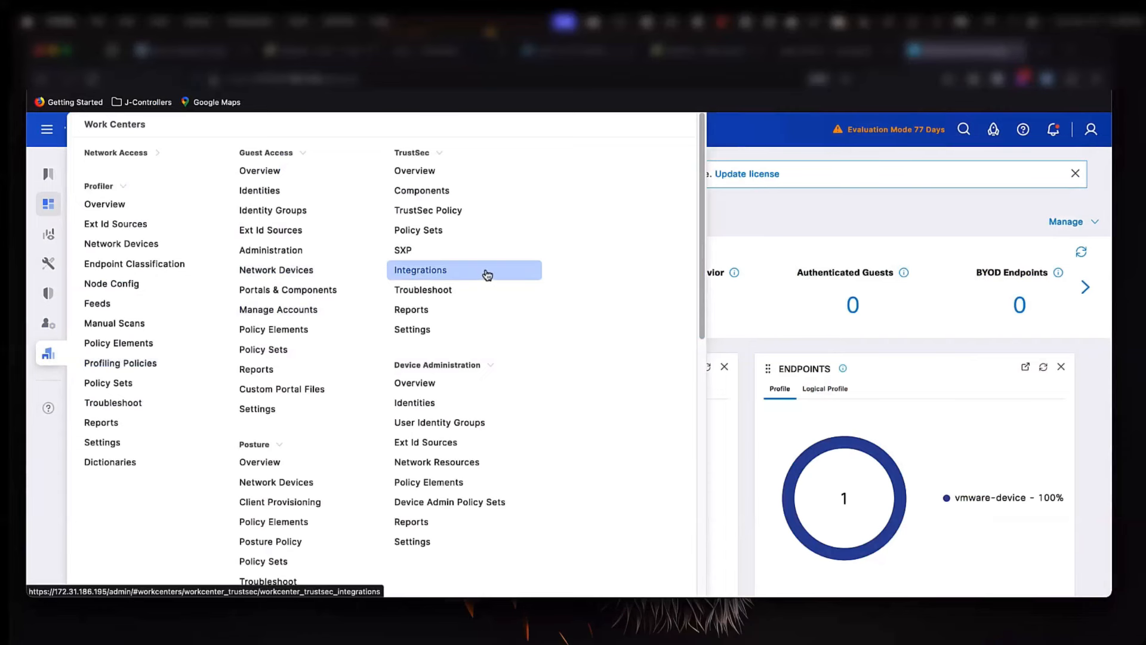
click(420, 269)
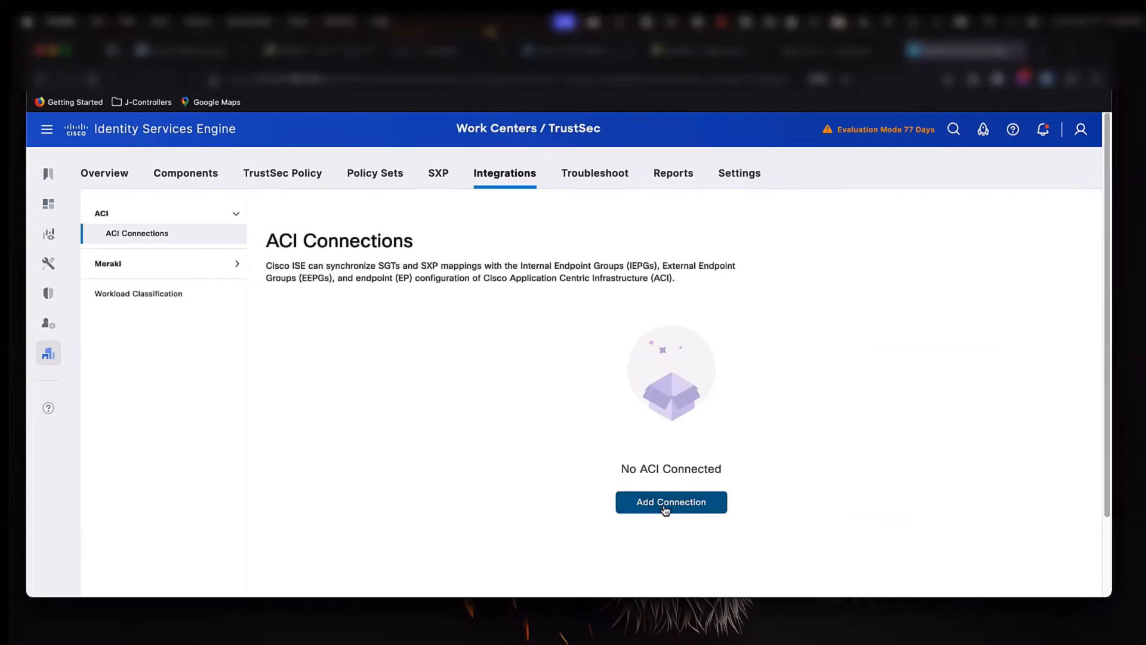
click(670, 503)
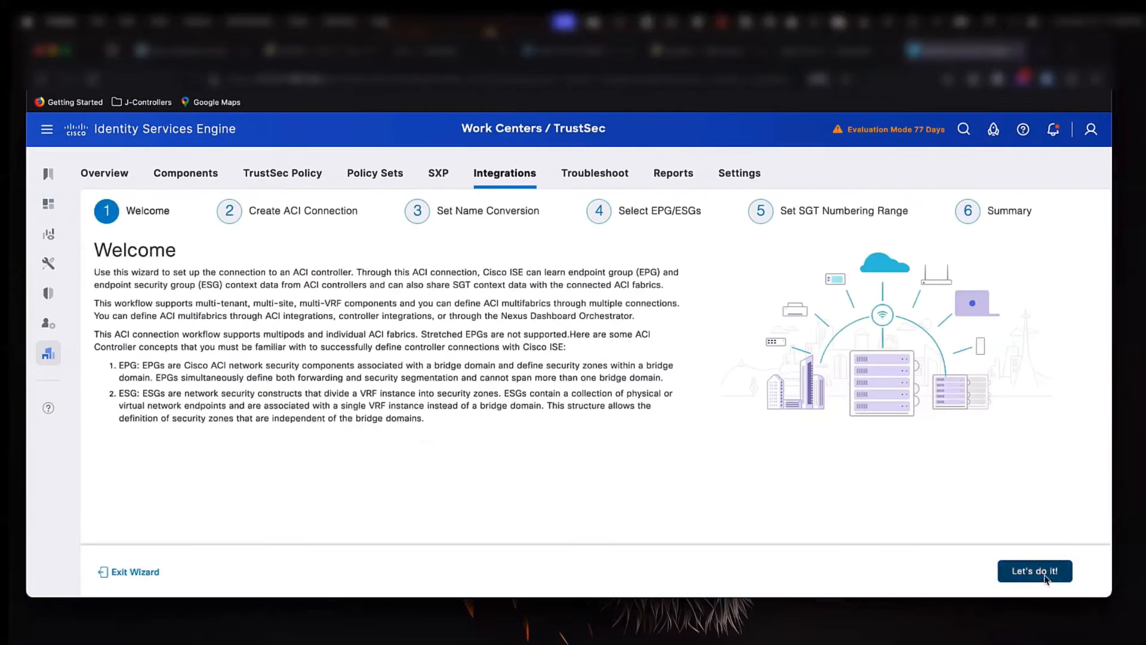
click(1034, 570)
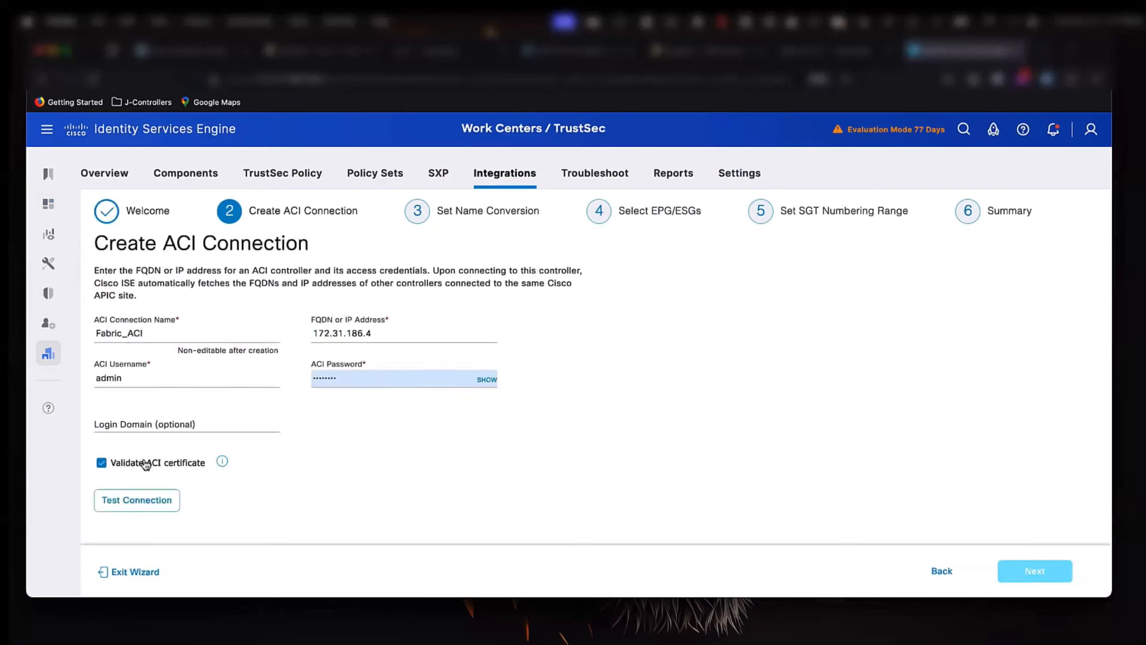
Disable ACI certificate validation for Fabric_ACI at 172.31.186.4 and test the connection successfully.
click(101, 462)
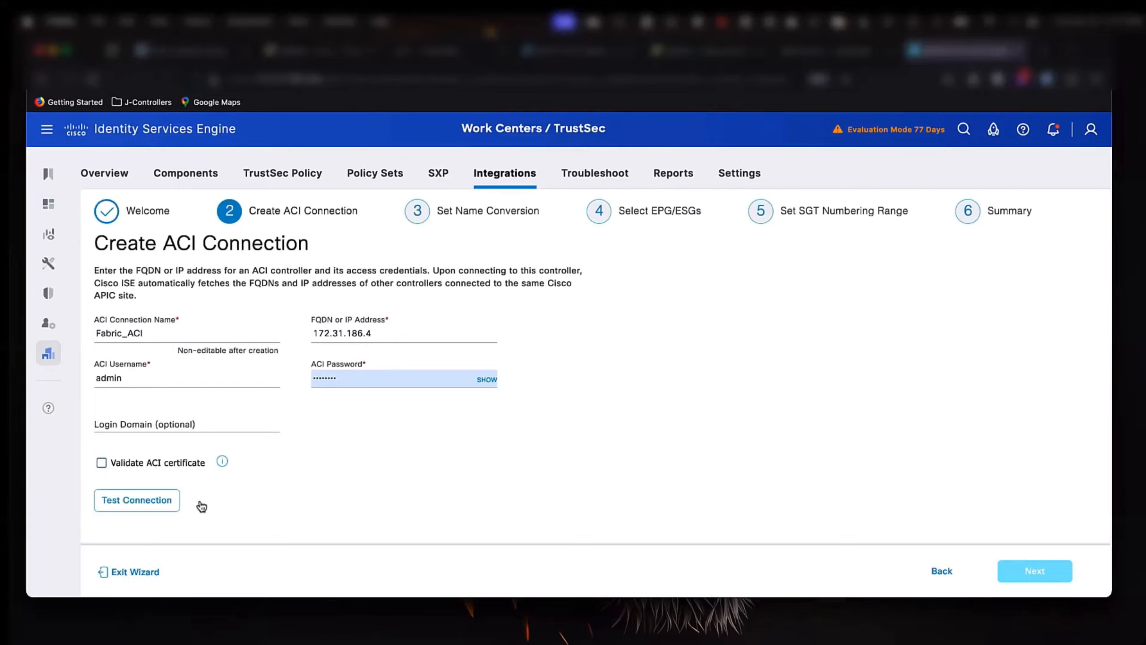
click(136, 500)
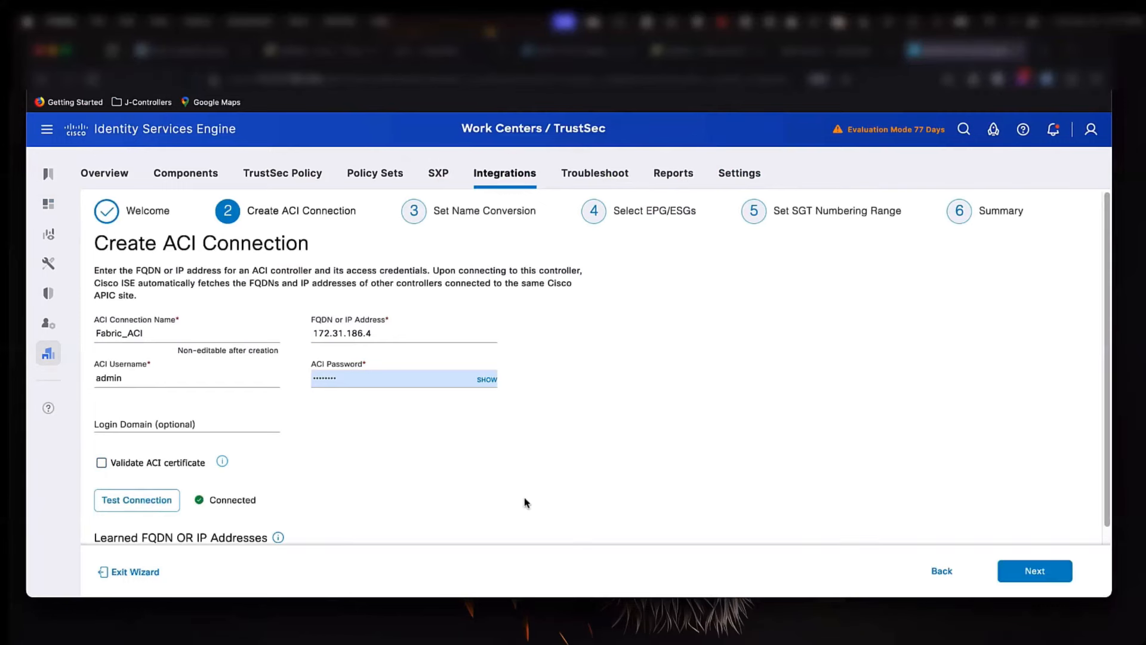
scroll(down, 3)
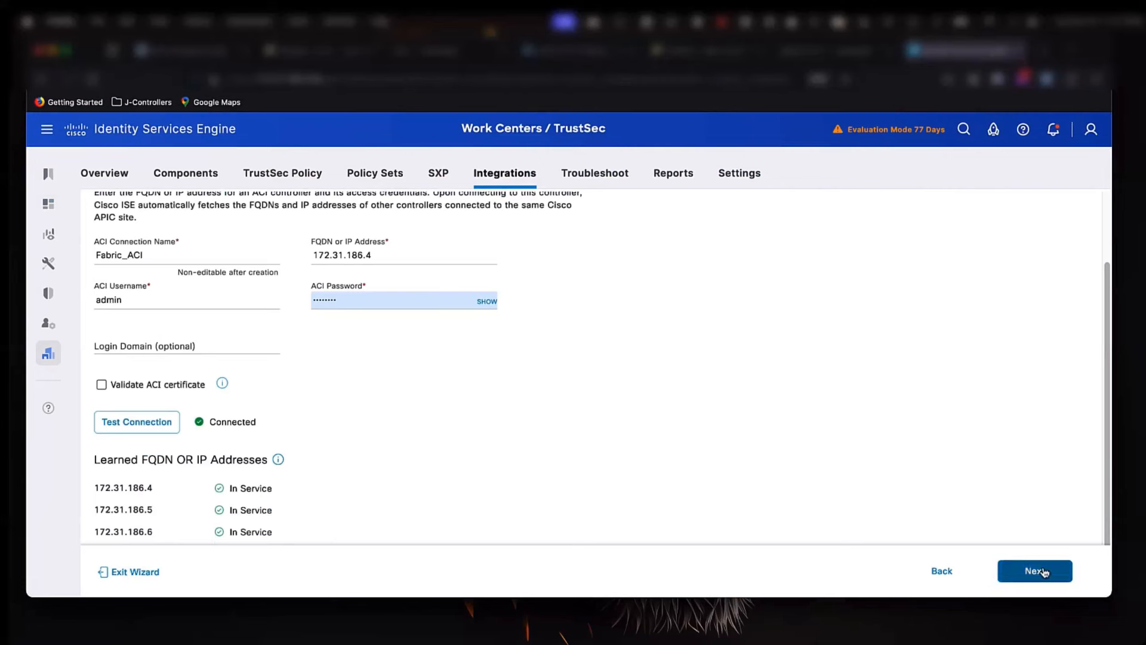
Preview suffix-based SGT naming, then keep names built from ACI Tenant and Endpoint Group Type attributes.
click(1033, 571)
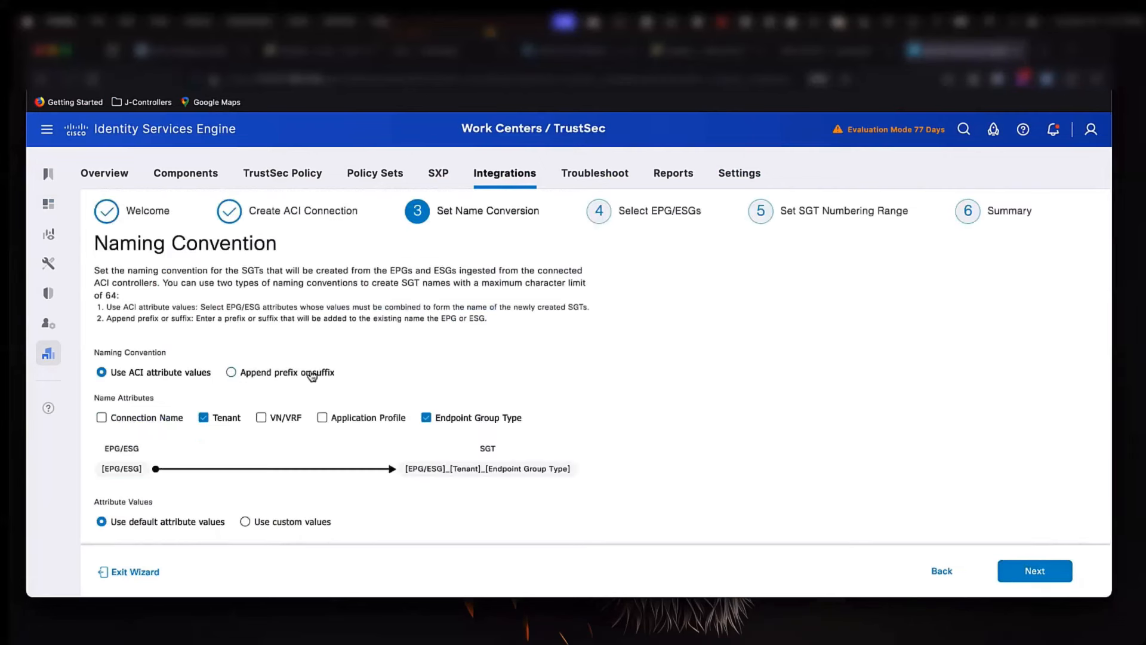
click(230, 373)
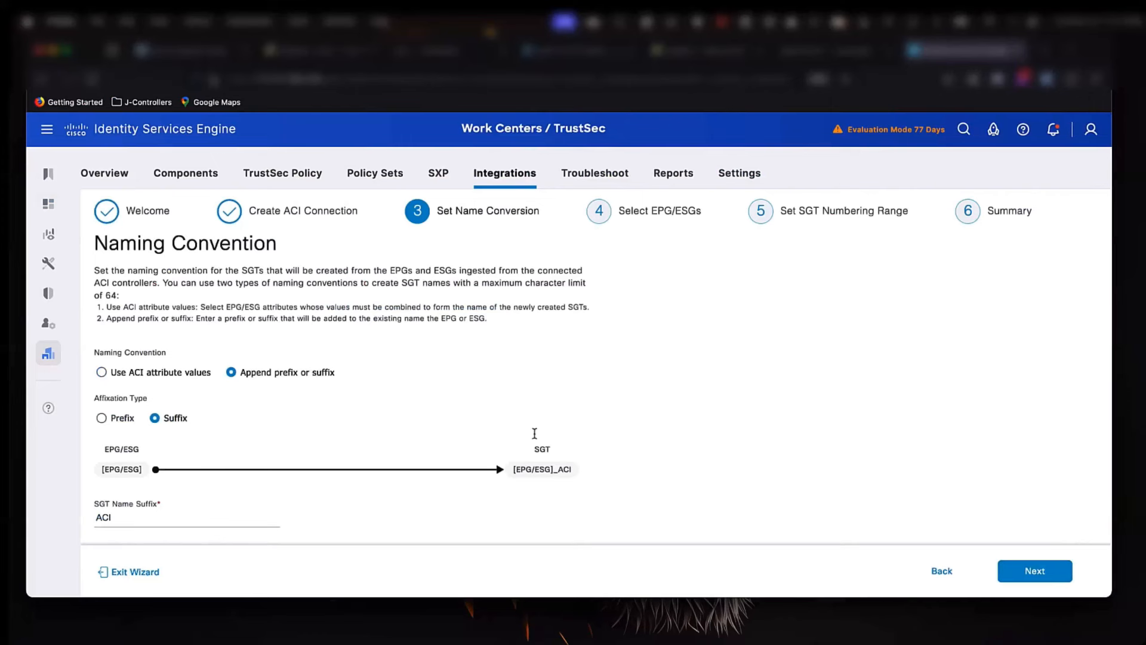
mouse_move(189, 517)
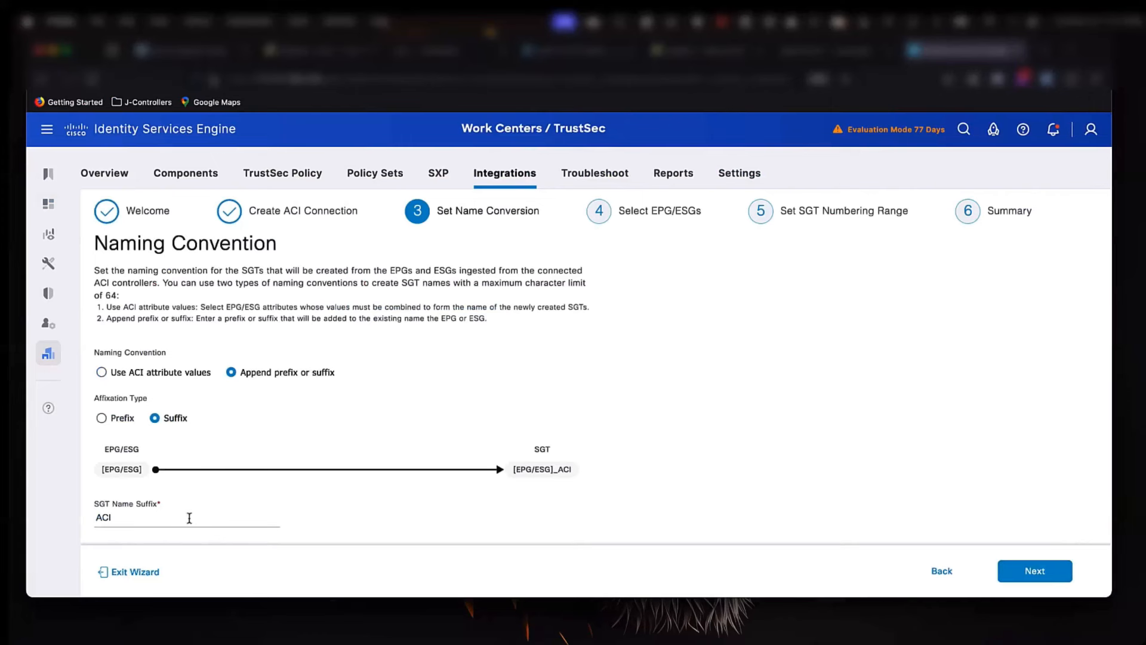
click(176, 517)
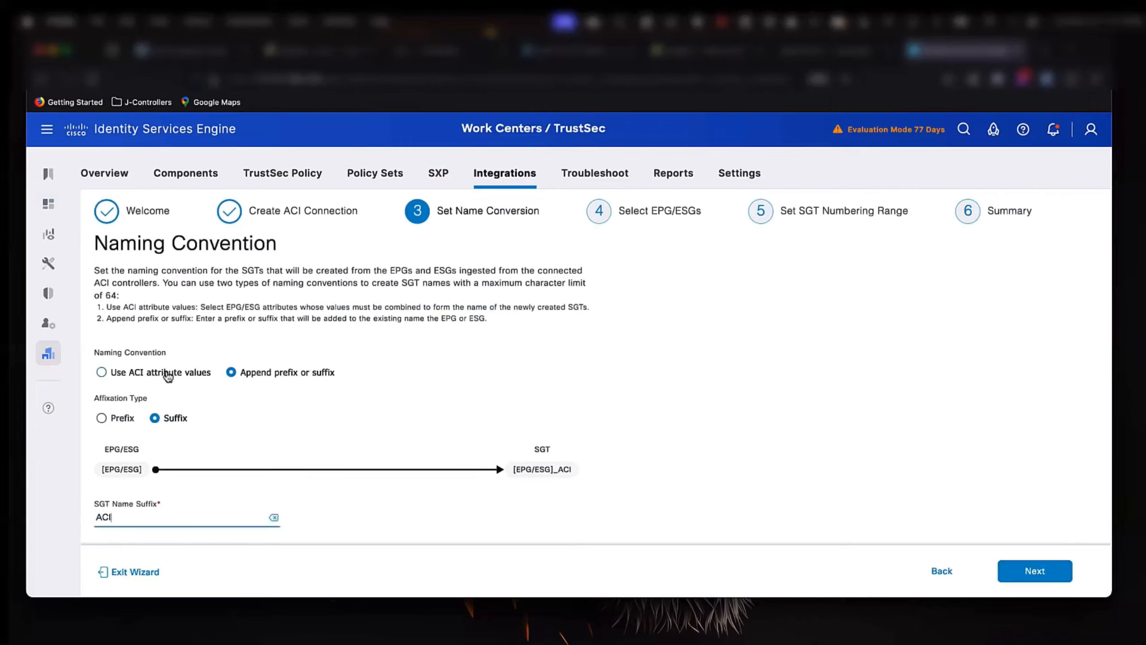
click(101, 372)
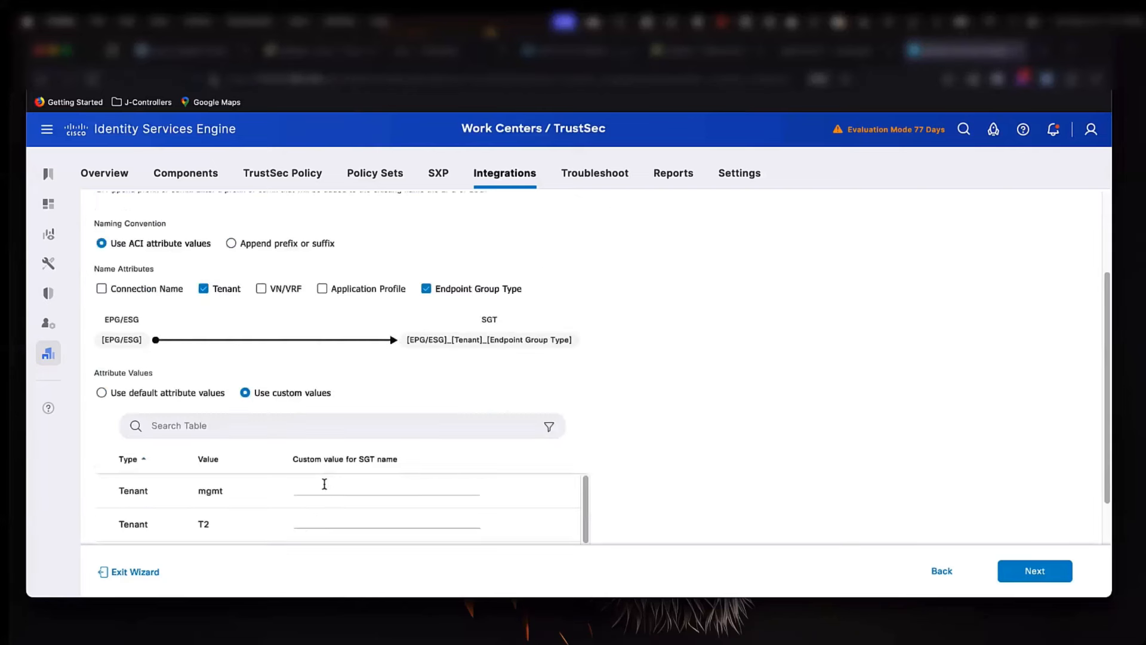
scroll(down, 3)
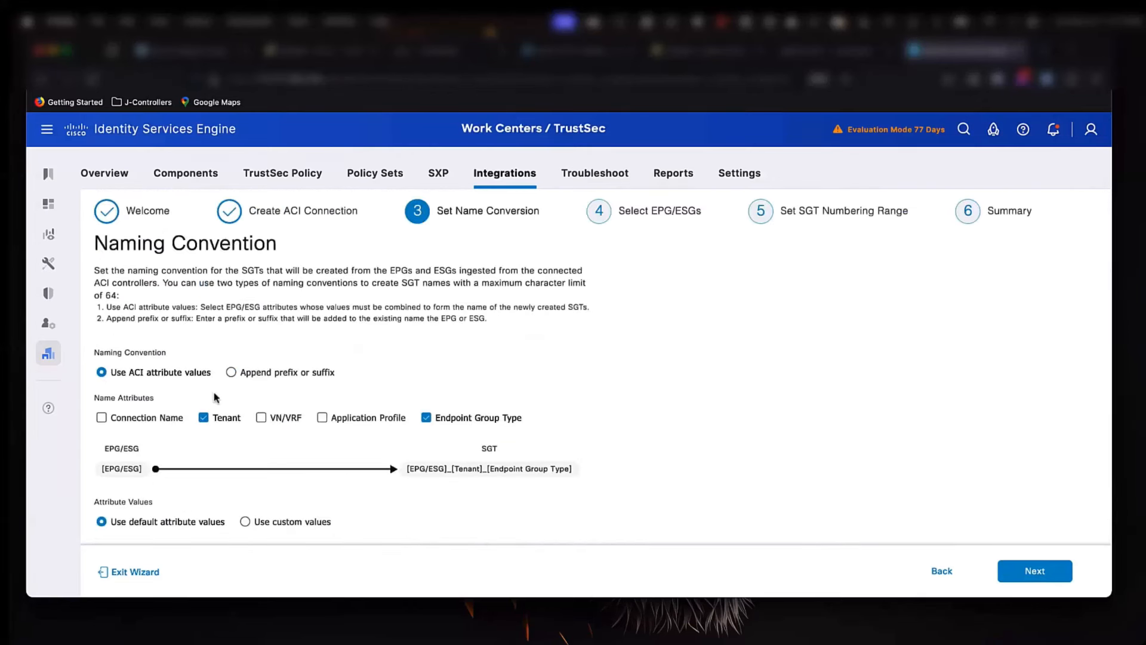
mouse_move(1004, 432)
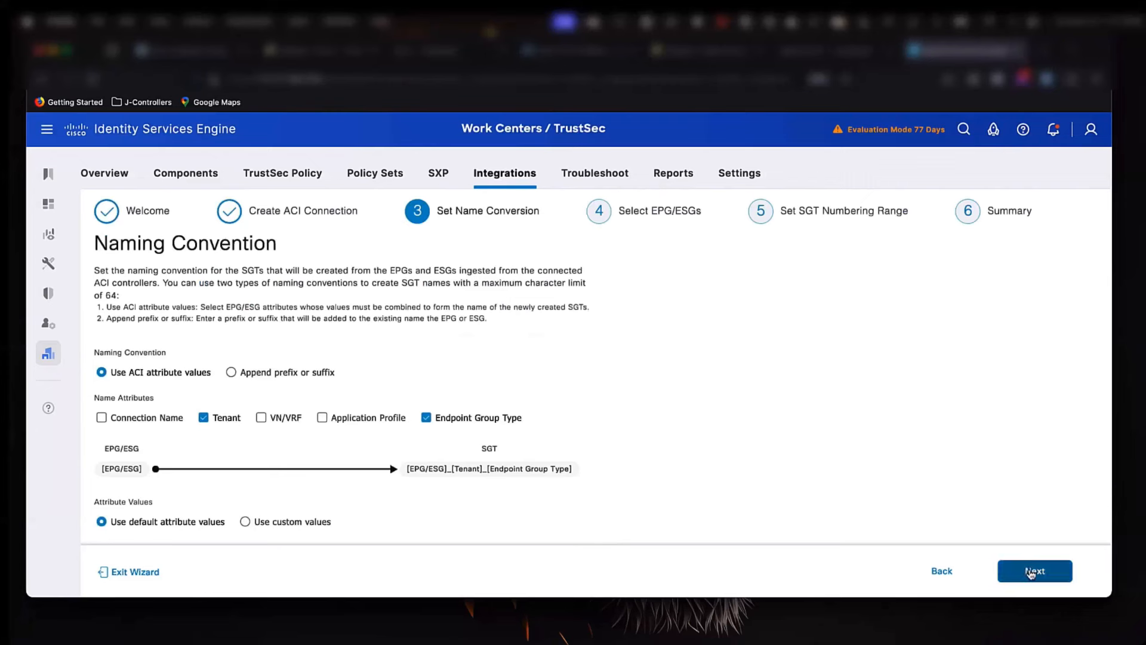
Page to the third EPG/ESG page and select Web-servers for syncing as an SGT.
click(1033, 570)
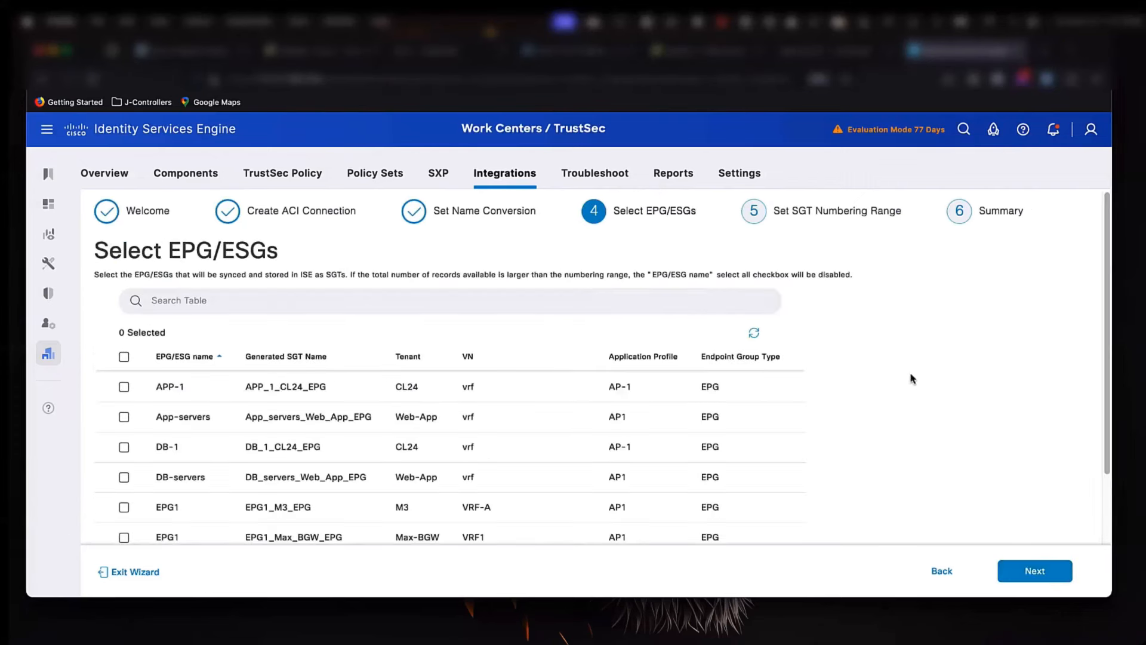
scroll(down, 3)
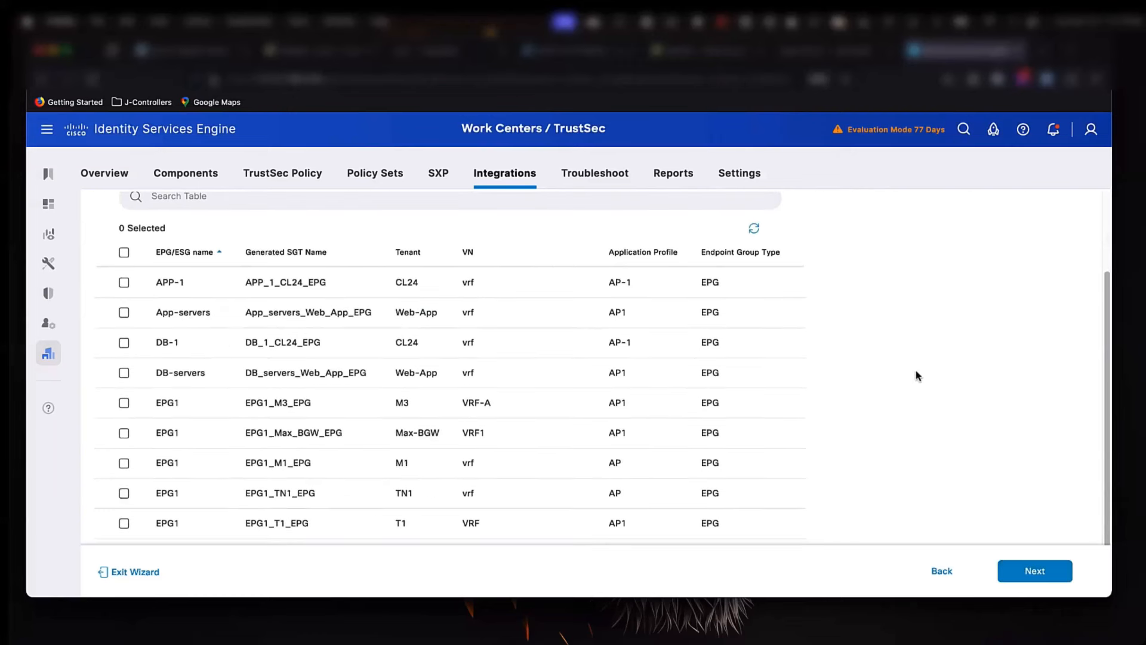
scroll(down, 3)
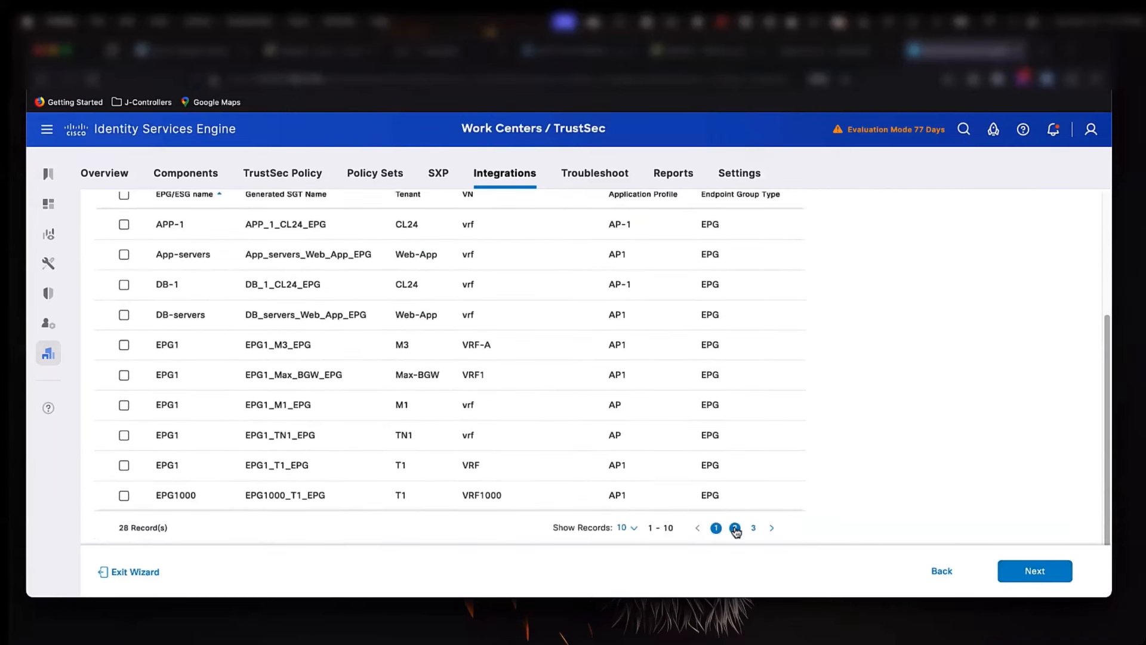
click(734, 528)
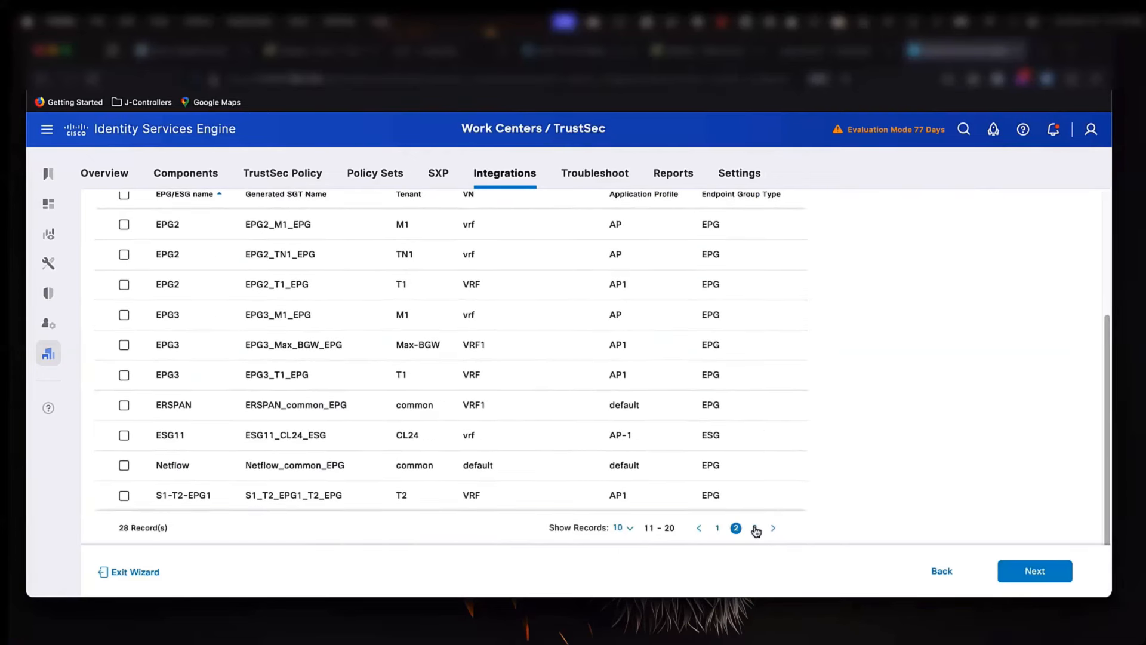
click(773, 526)
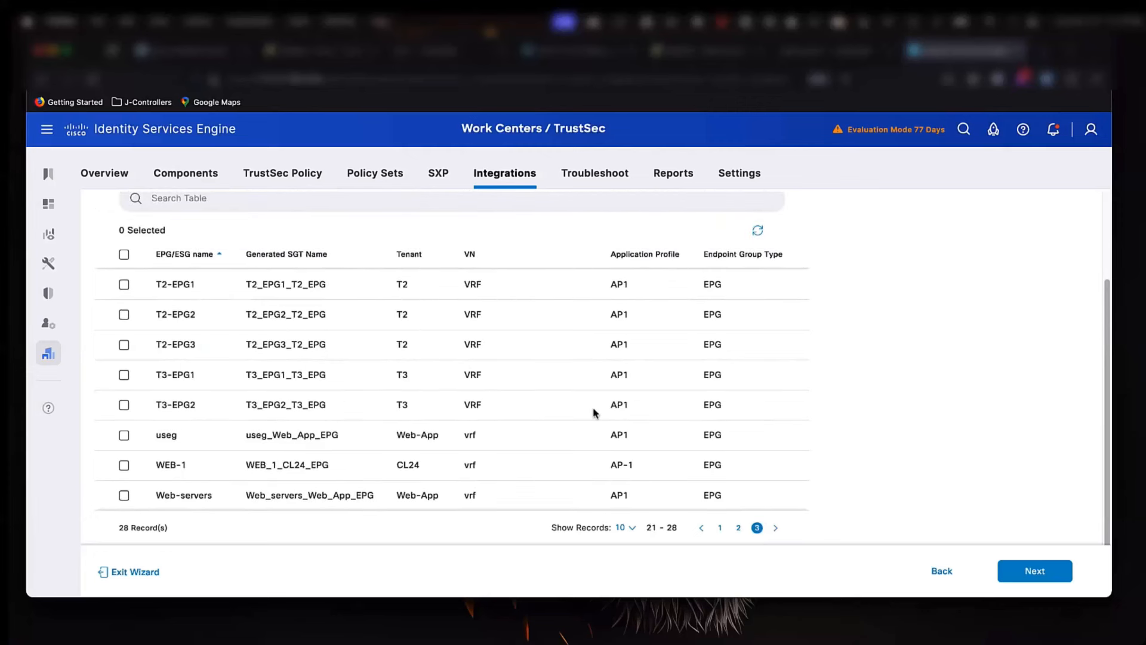
click(124, 494)
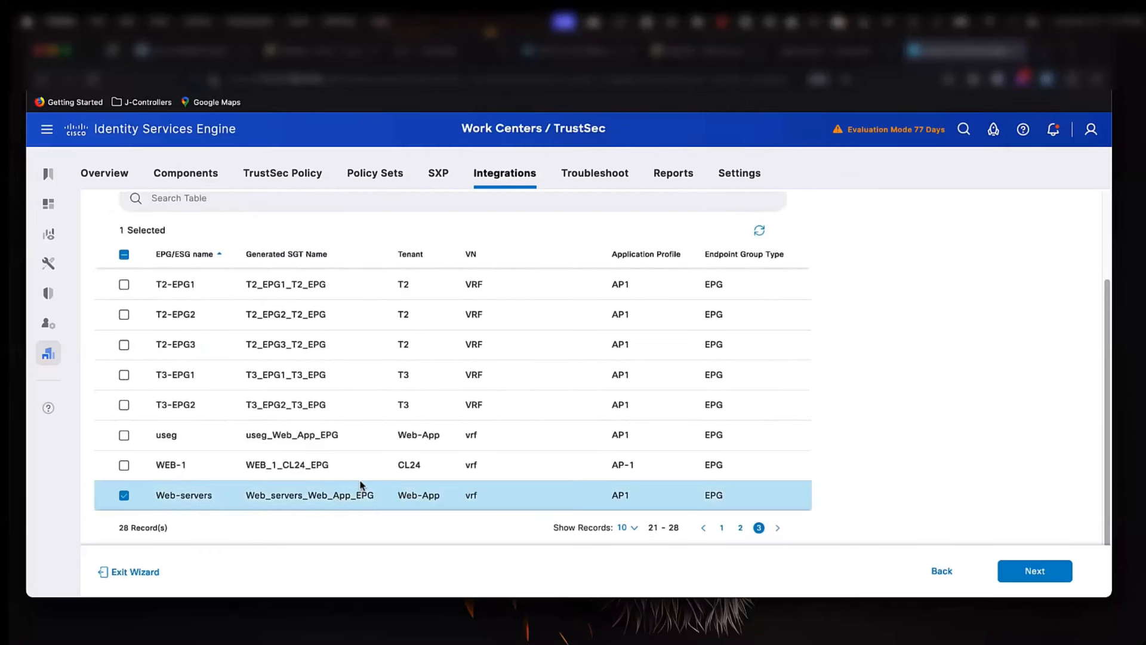
mouse_move(419, 442)
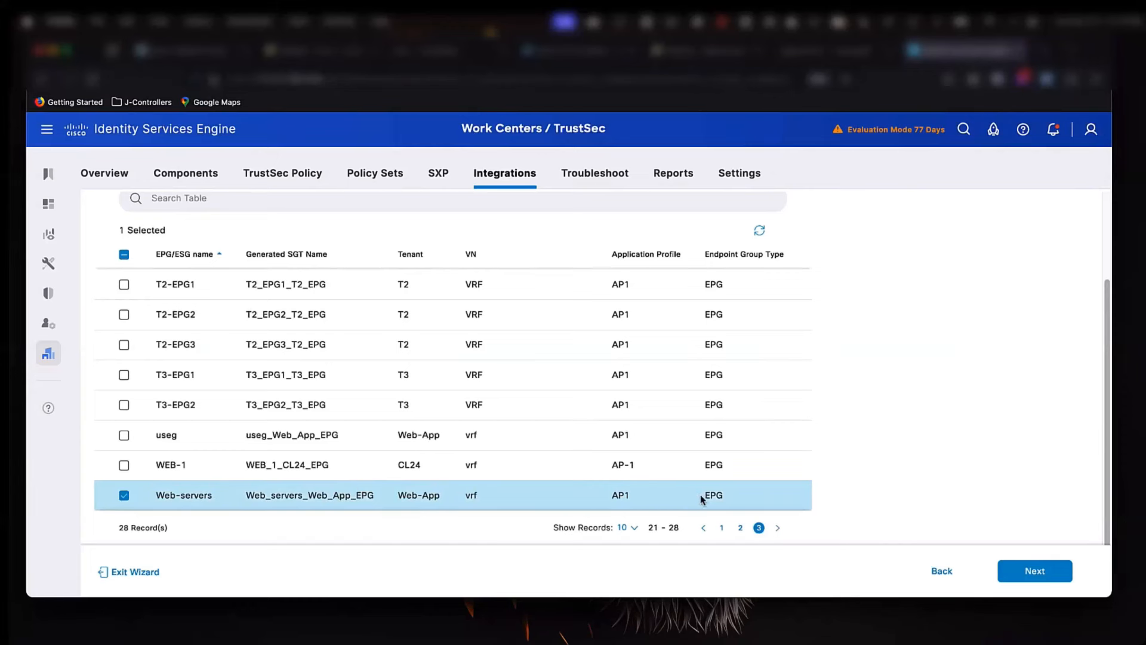
mouse_move(212, 212)
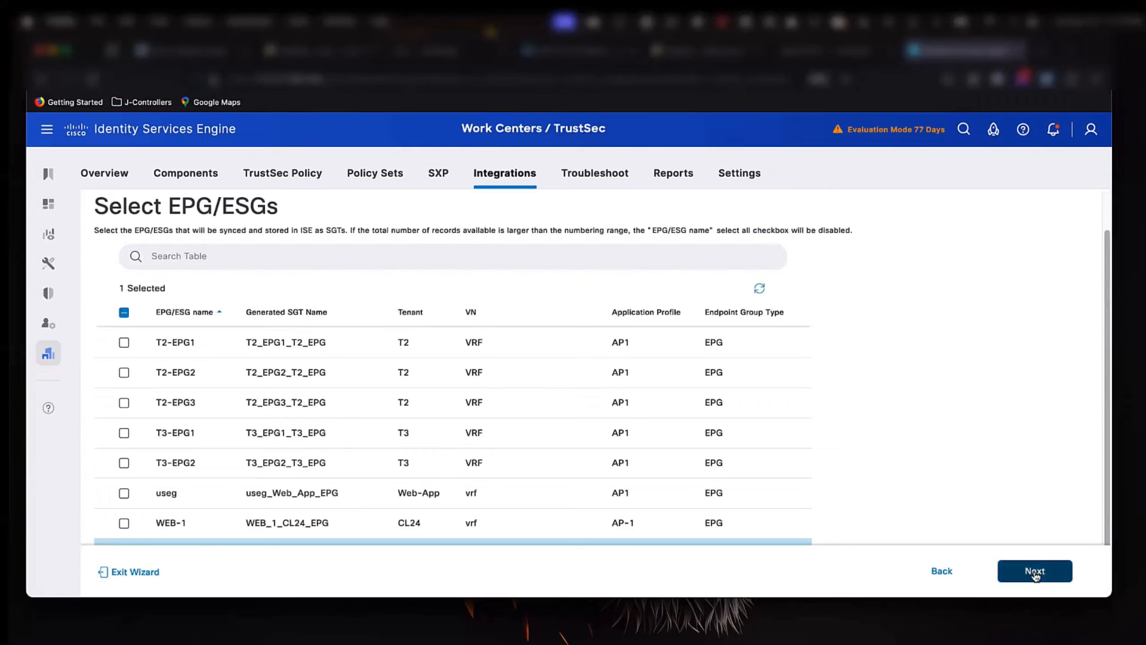
Turn on Set SGT Numbering Range and enter the range 1000-1050.
click(1034, 571)
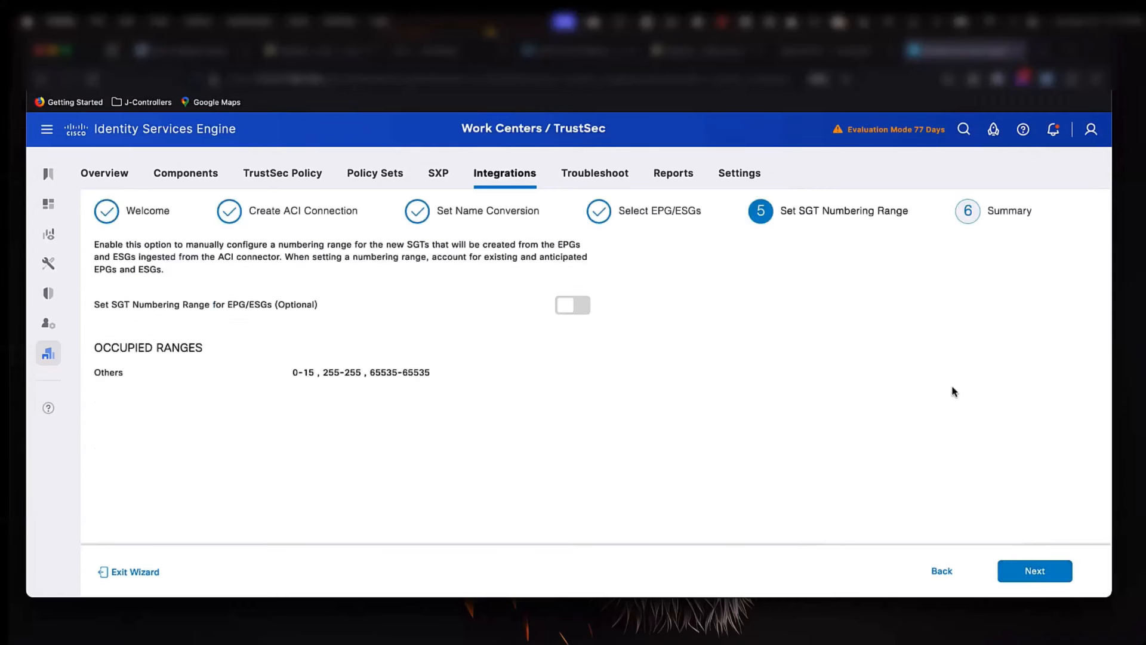
mouse_move(647, 343)
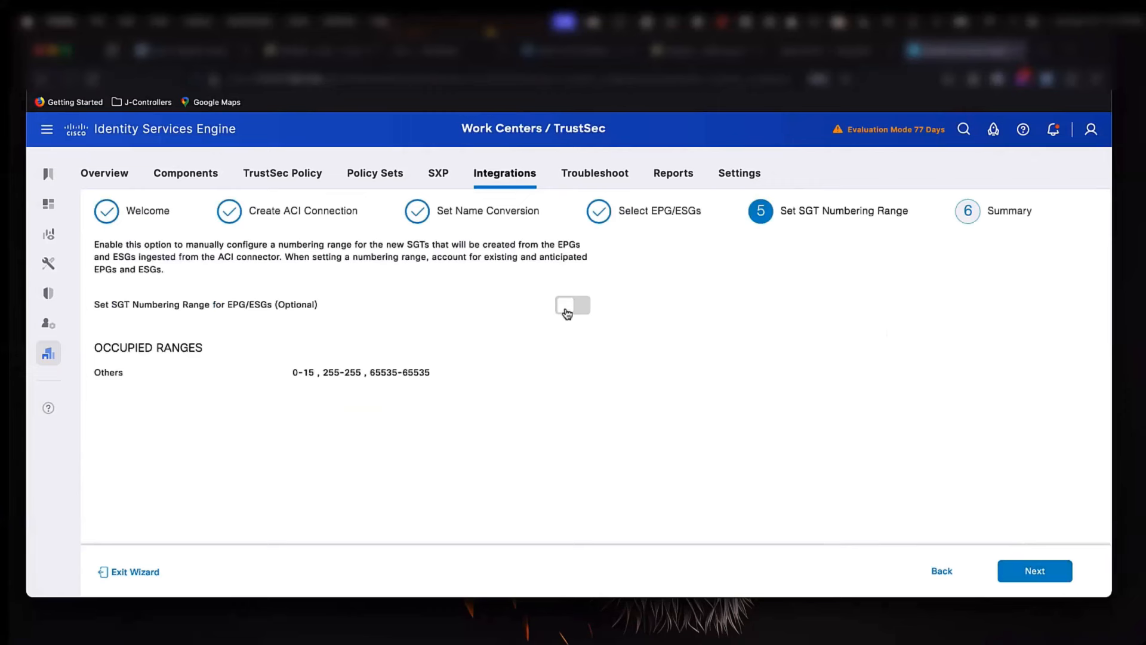
click(572, 304)
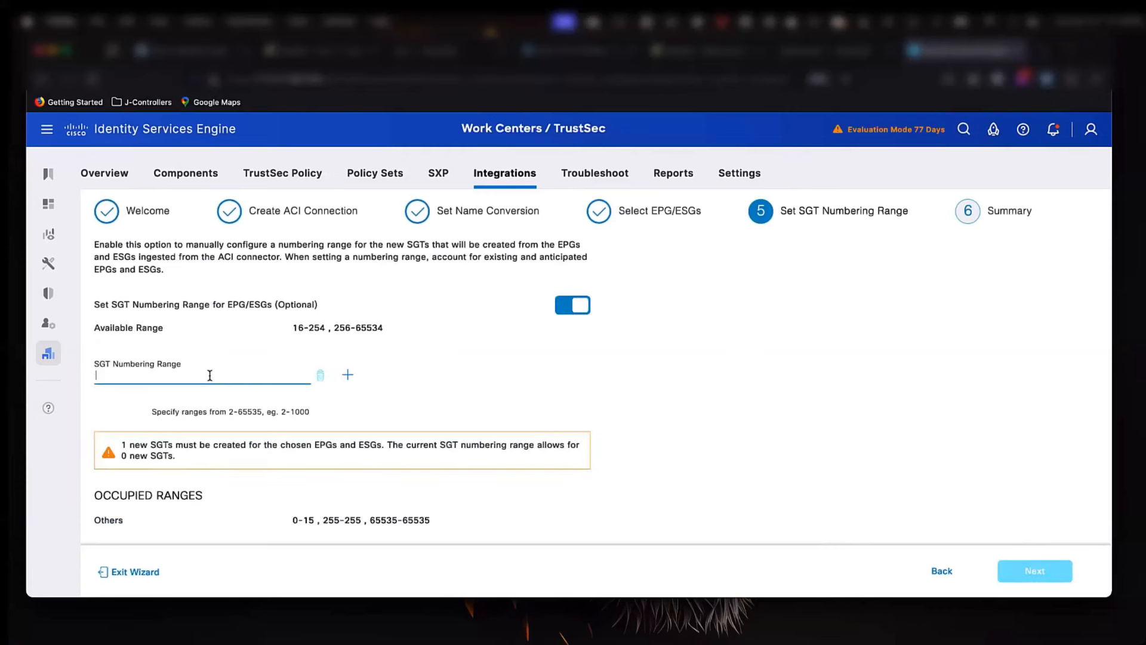
text(1000)
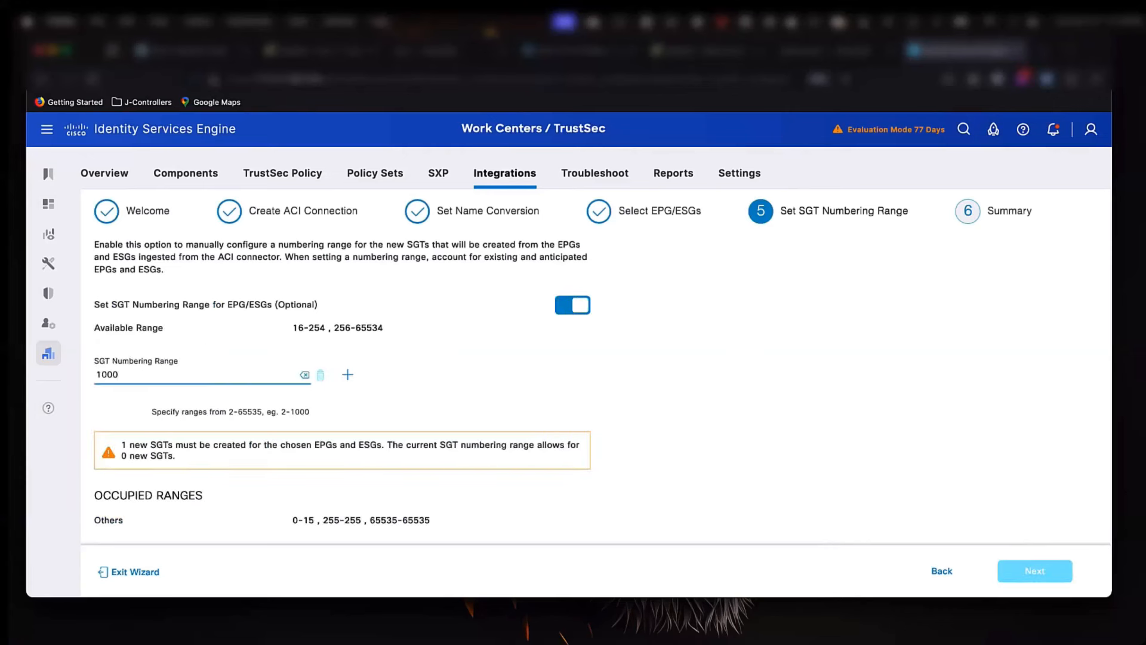
text(-1050)
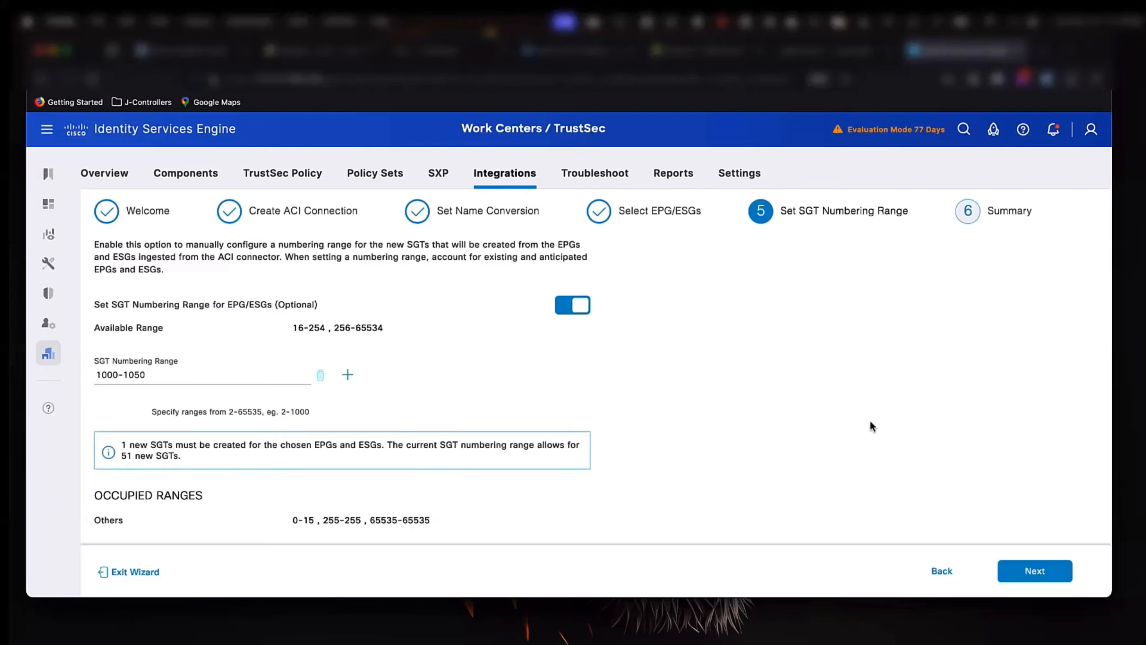
mouse_move(1054, 539)
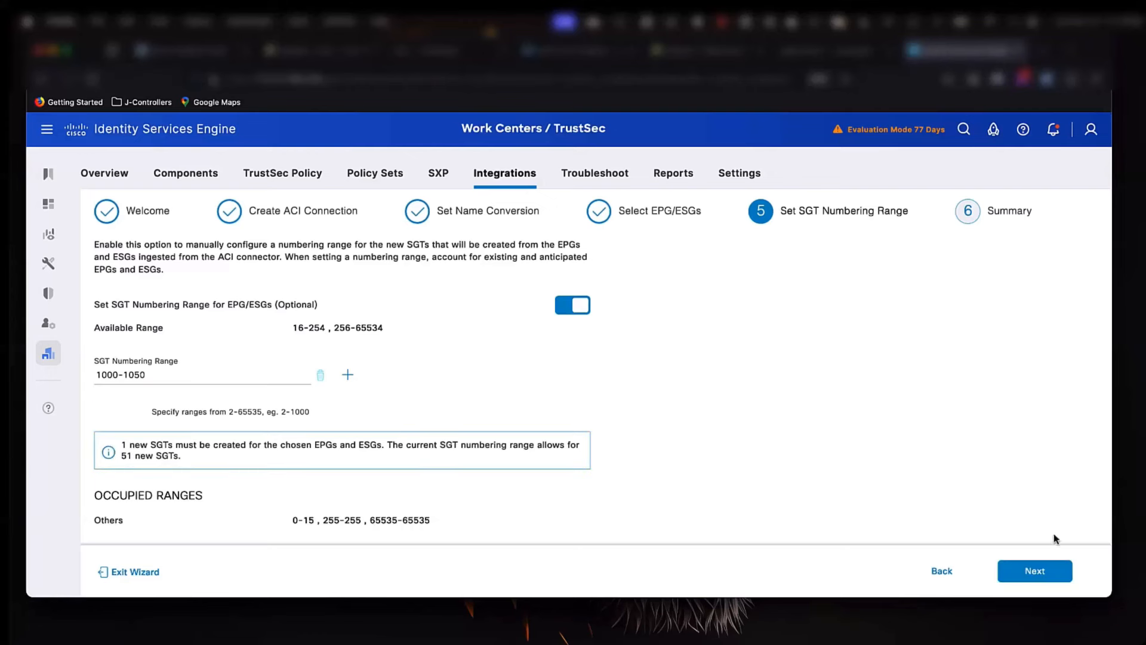
mouse_move(1050, 520)
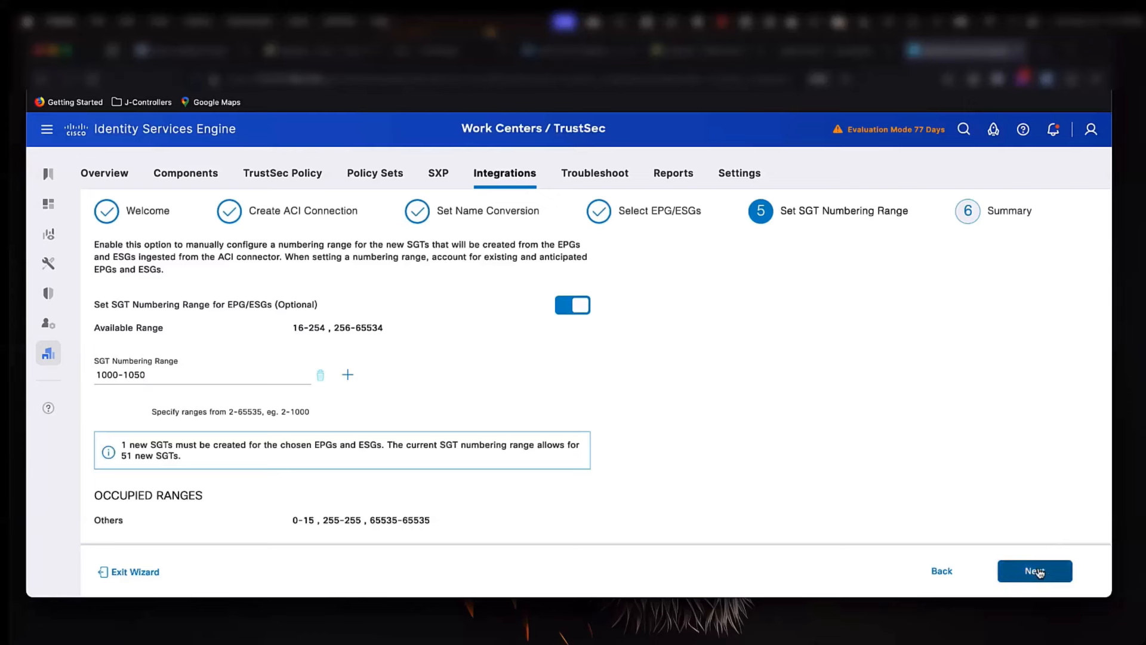
Finish the wizard summary and create the Fabric_ACI connection with range 1000-1050.
click(1034, 571)
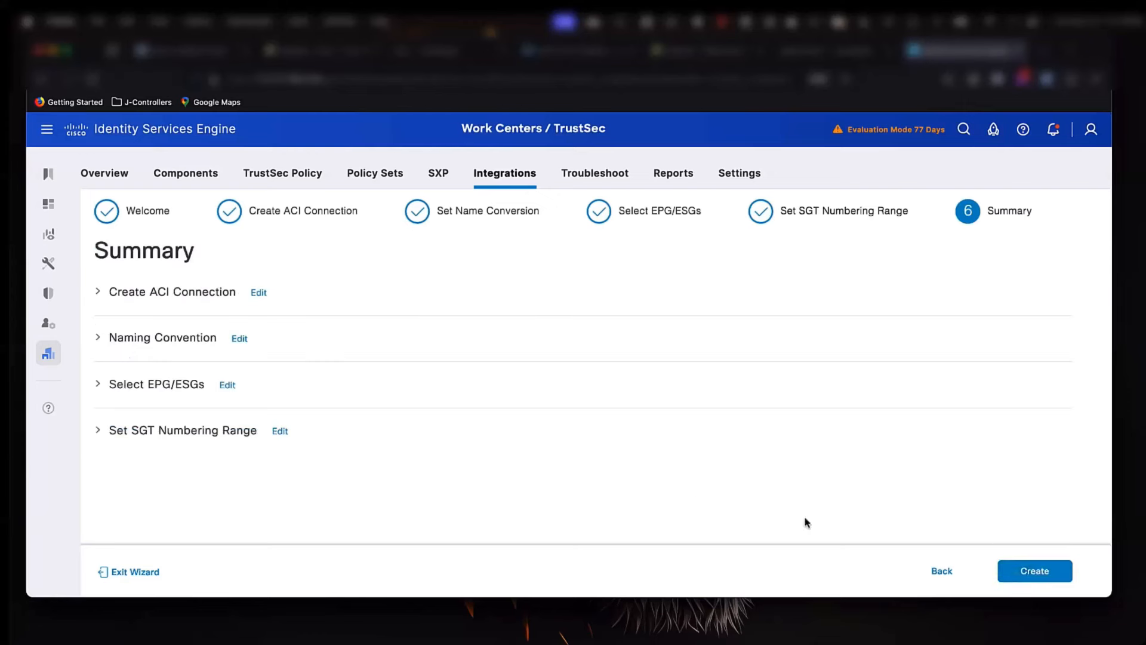
click(1033, 570)
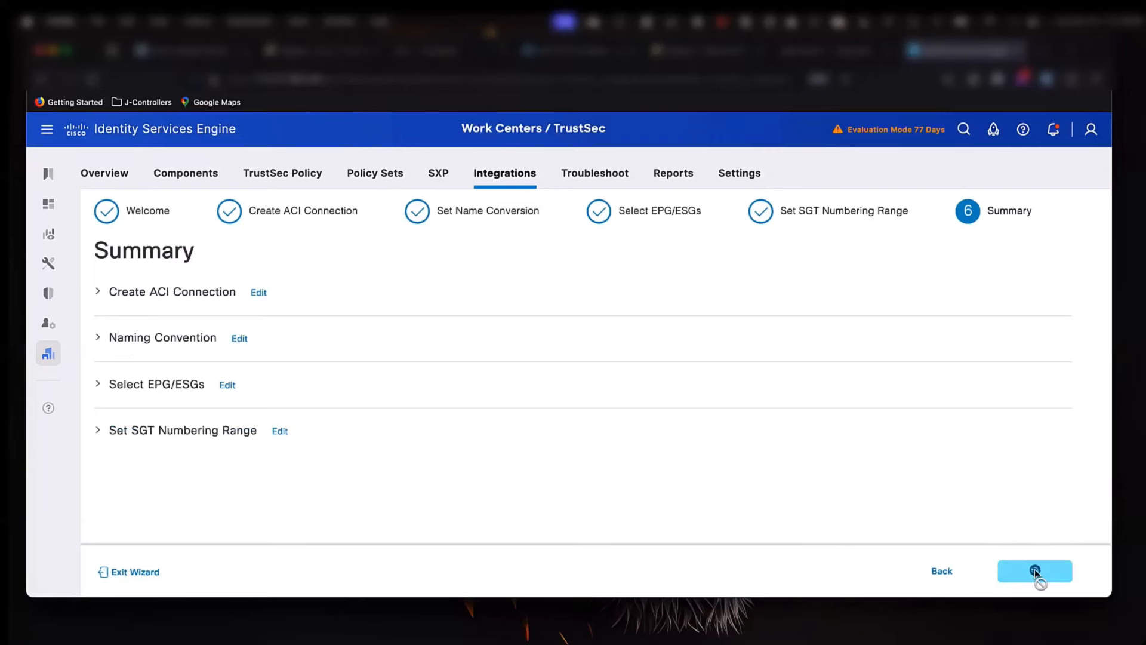
click(1034, 570)
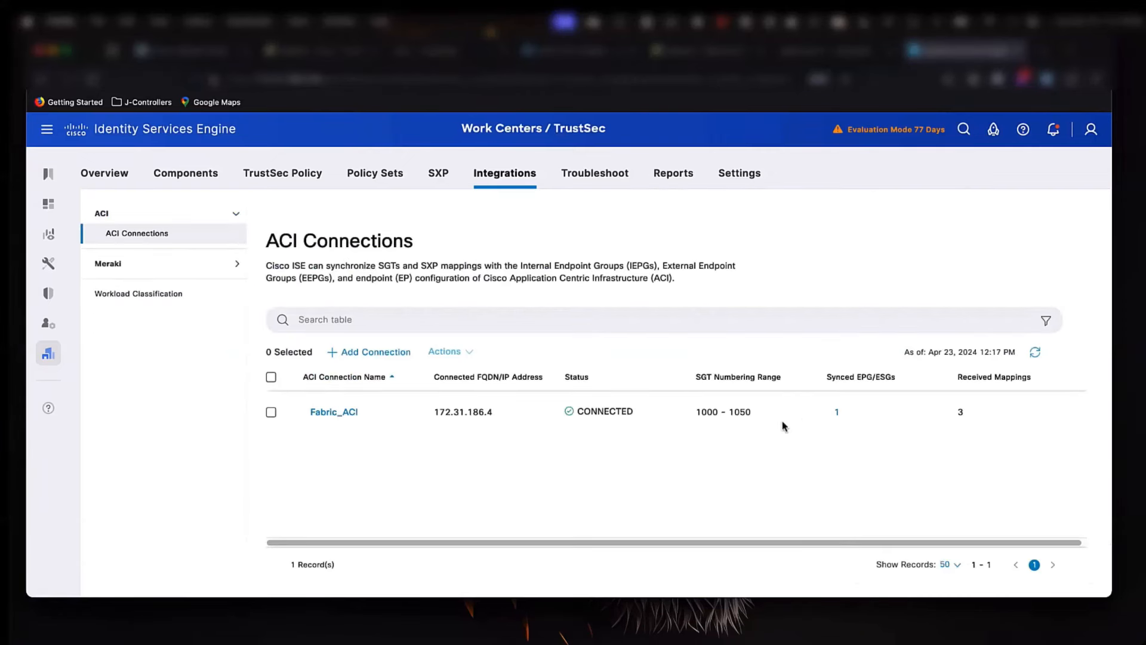
Review the Fabric_ACI connection's configuration, name conversion and synced EPGs, then reach the SGT Bindings list.
click(836, 412)
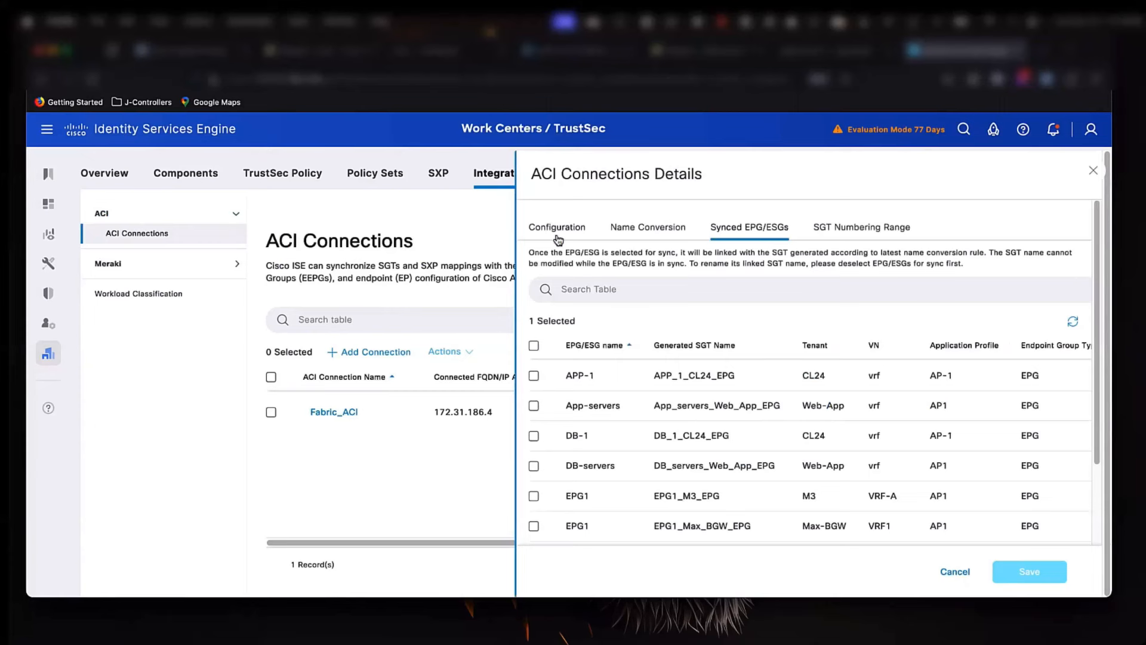
click(558, 226)
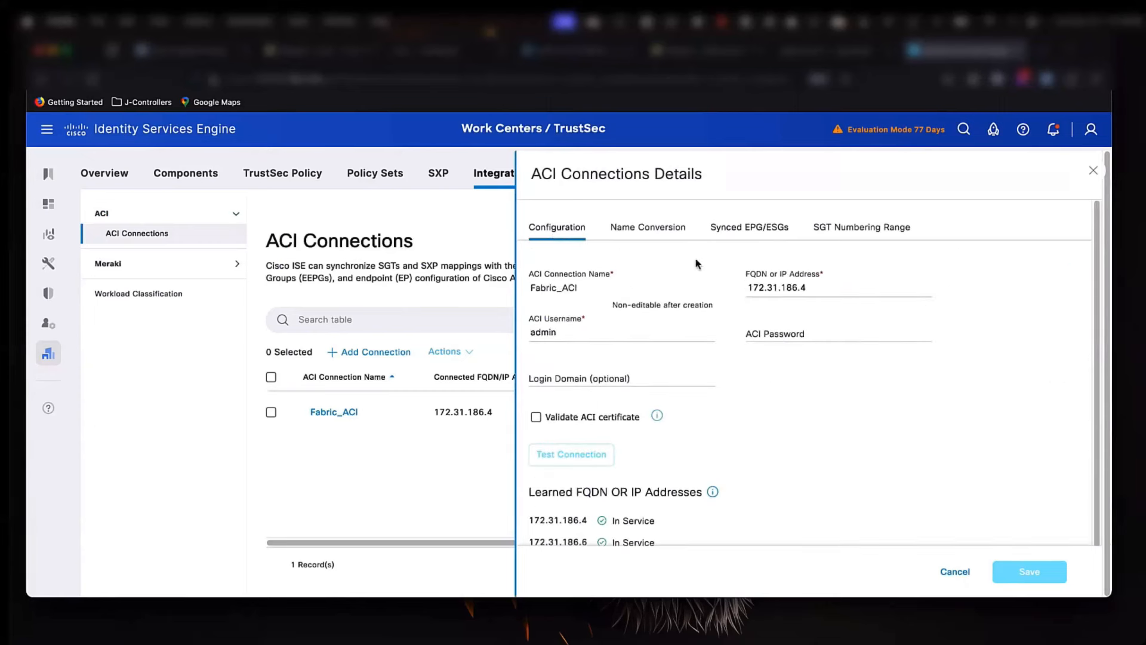
click(647, 227)
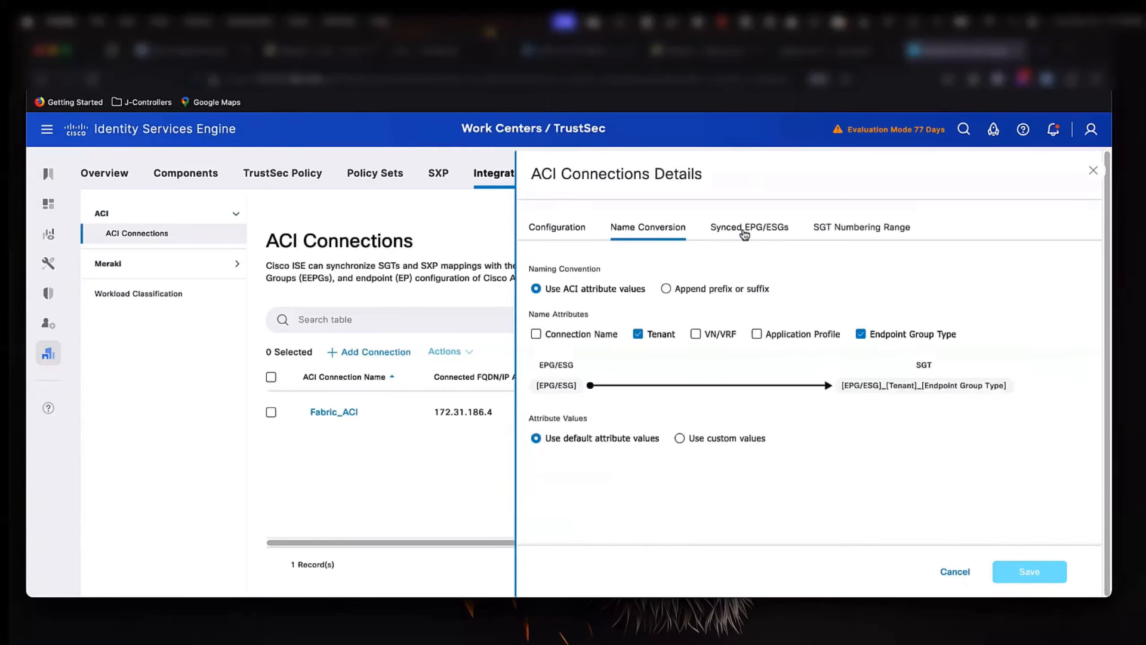
click(748, 227)
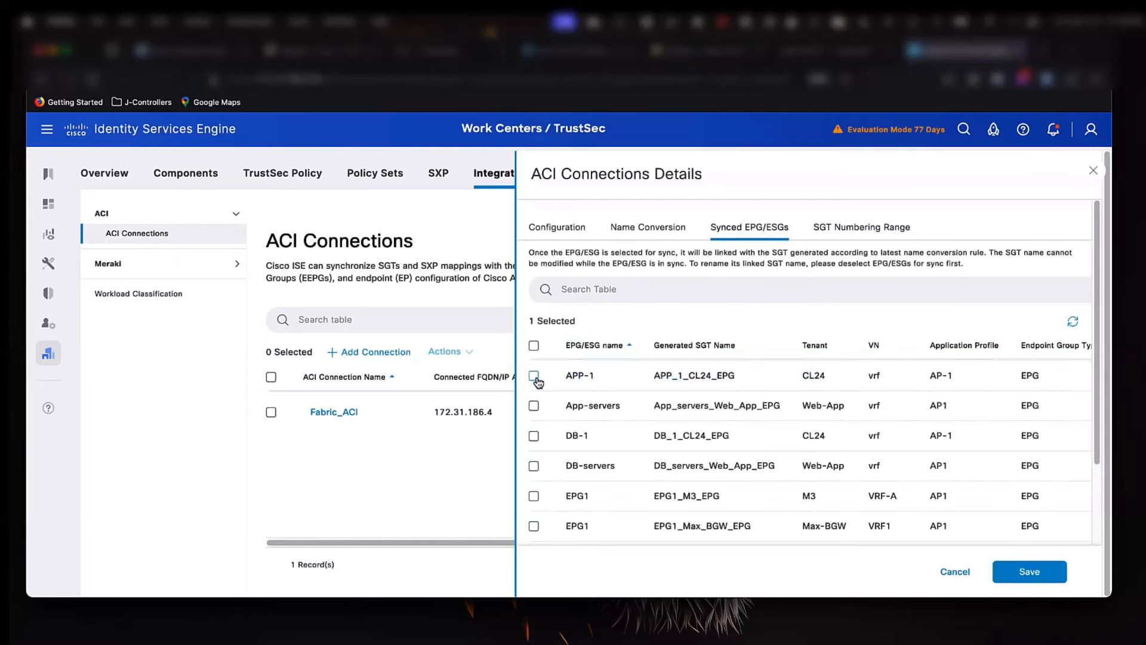
click(861, 226)
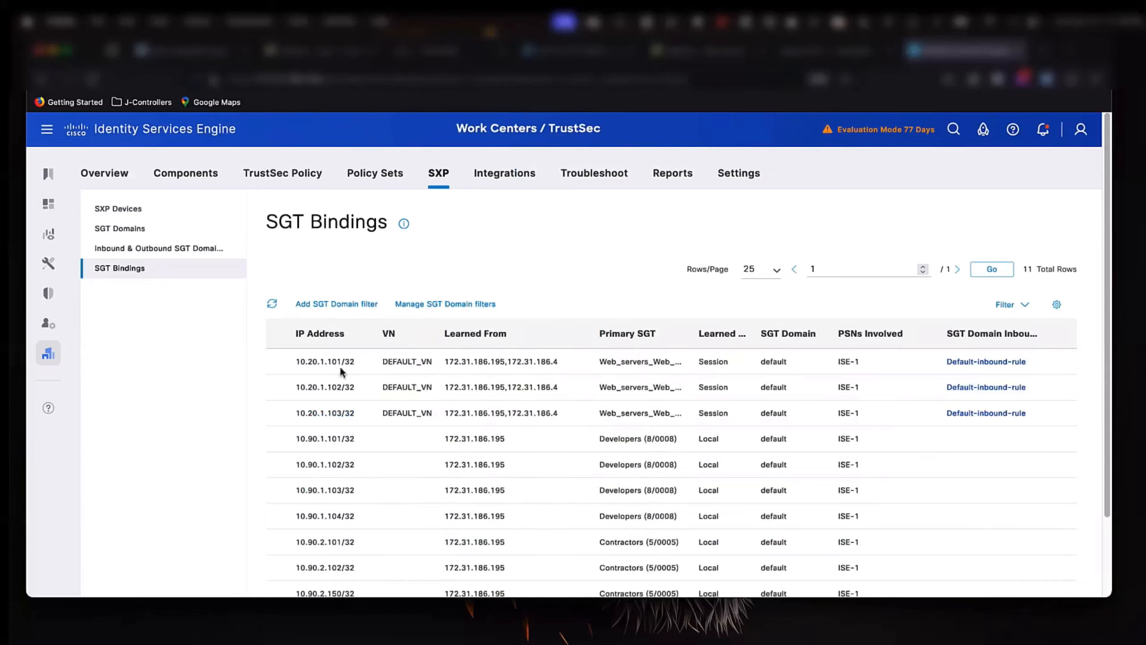
mouse_move(432, 372)
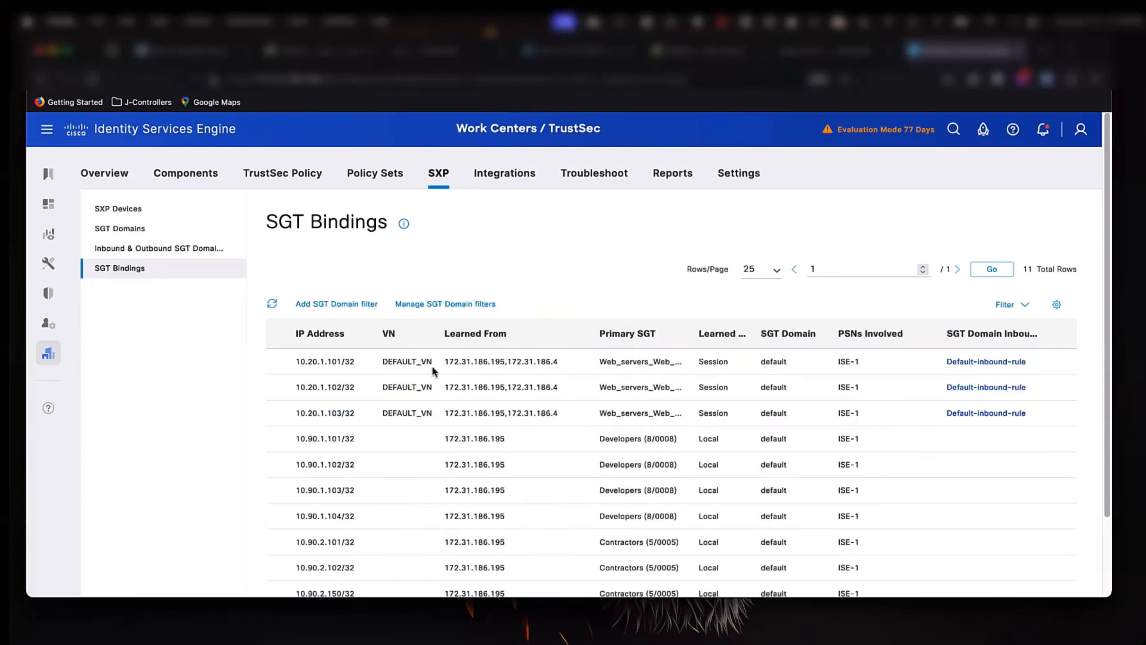
mouse_move(528, 373)
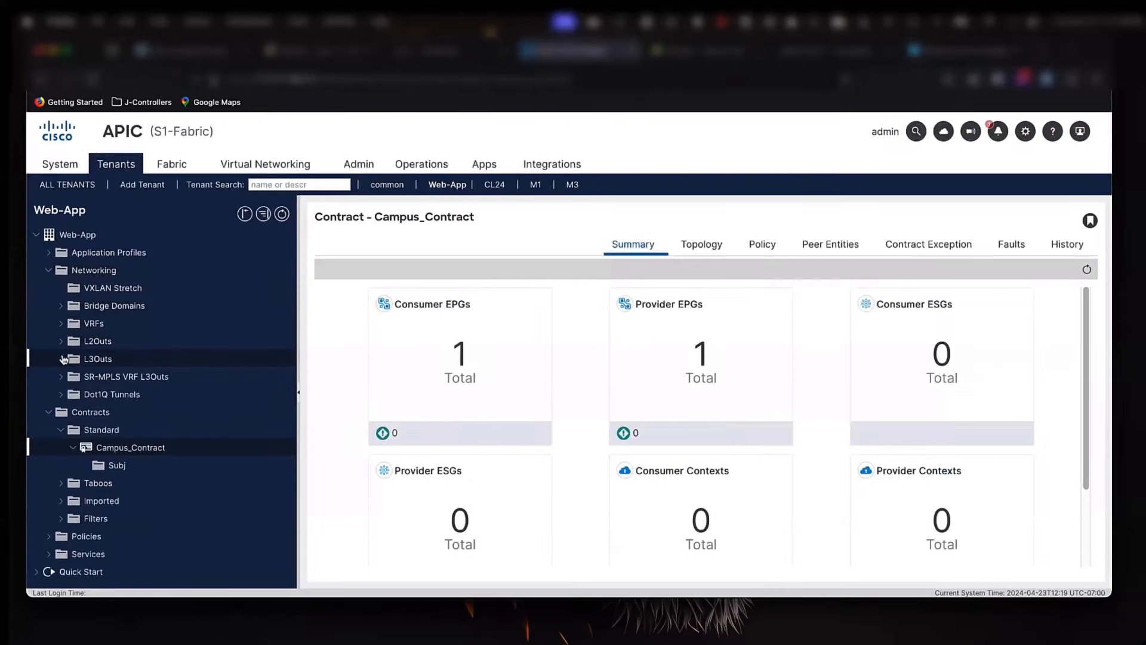
Expand sda-L3Out under L3Outs in APIC, then show ISE's empty Outbound SGT Domain Rules list.
click(61, 358)
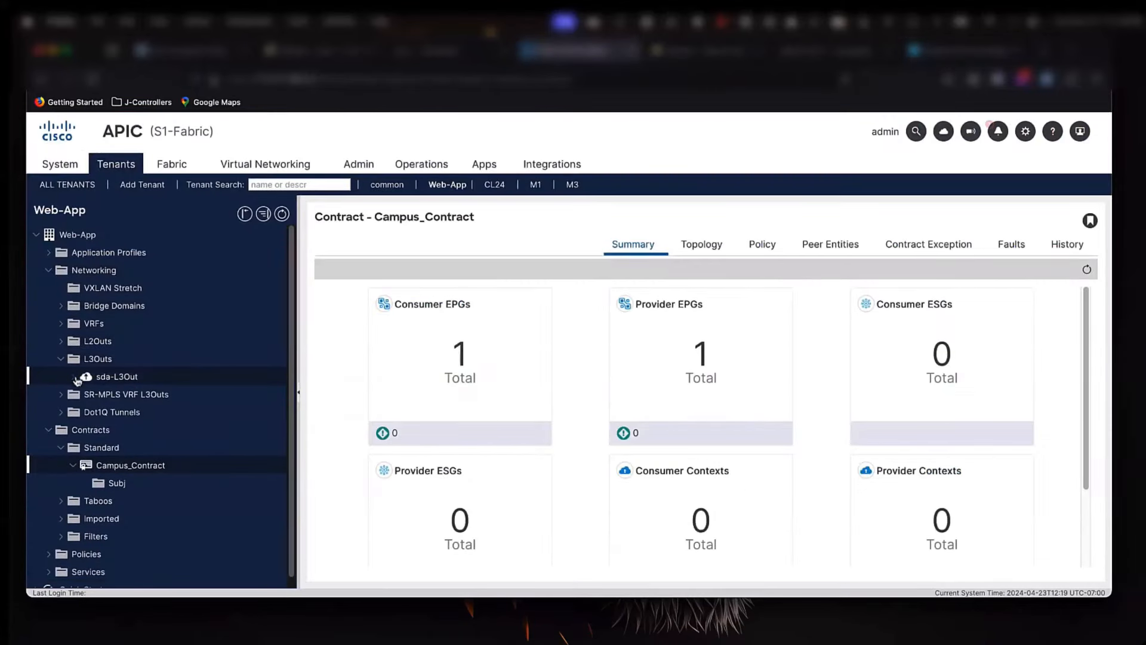
click(73, 376)
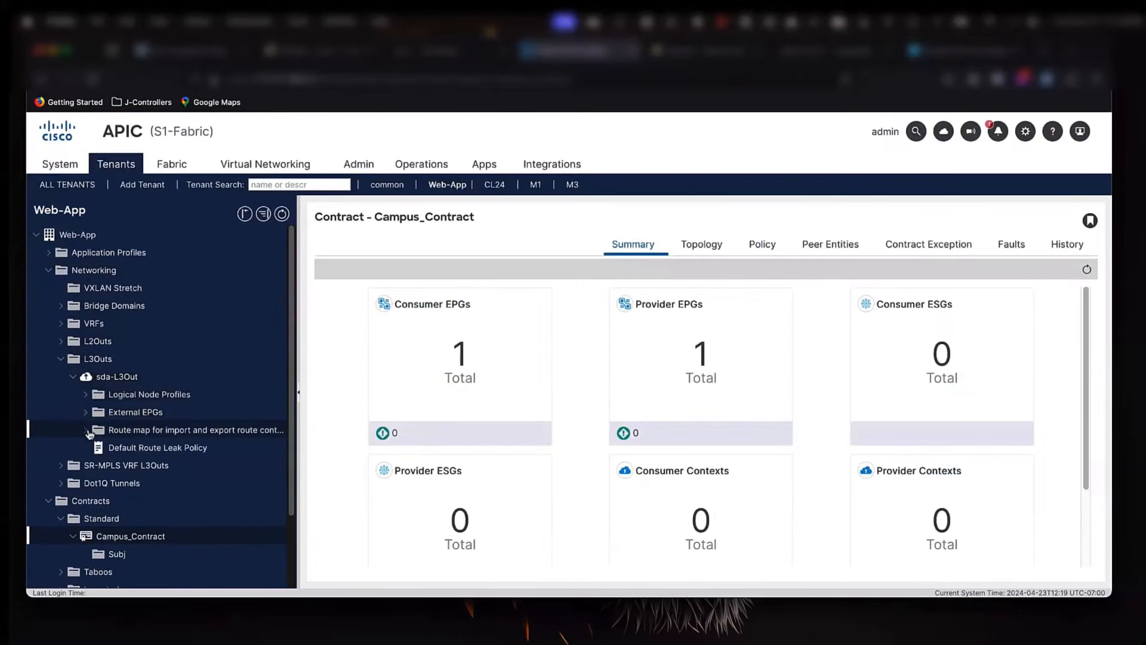
click(86, 412)
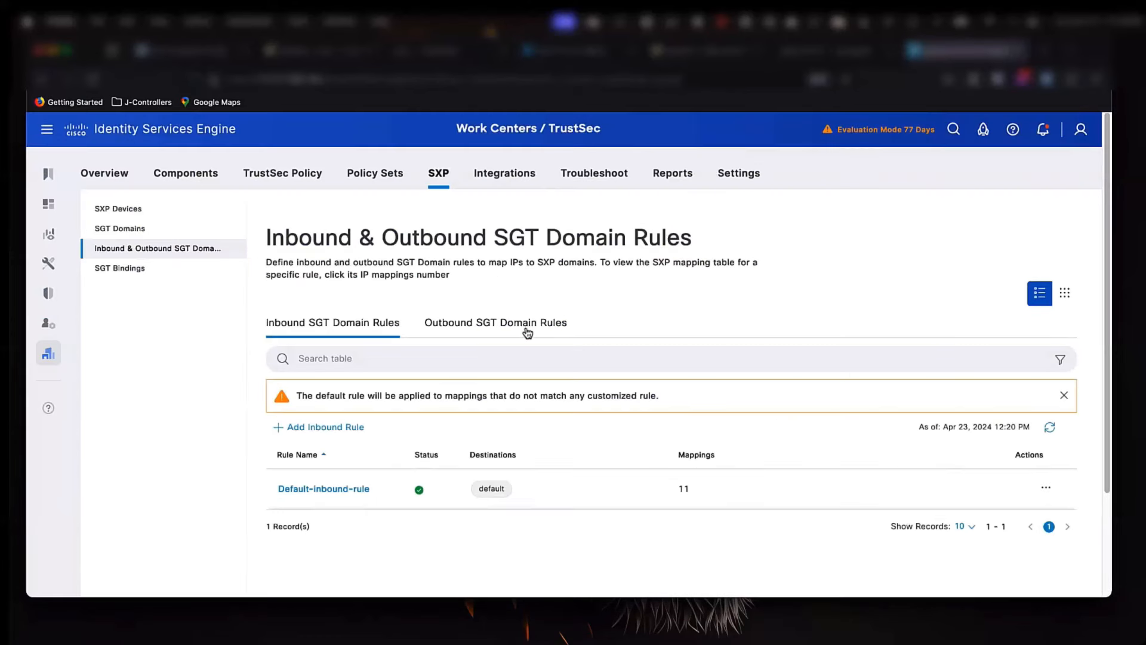
click(494, 322)
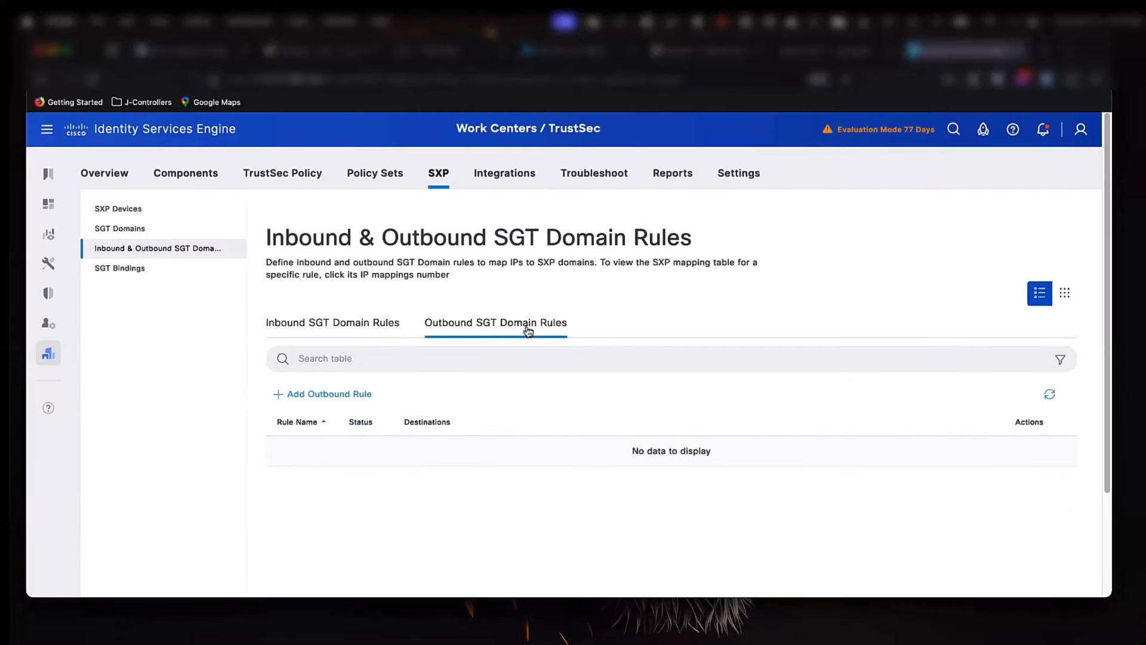
mouse_move(307, 399)
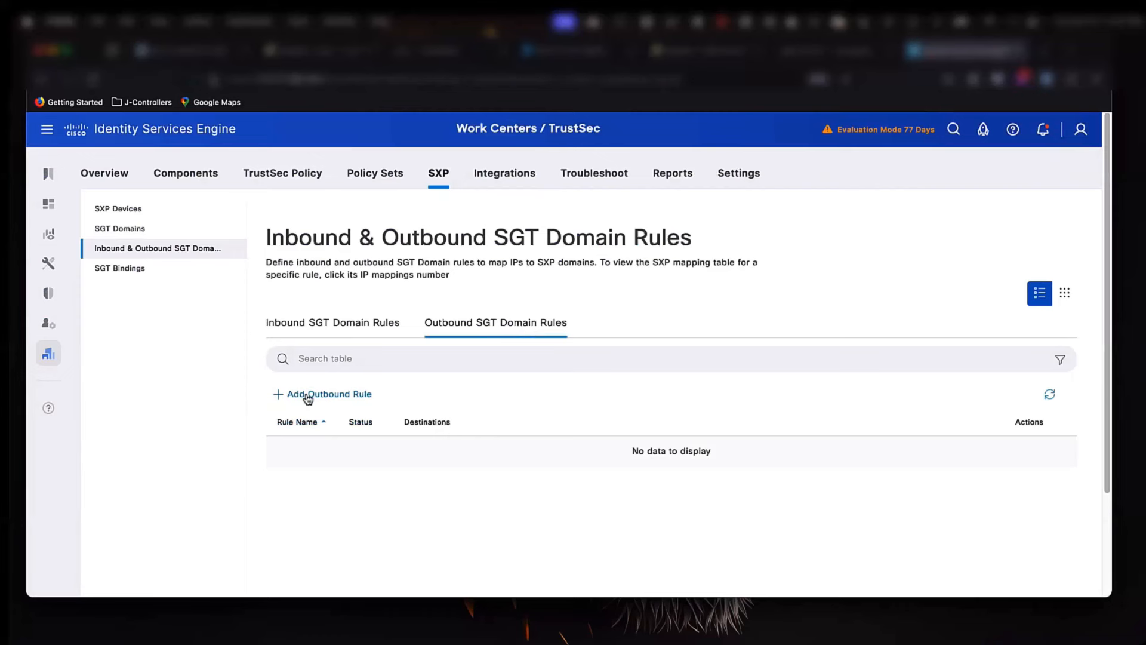
Start a new outbound rule named To-Fabric-ACI with destination Fabric_ACI.
click(327, 394)
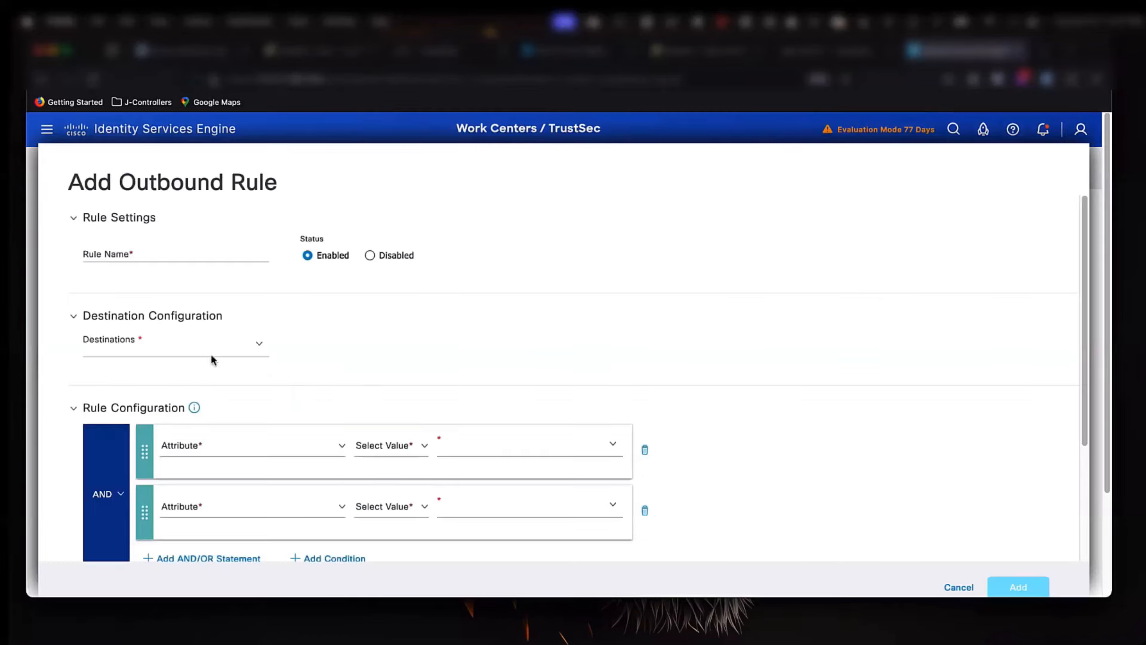
text(T)
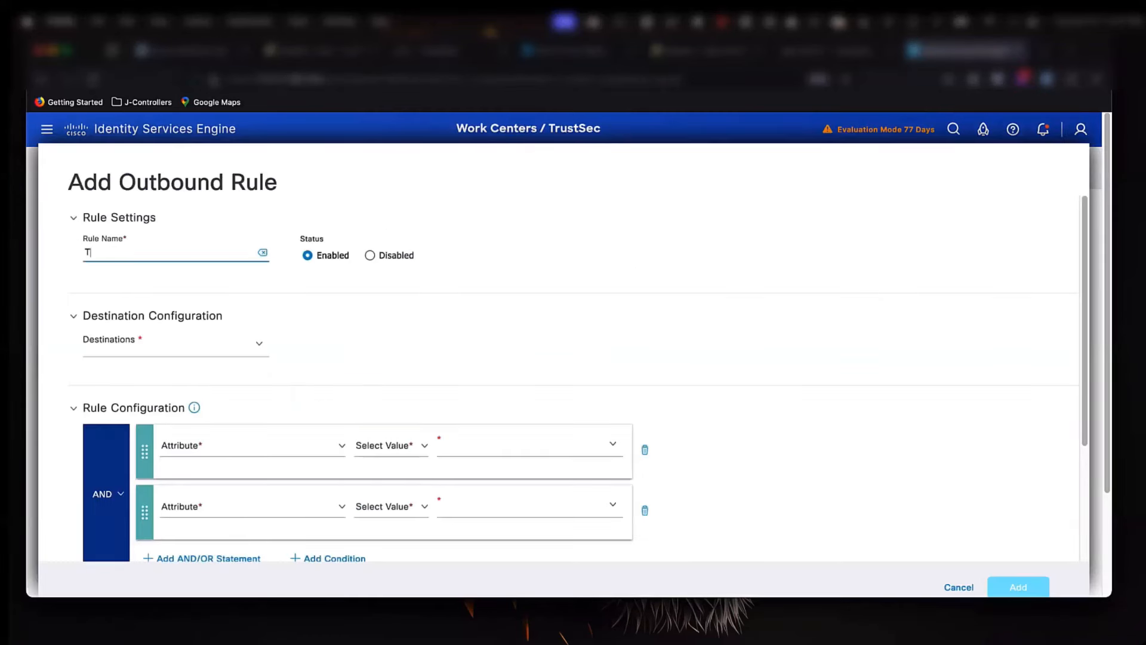
text(o-Fabric-ACI)
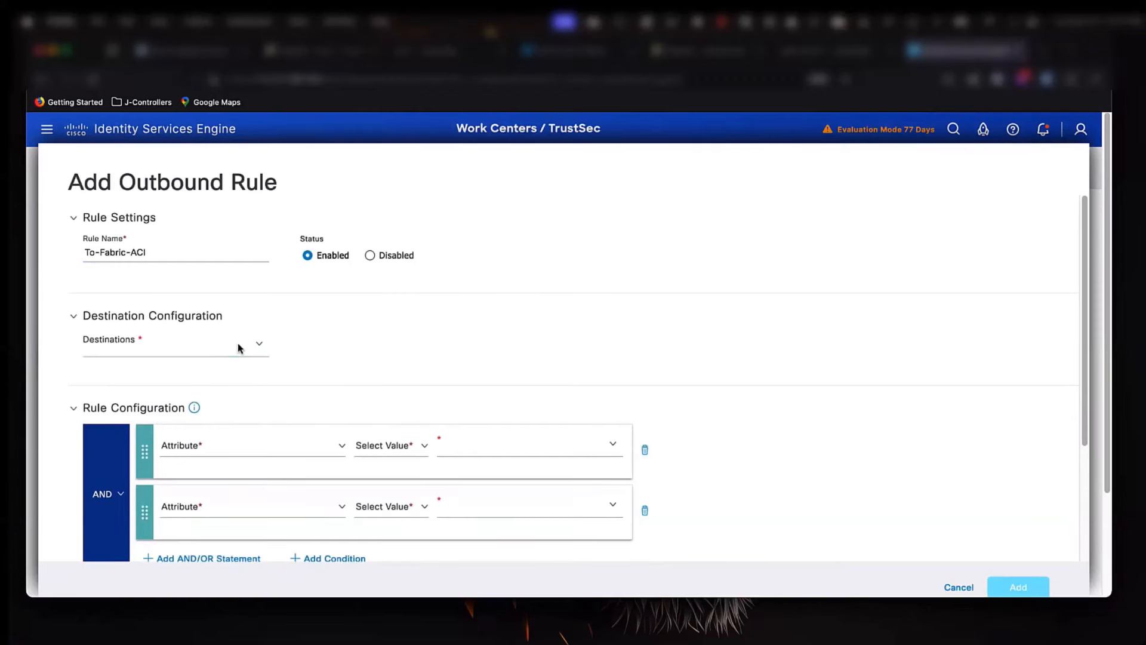
click(176, 344)
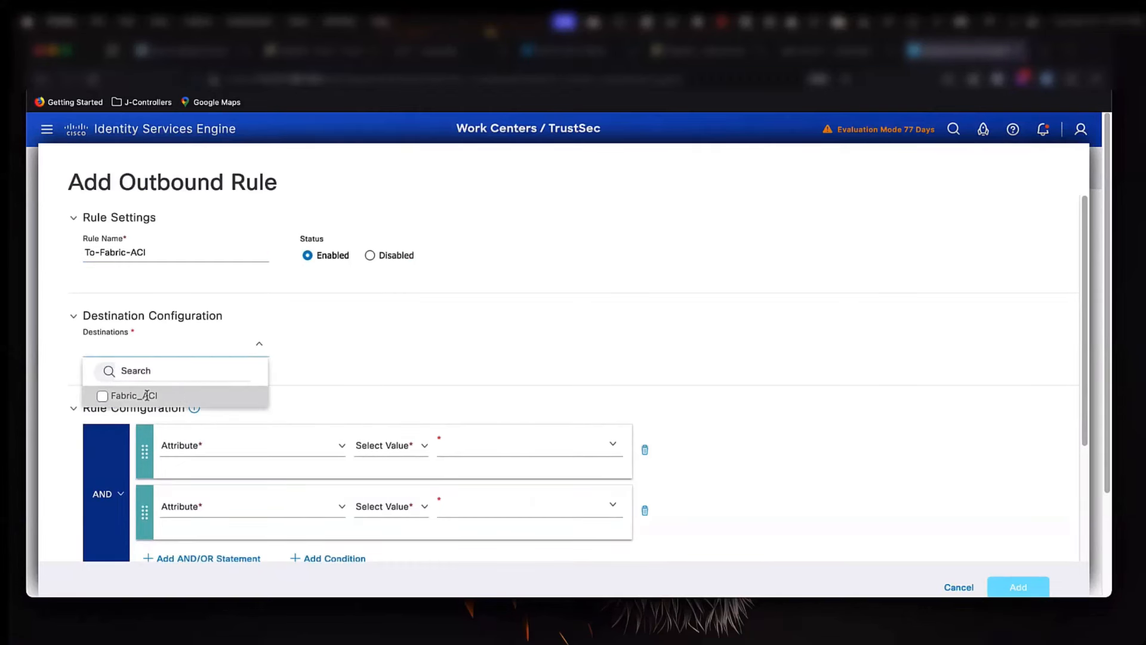
click(102, 395)
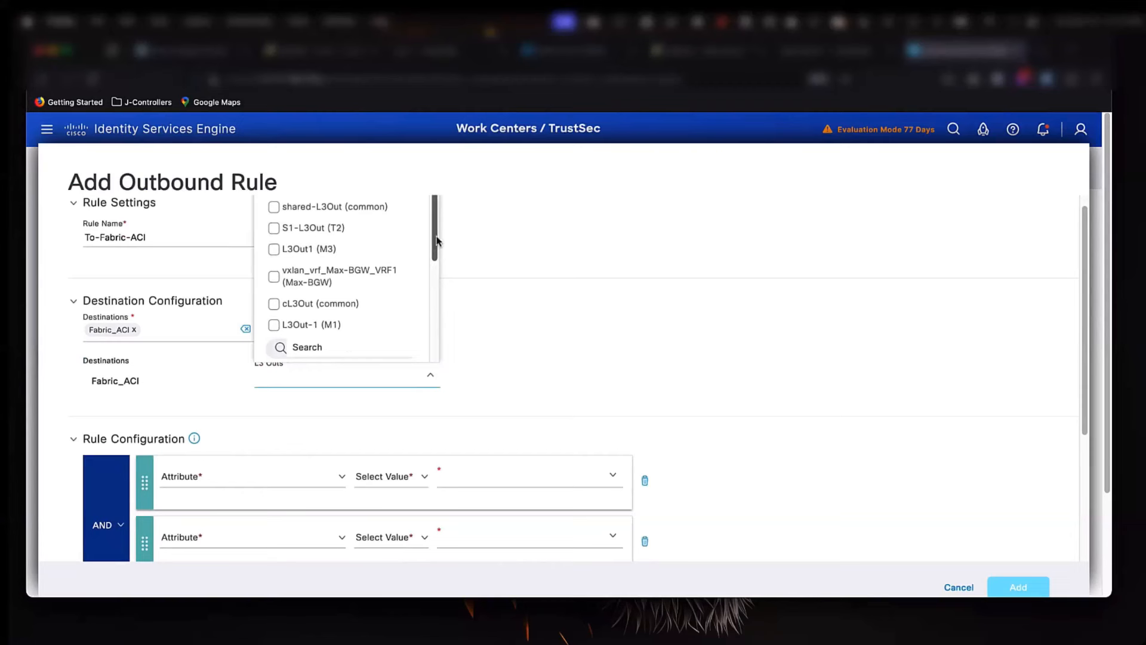
Select sda-L3Out (Web-App) as the rule's L3 Out.
scroll(down, 3)
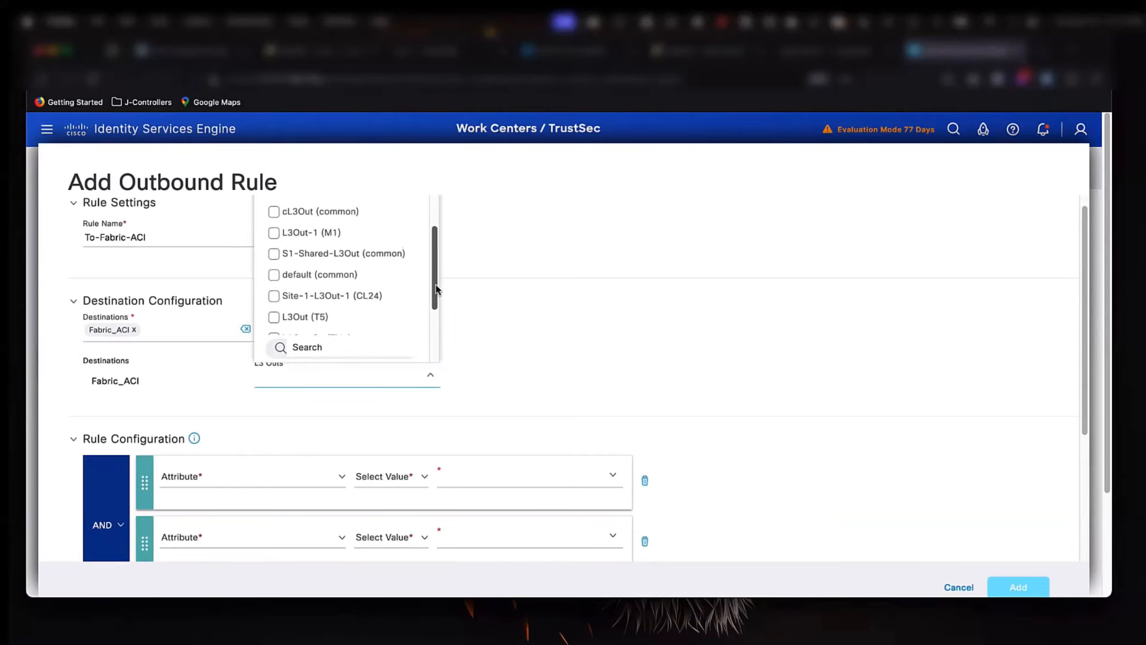
scroll(down, 3)
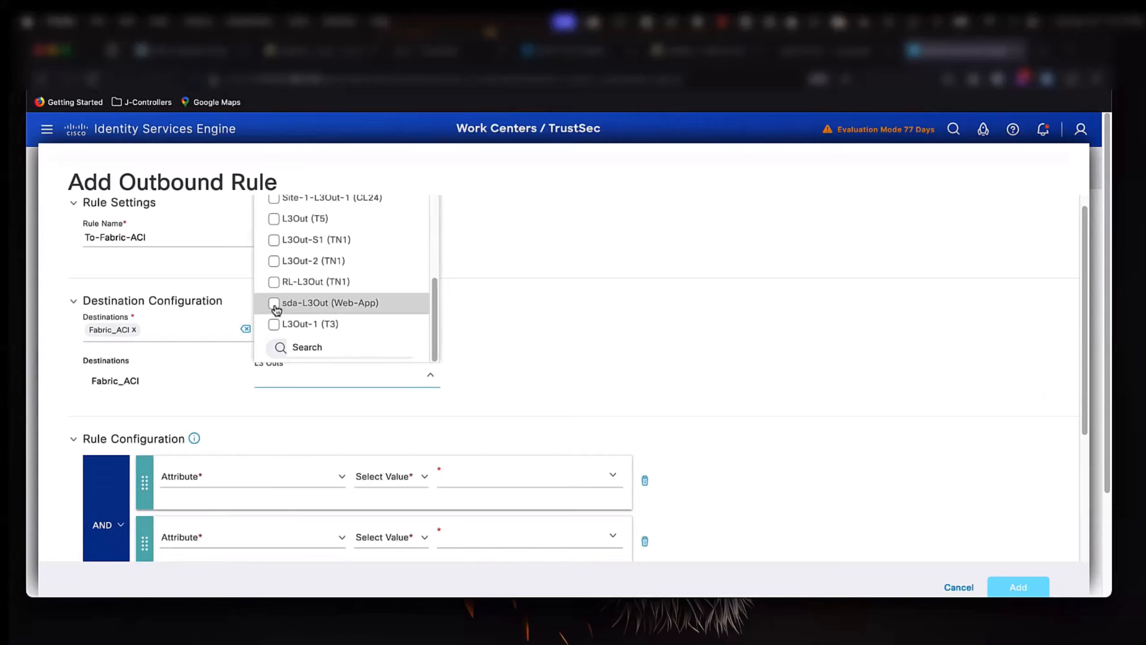
click(274, 302)
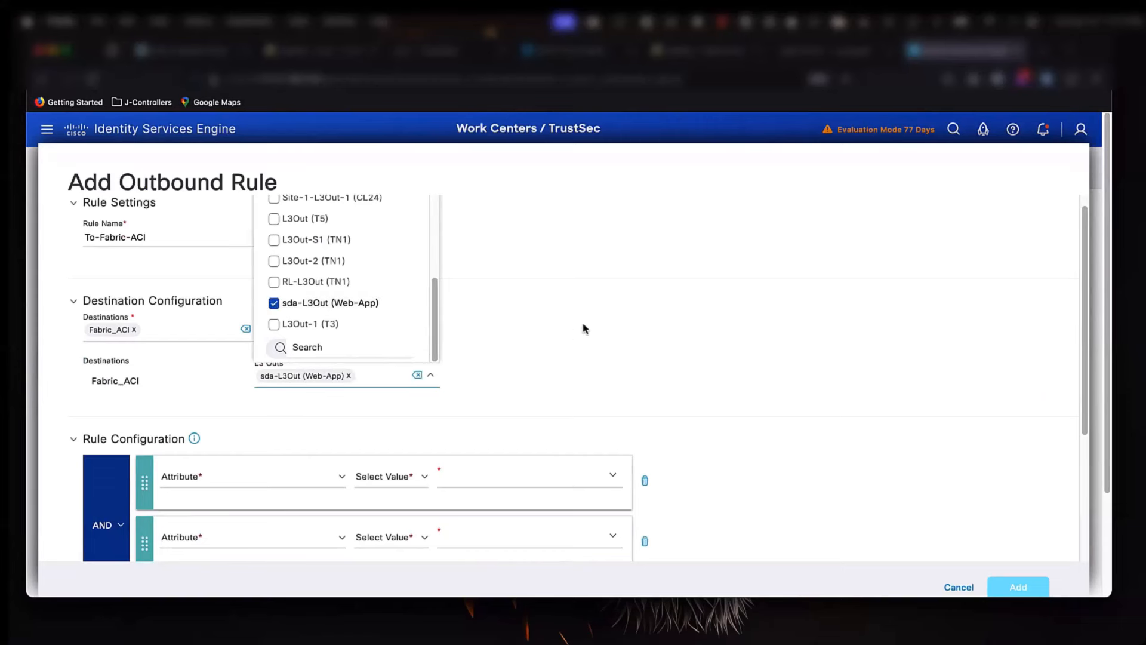
click(583, 329)
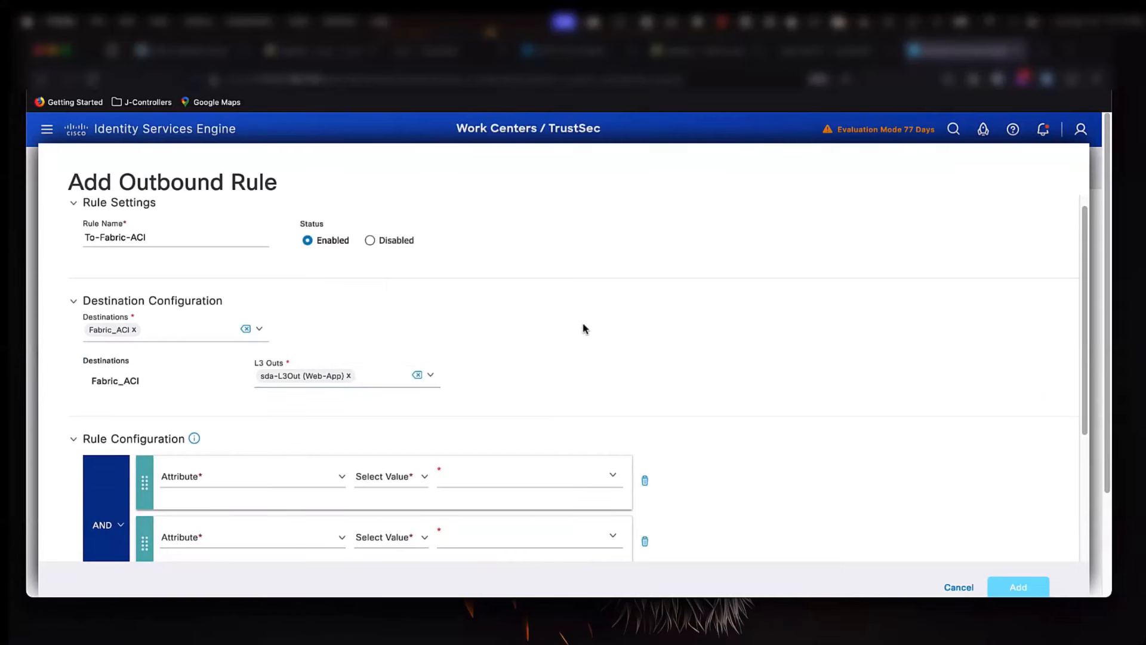
Set the first condition to SXP Domains Equals default.
scroll(down, 3)
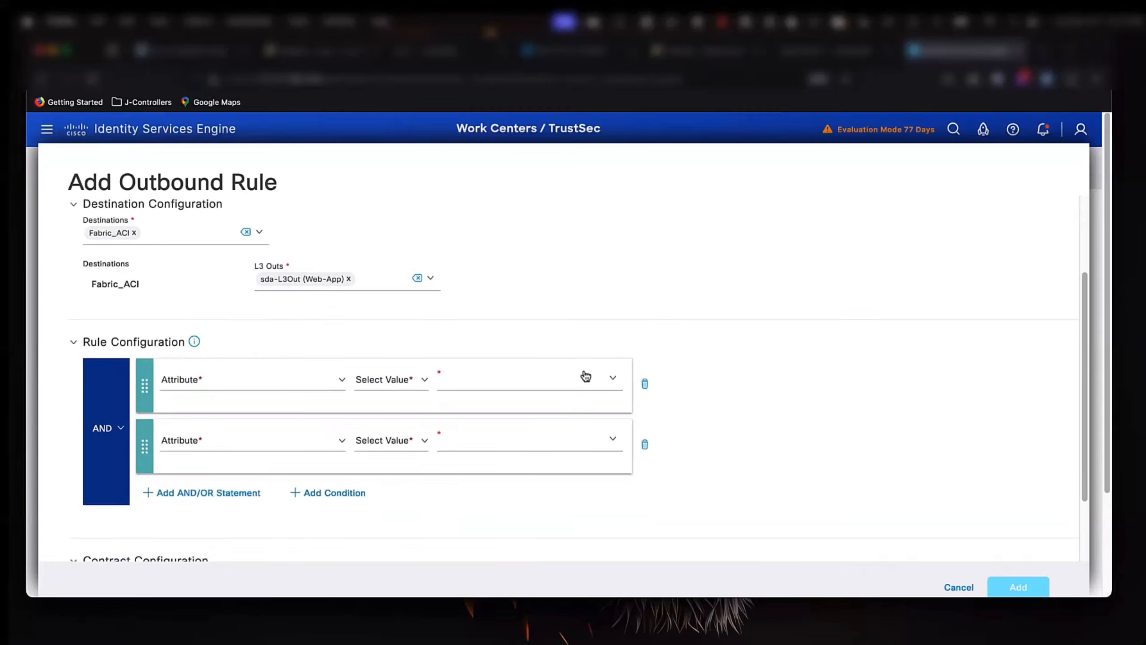
mouse_move(344, 385)
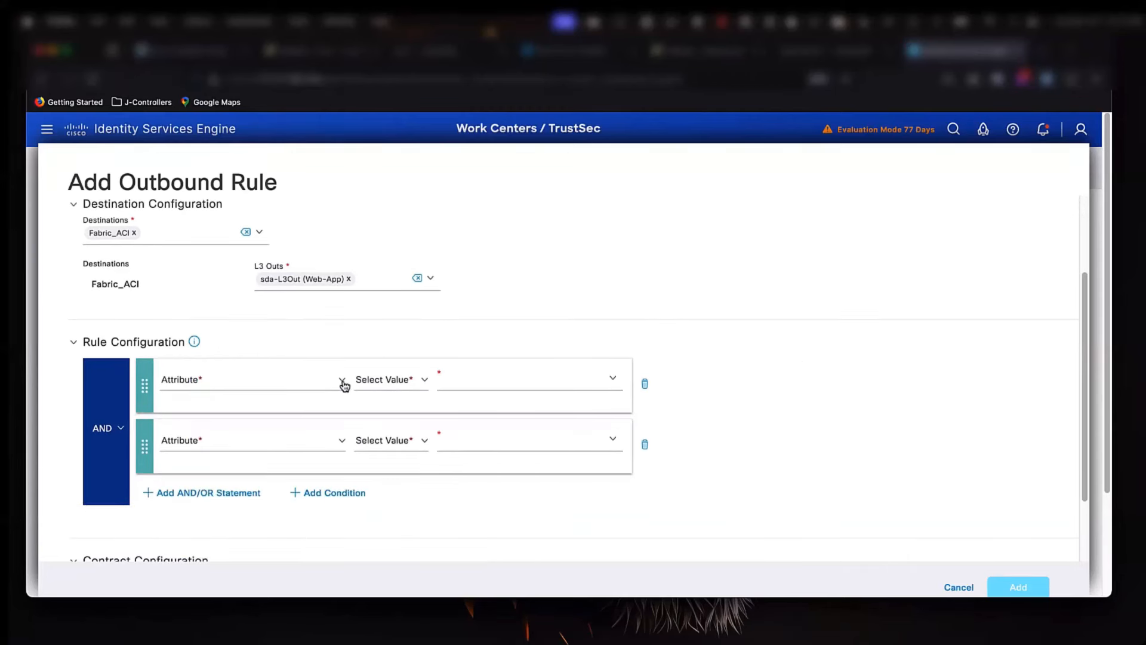
click(252, 379)
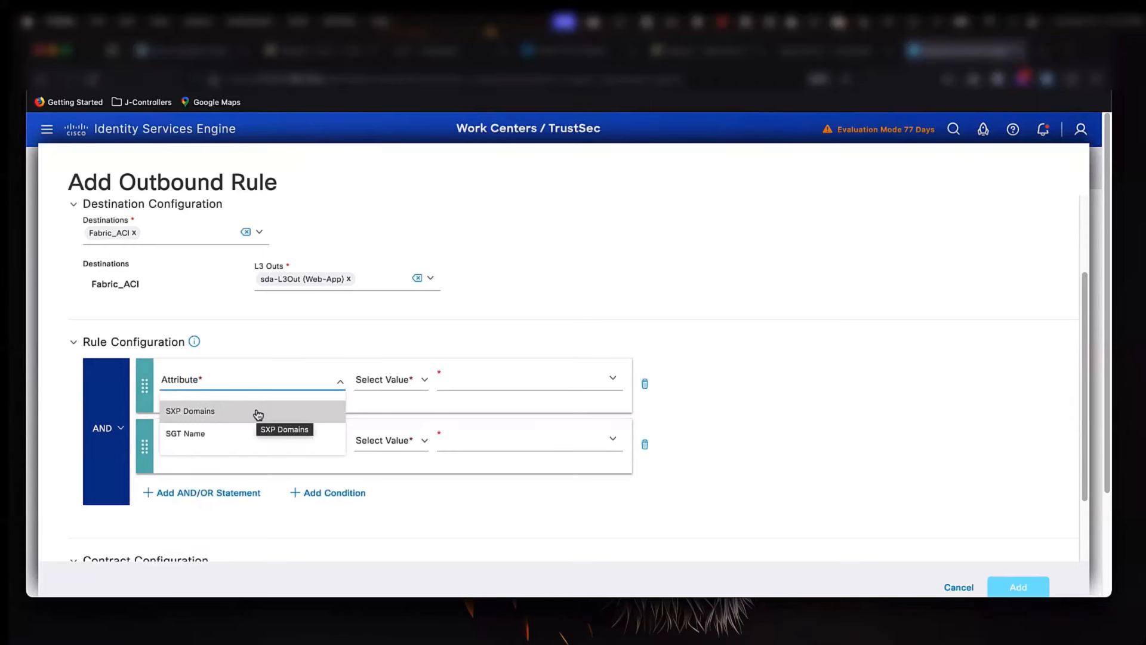
click(190, 410)
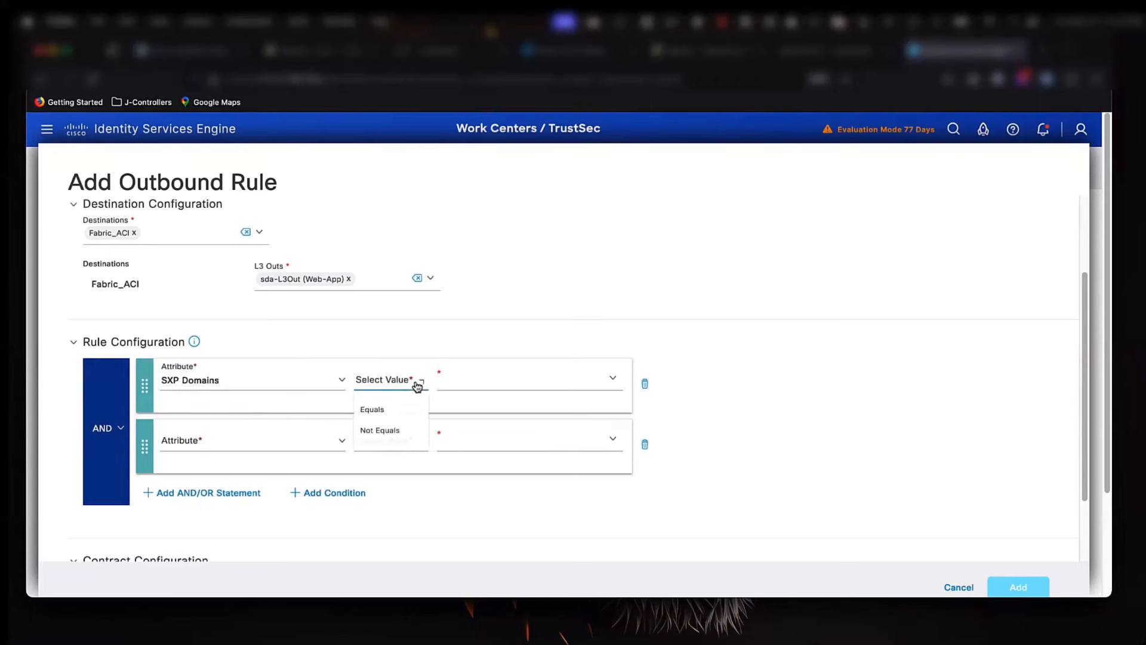
click(372, 409)
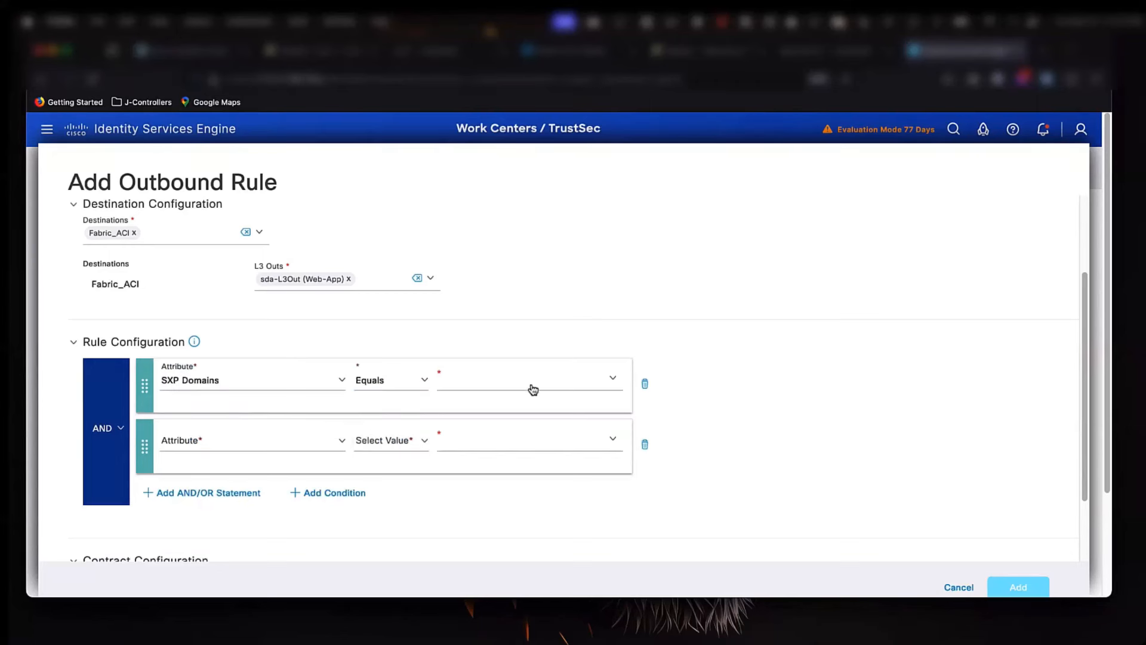
click(529, 380)
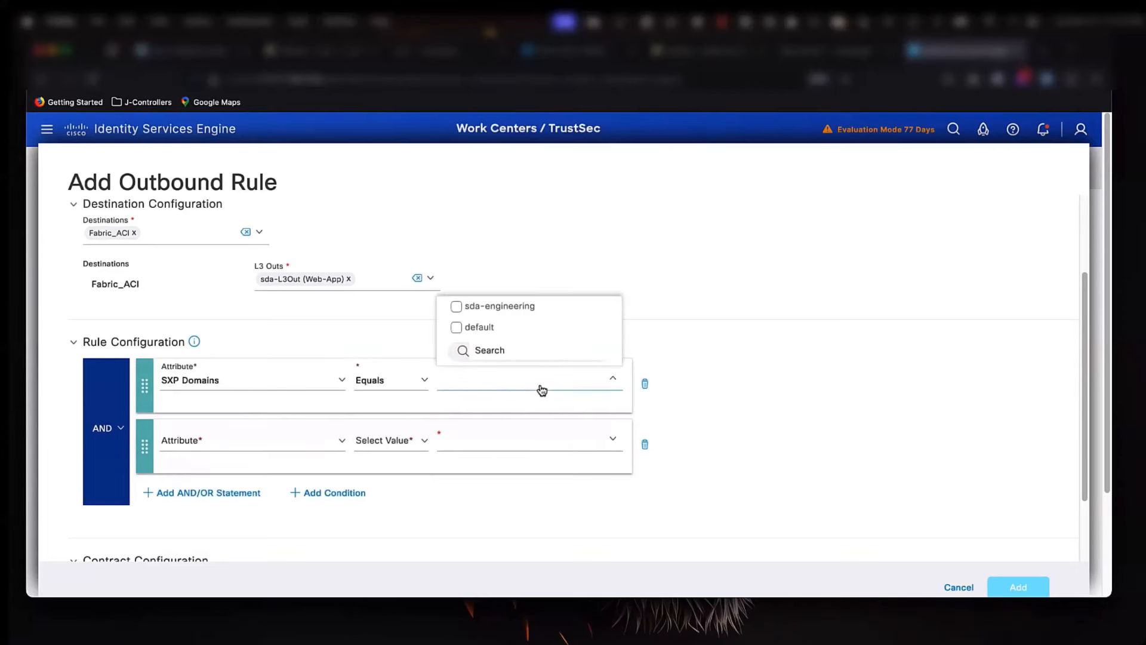
mouse_move(457, 327)
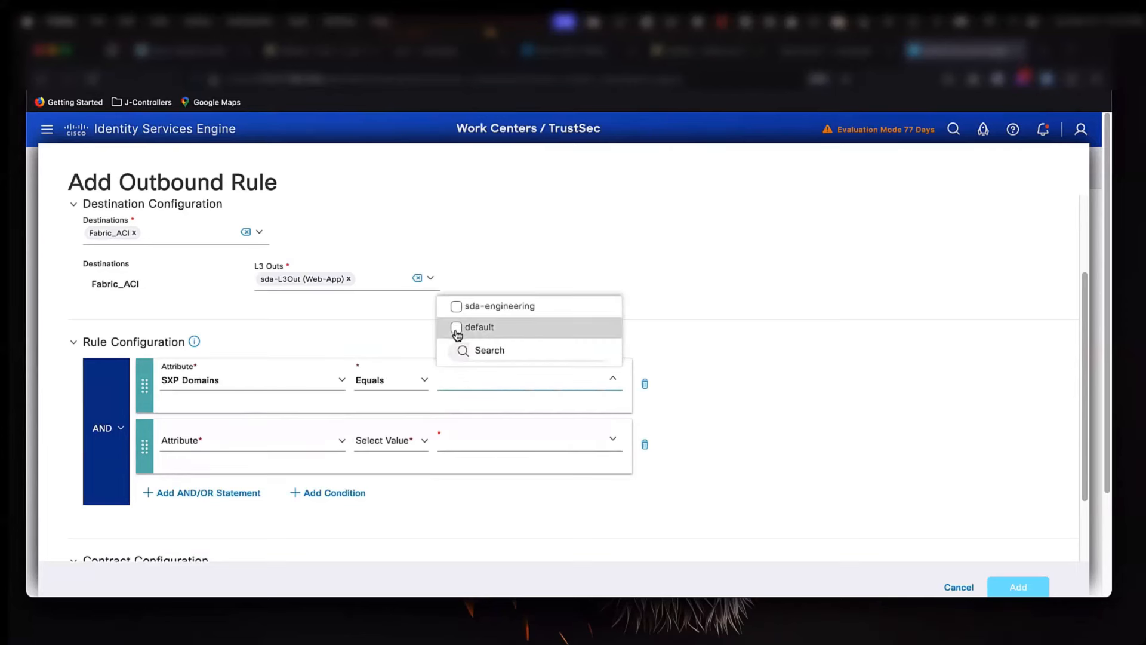
click(456, 327)
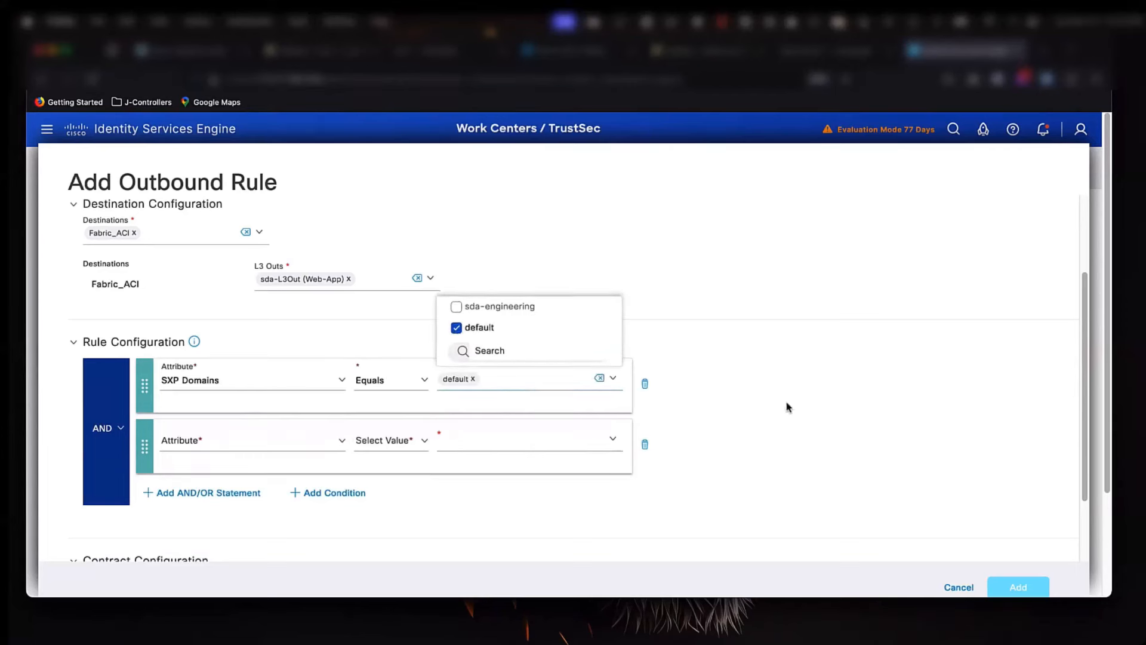
Set the second condition to SGT Name Equals Developers.
click(249, 439)
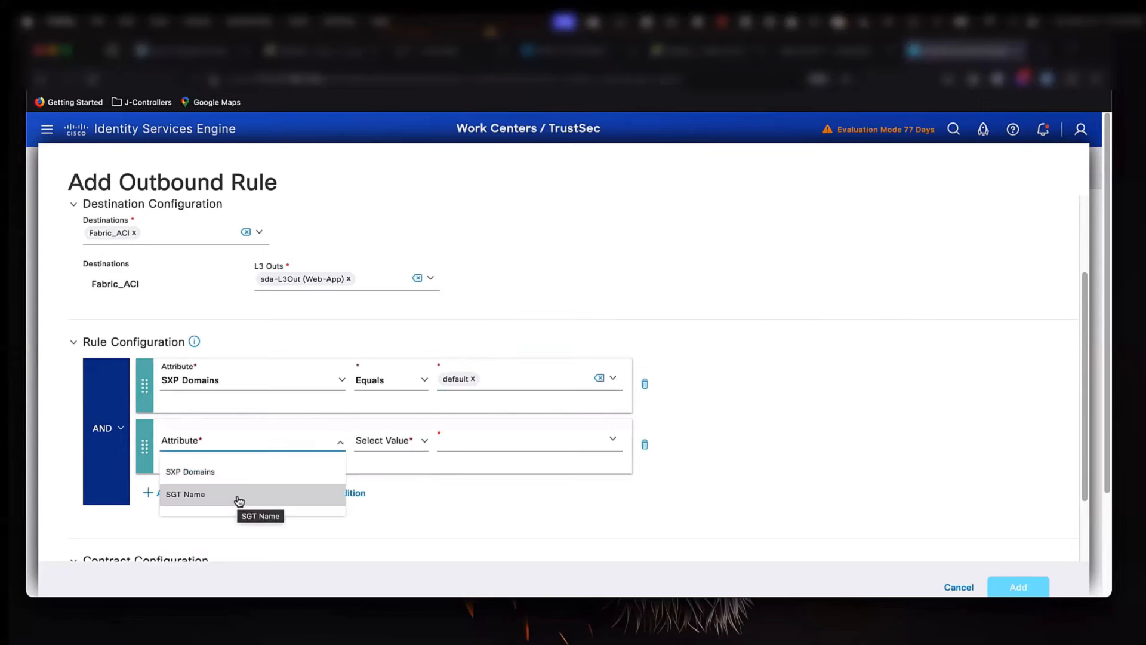
click(185, 493)
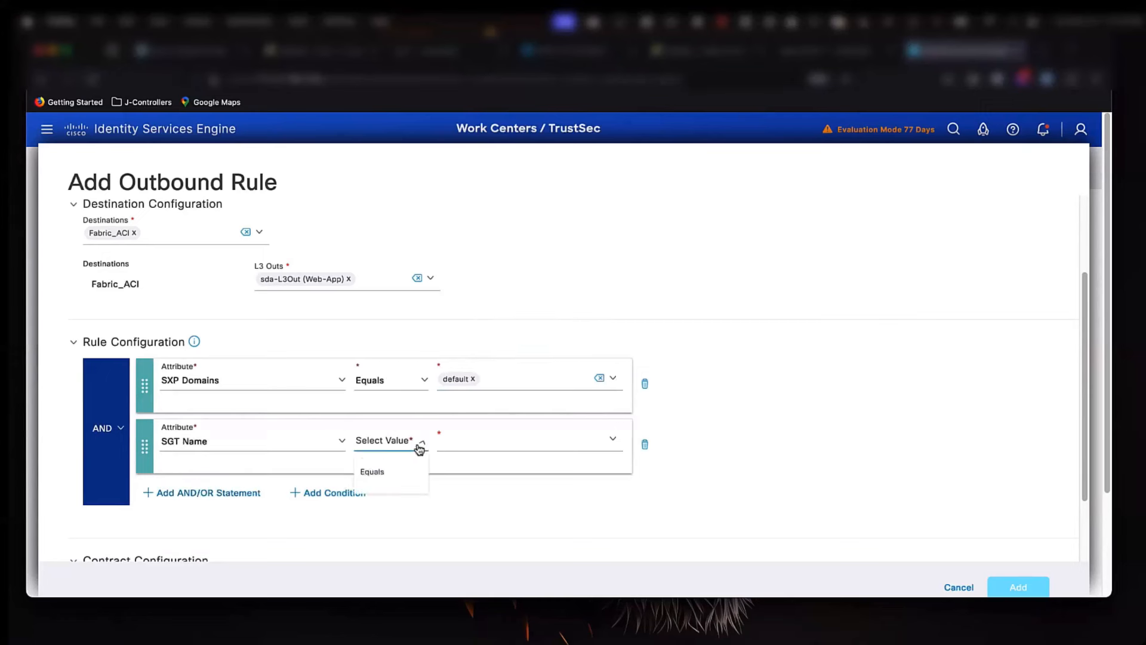
click(372, 472)
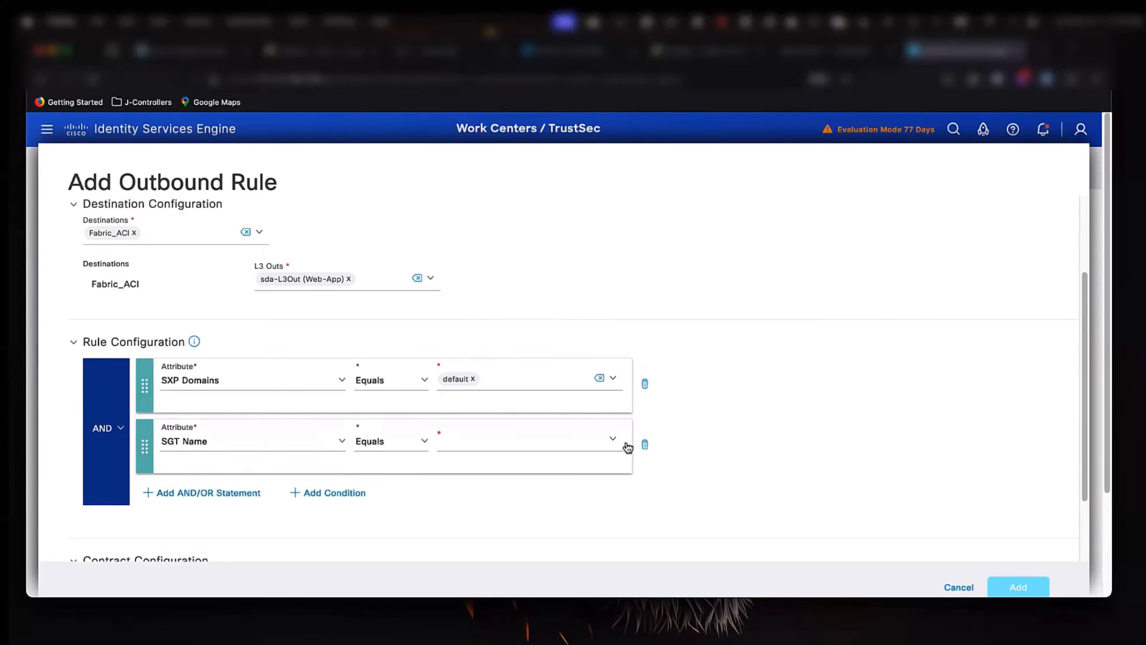
click(612, 441)
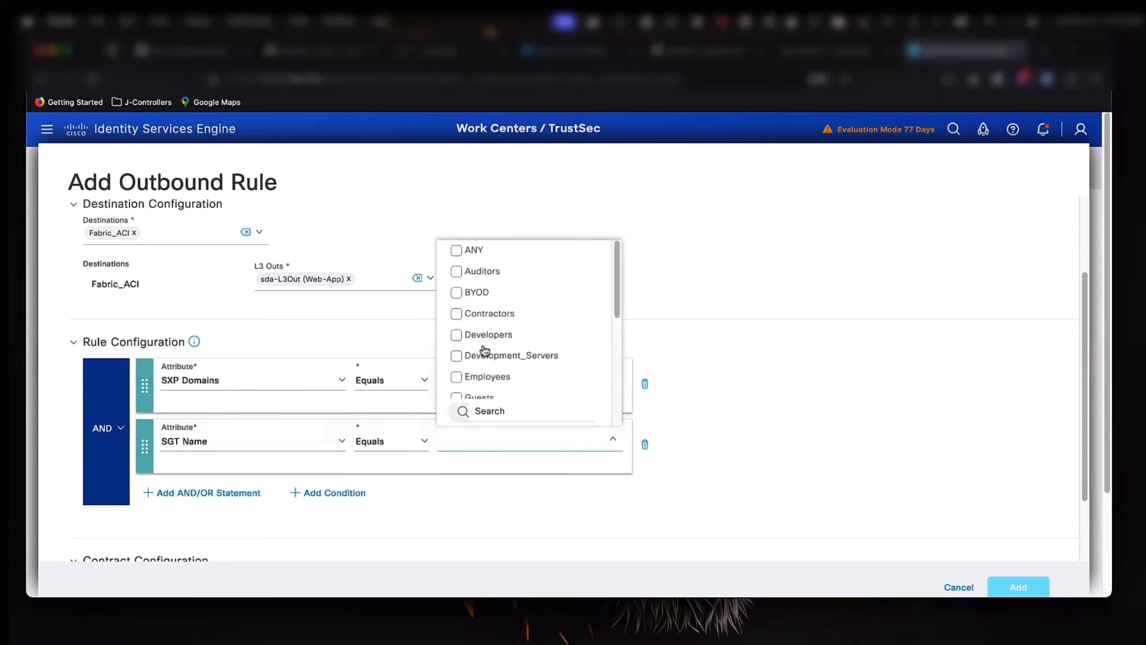
click(486, 334)
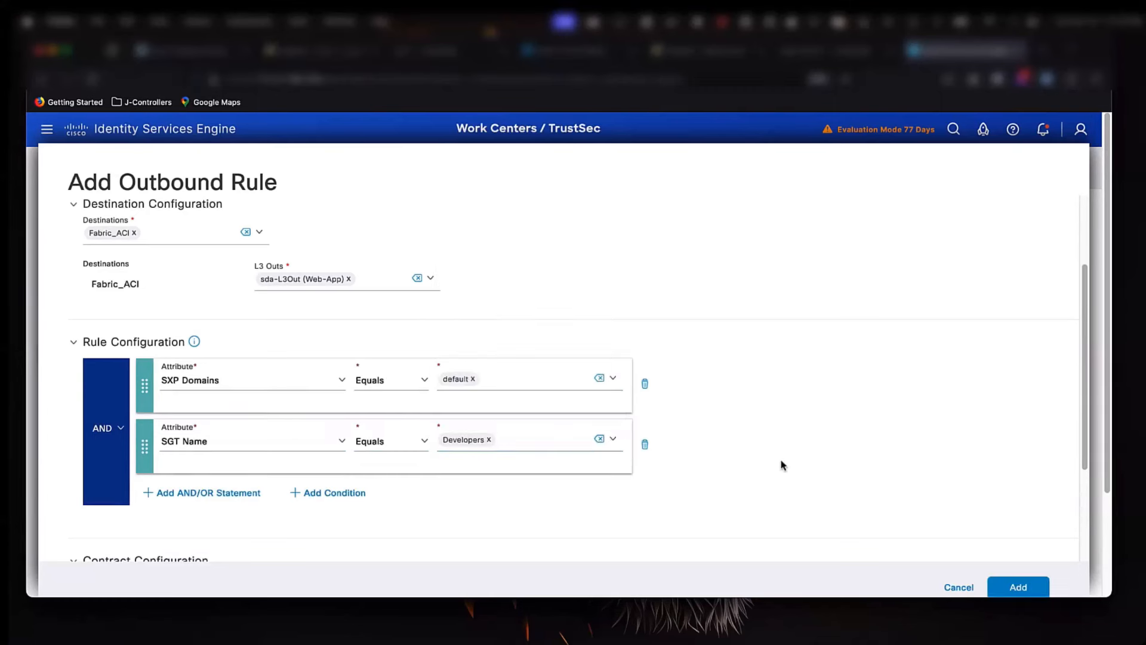
scroll(down, 3)
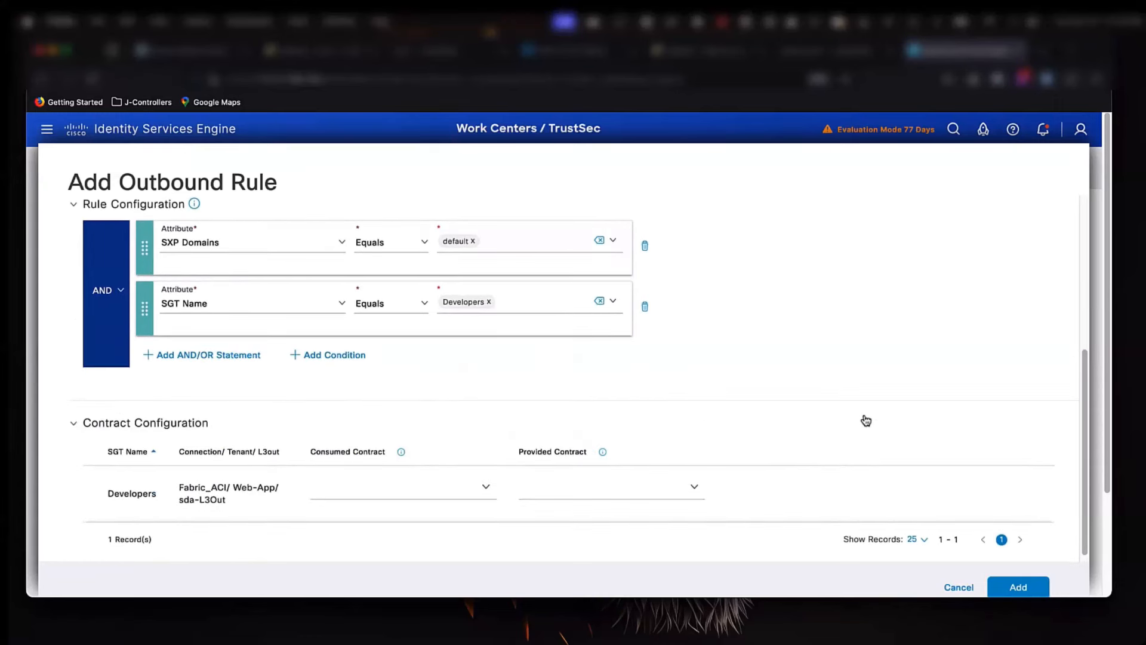
Have Developers consume Web-App CONTRACT in Contract Configuration.
scroll(down, 3)
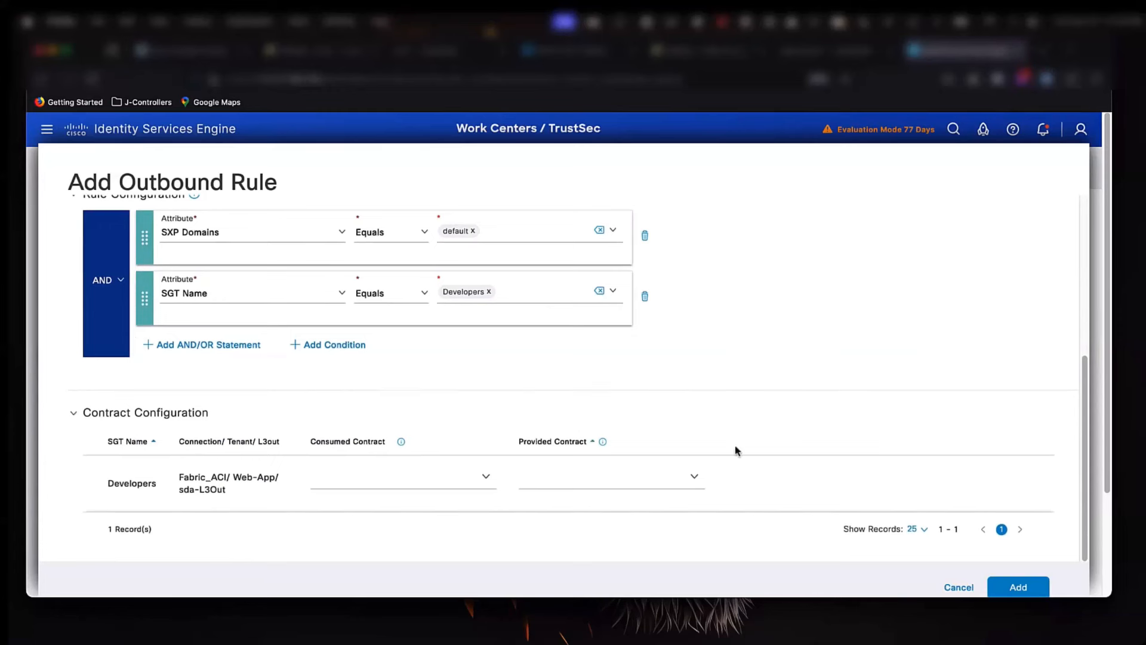
click(402, 477)
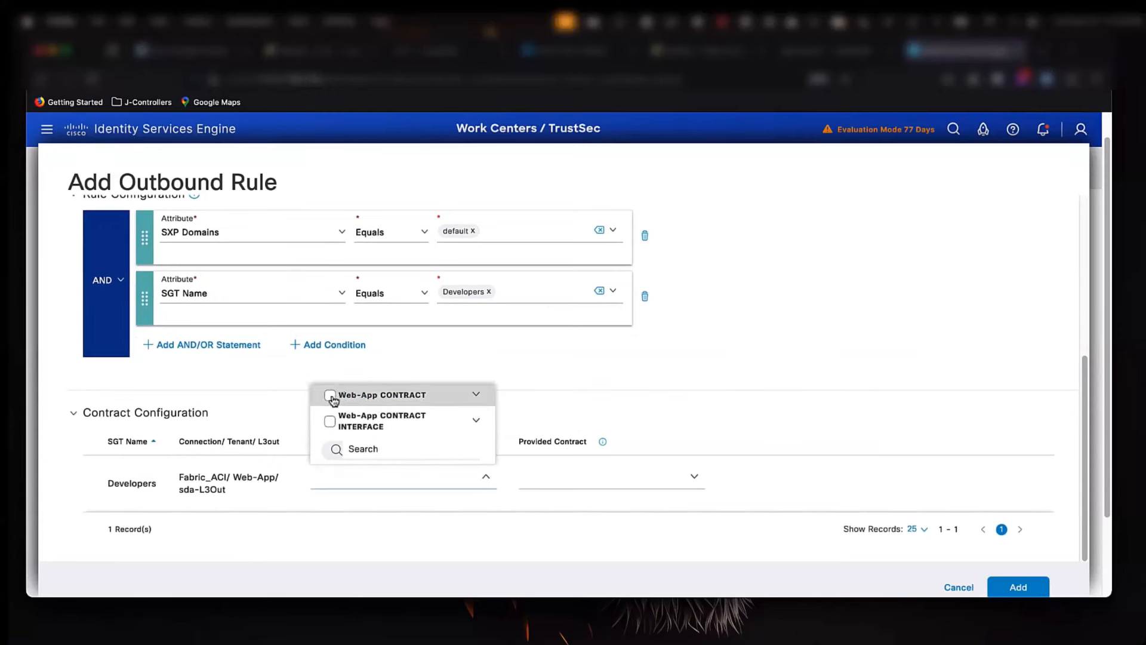
click(331, 395)
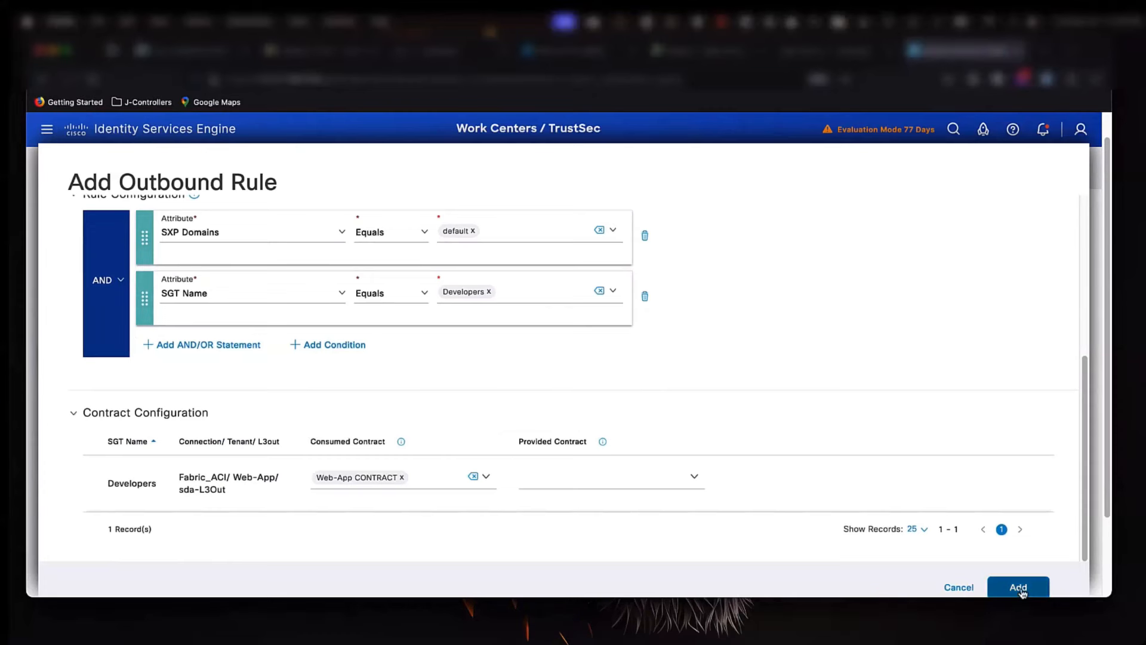
Add the finished rule and save the outbound SGT domain rules.
click(1017, 588)
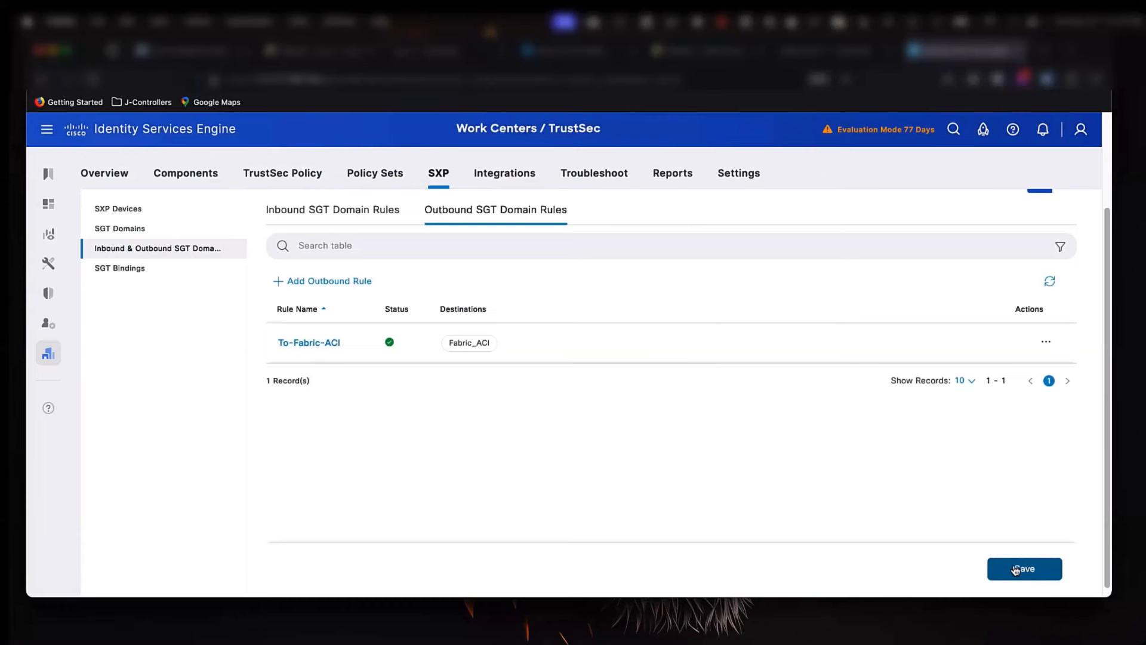
click(1024, 569)
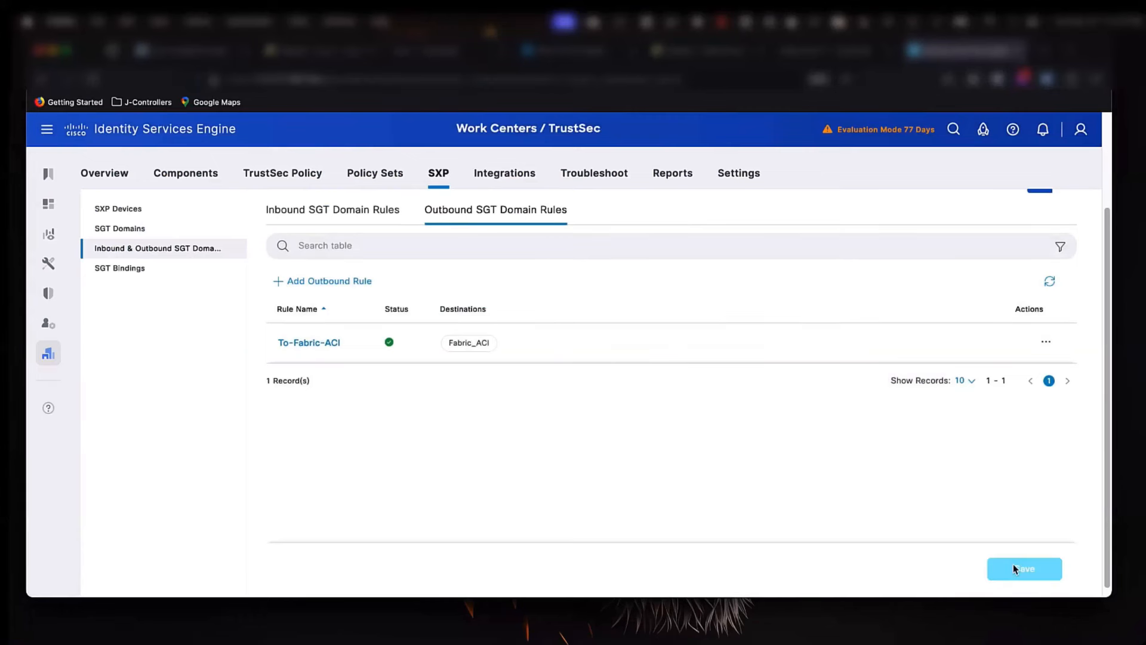
click(1024, 568)
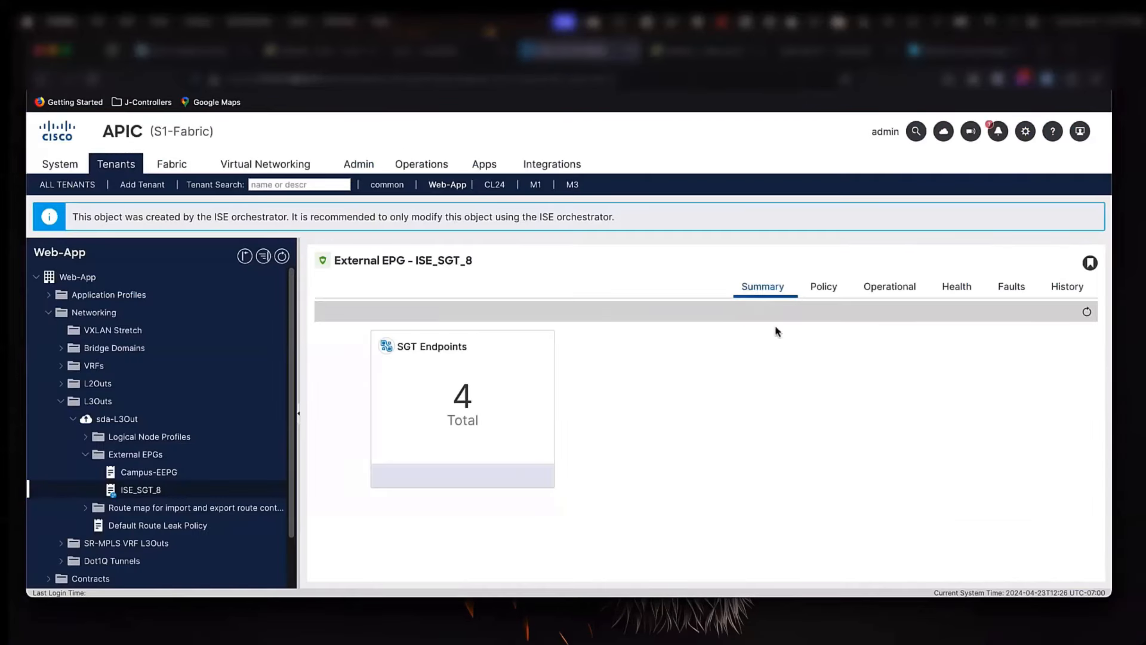
Show ISE_SGT_8's Operational SGT Endpoints and expand Contracts in the tree.
click(888, 286)
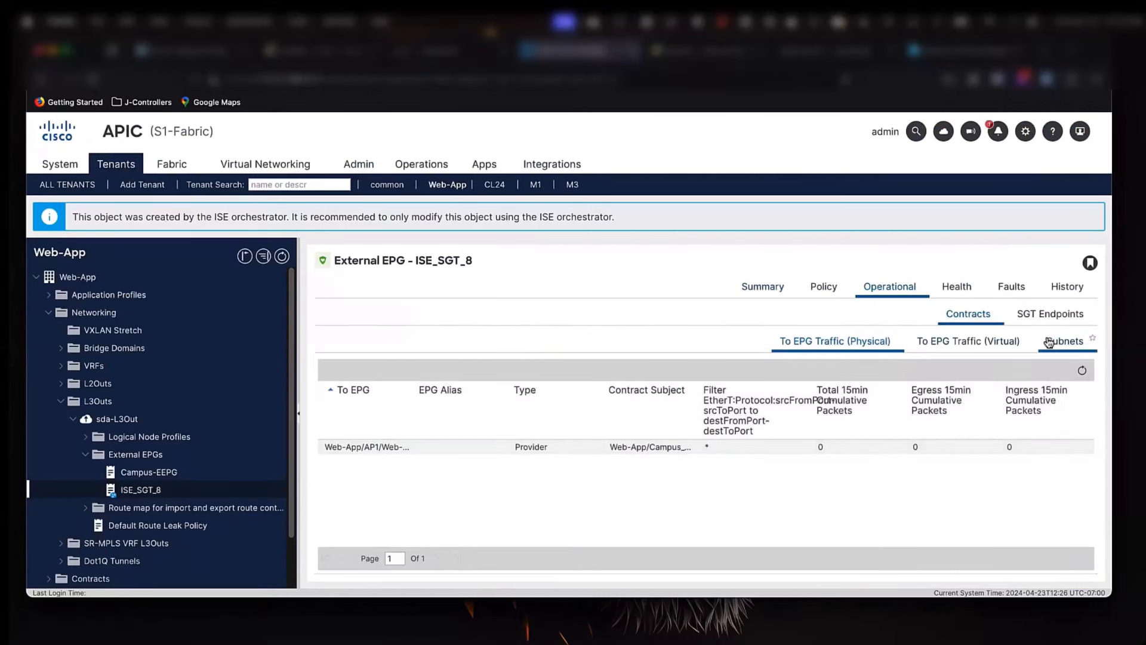
click(1051, 314)
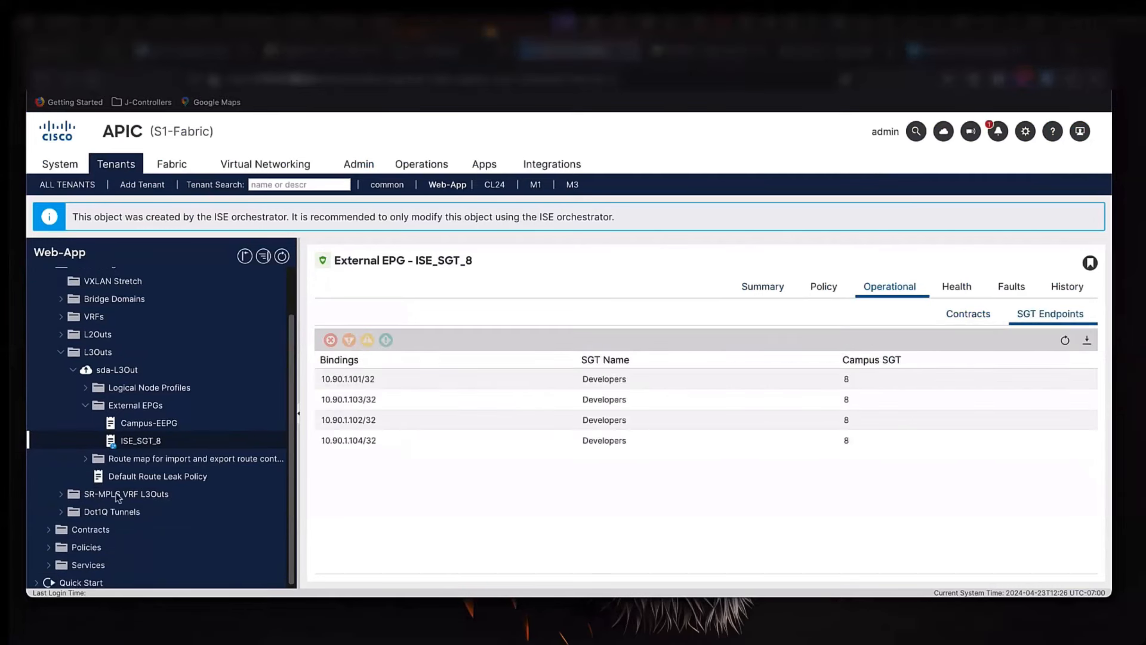
click(91, 528)
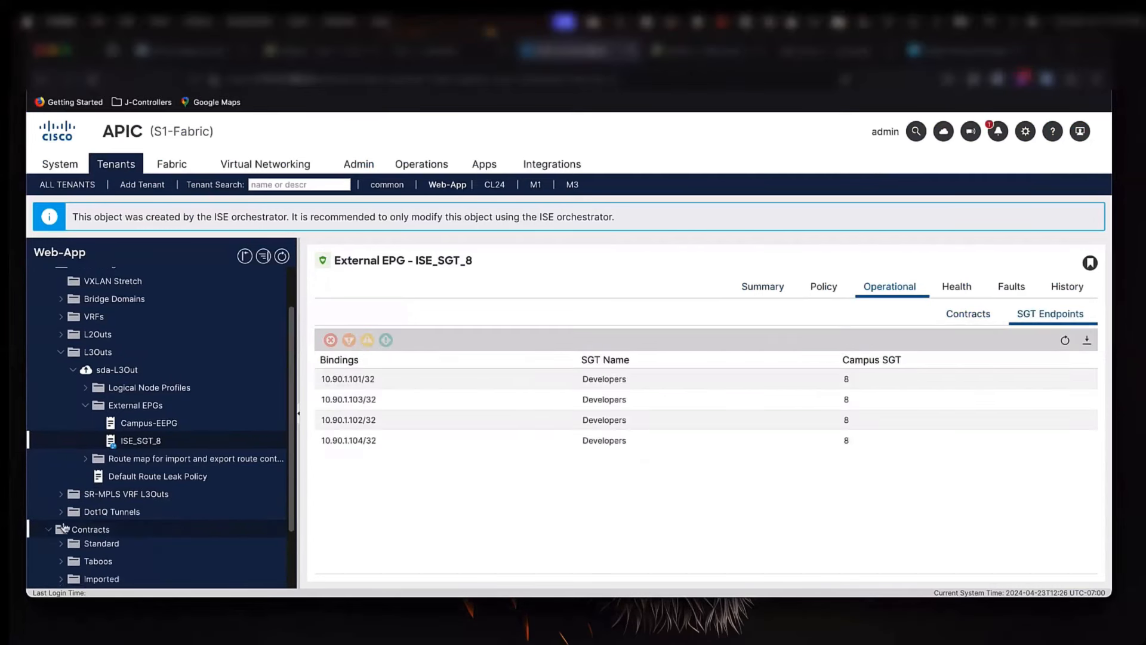